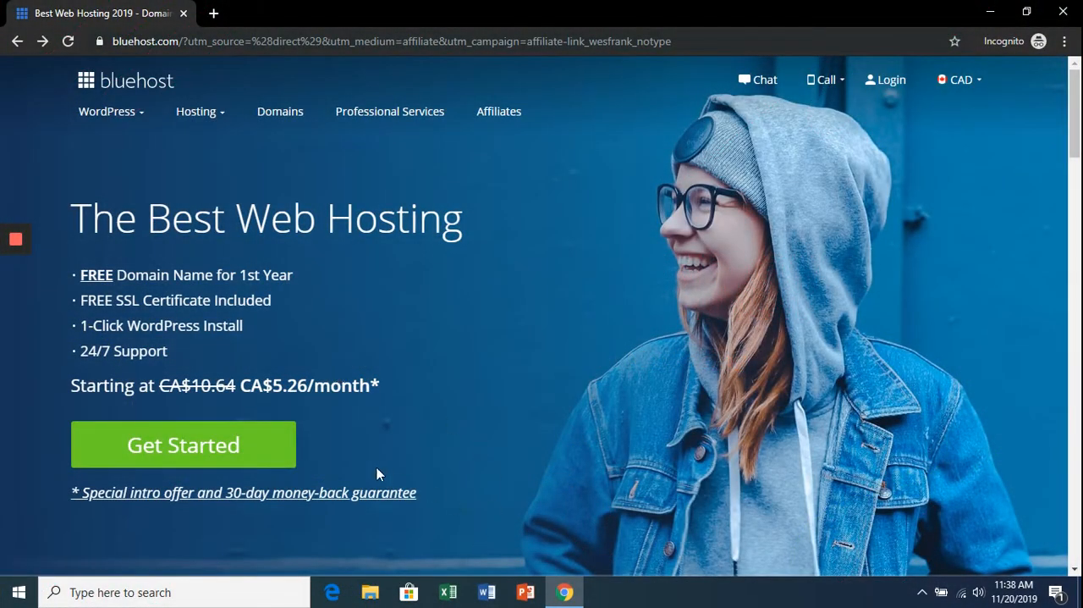
# Start the shared hosting sign-up and select the Basic plan at CA$5.26 a month.
pyautogui.click(182, 444)
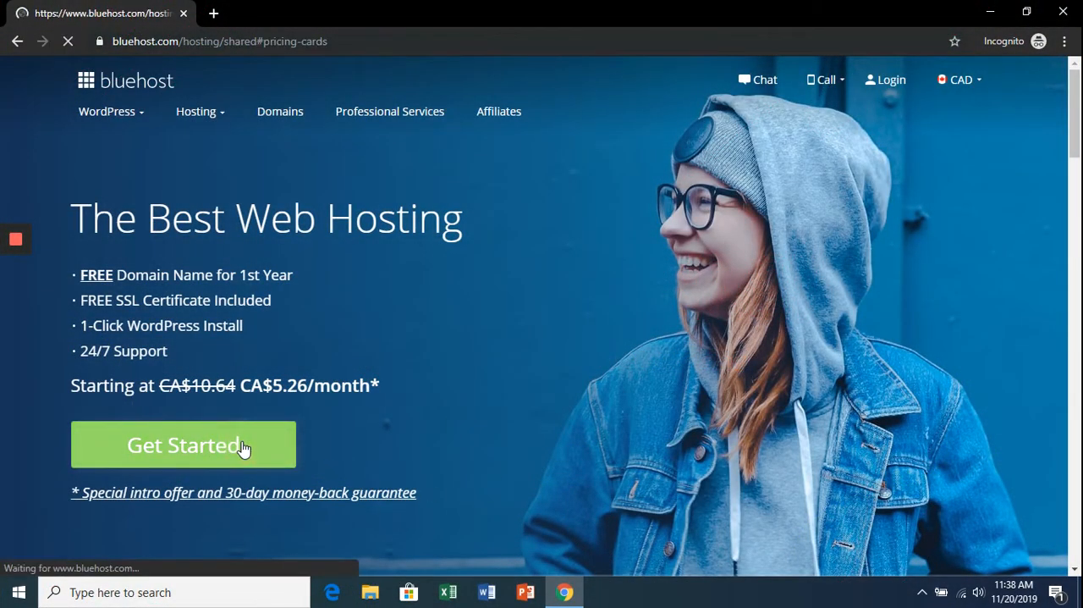
pyautogui.click(183, 443)
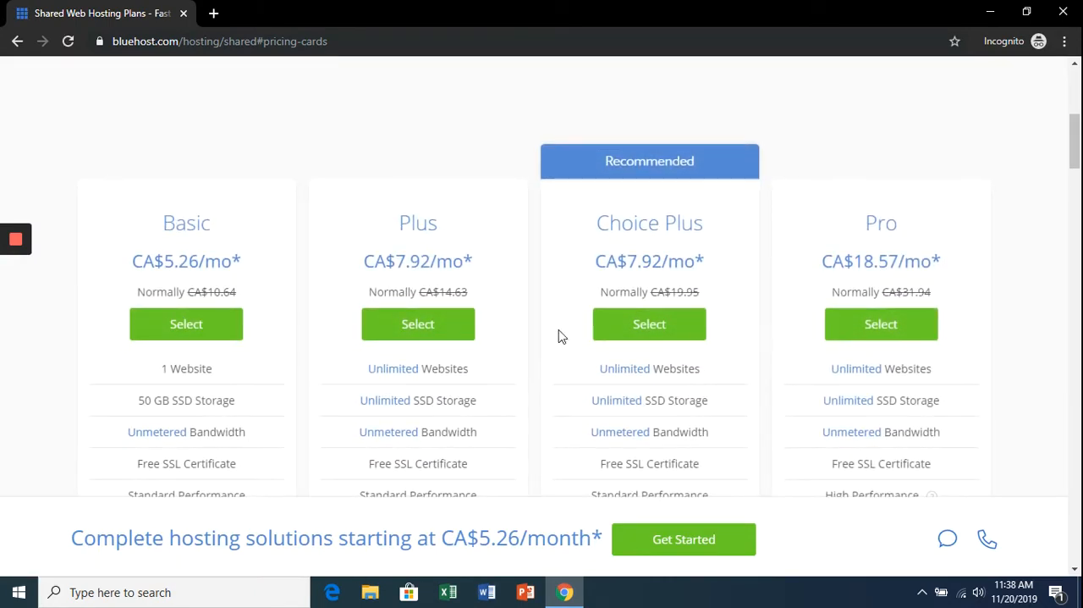
pyautogui.moveTo(186, 323)
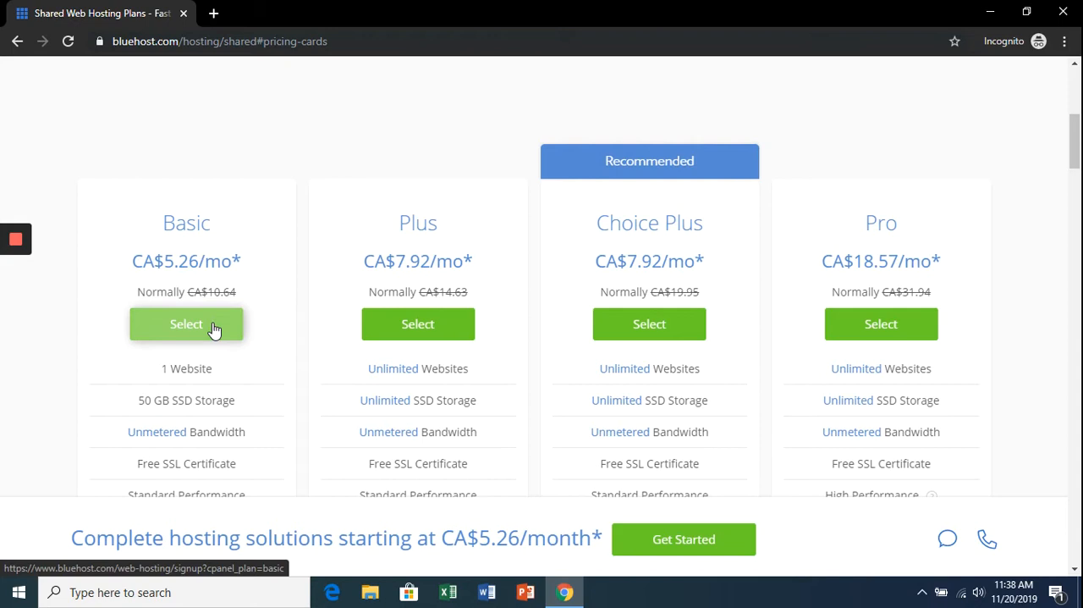
pyautogui.click(187, 324)
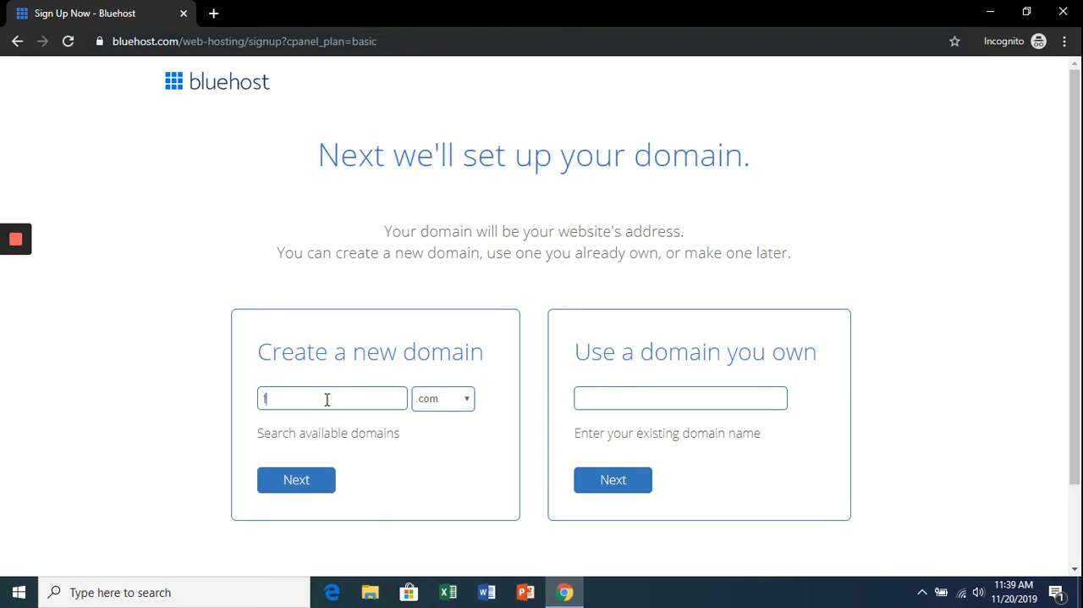
# Enter flukeinteractive as the new .com domain and continue to account creation.
pyautogui.write('flukeinterac')
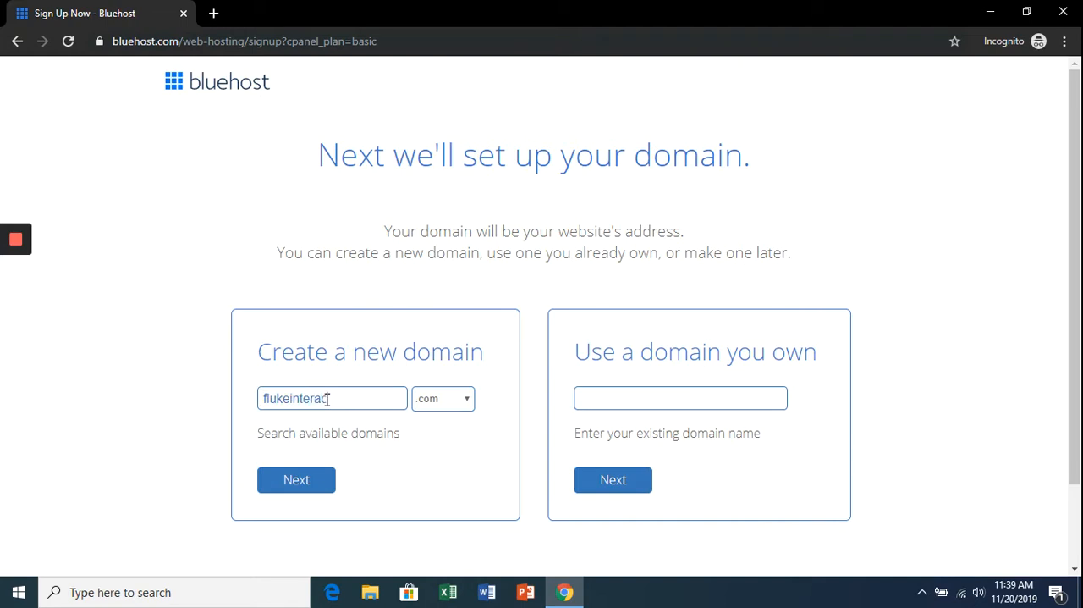
pyautogui.write('tive')
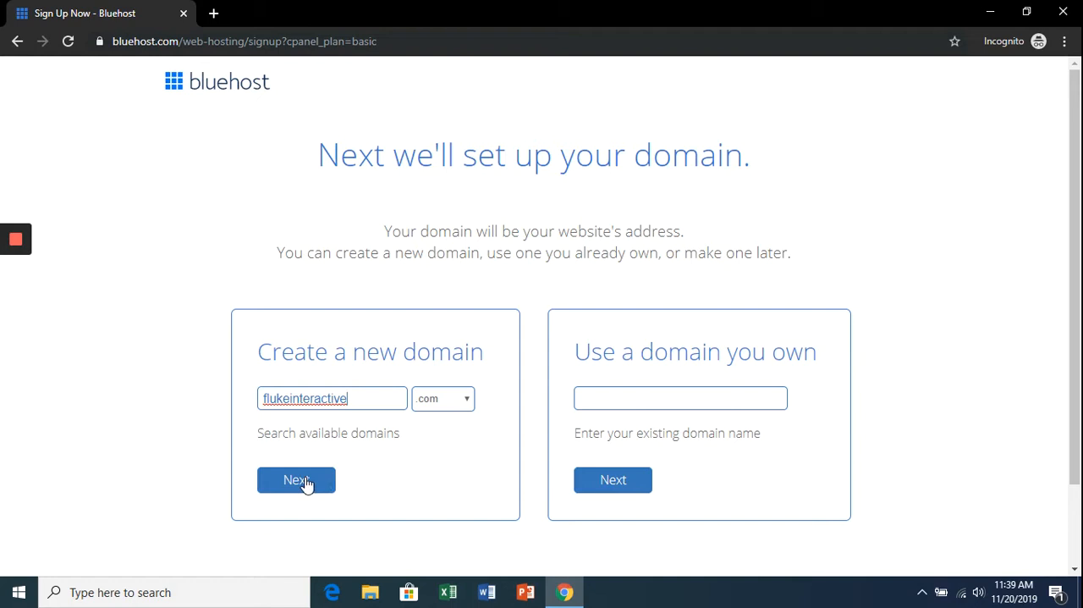
pyautogui.click(296, 479)
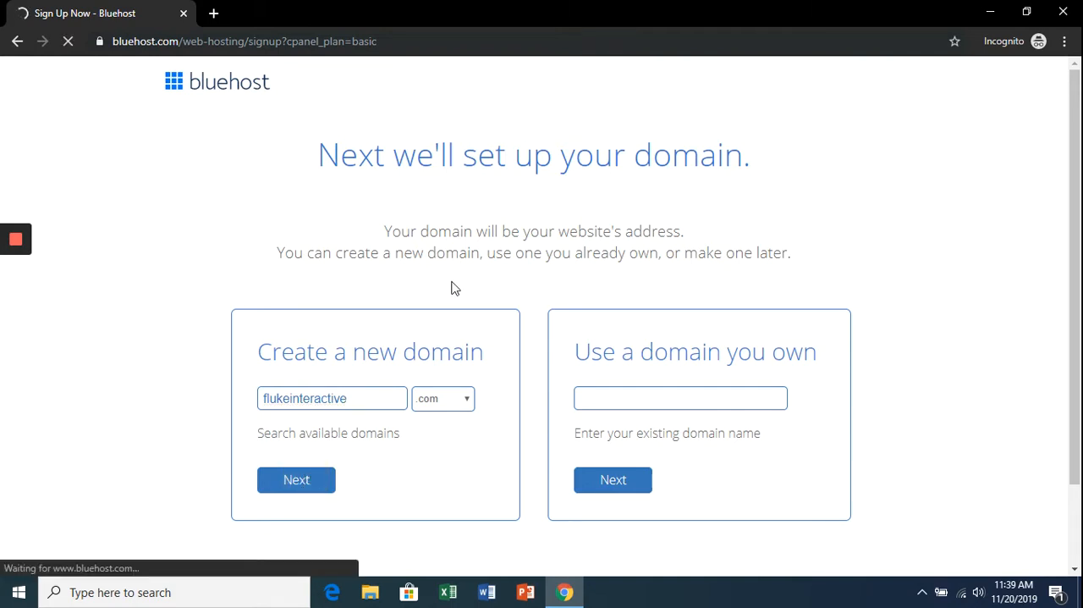
# Set the Account Plan to Basic 12 Month Price.
pyautogui.click(296, 479)
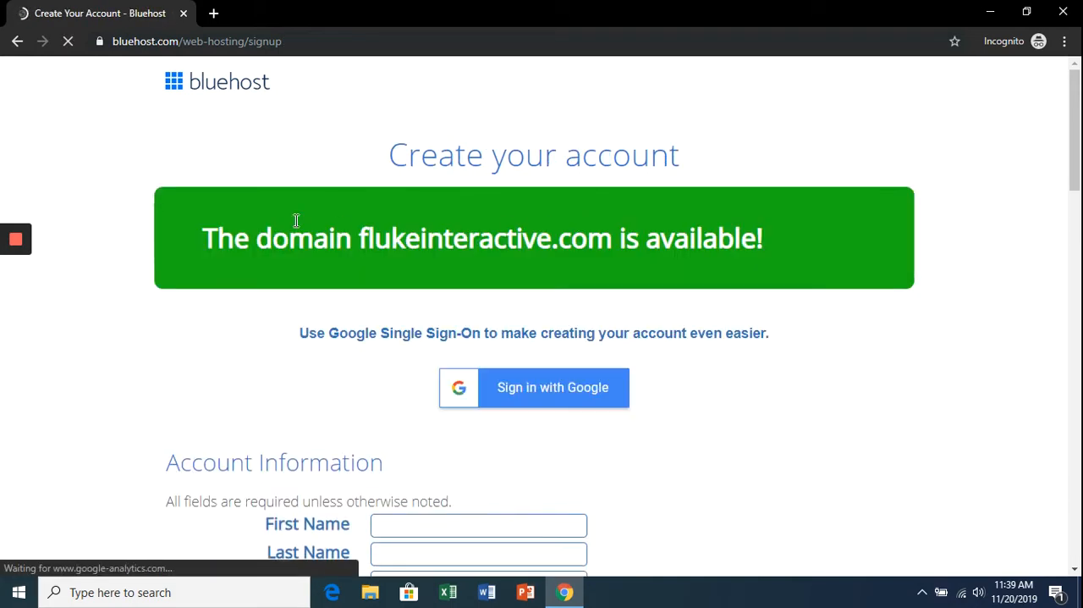
pyautogui.scroll(-3)
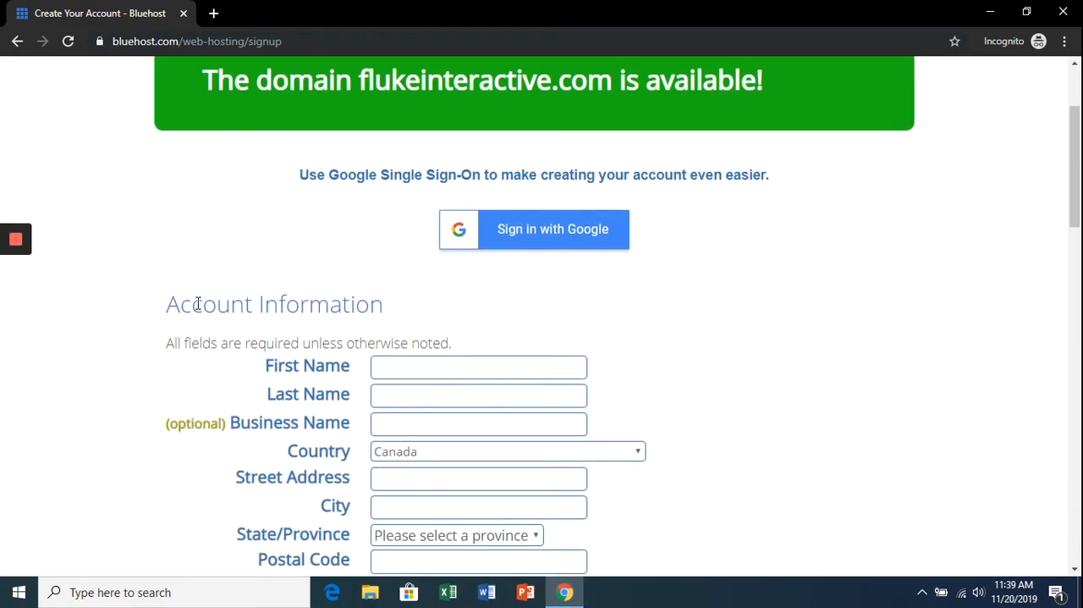
pyautogui.scroll(-3)
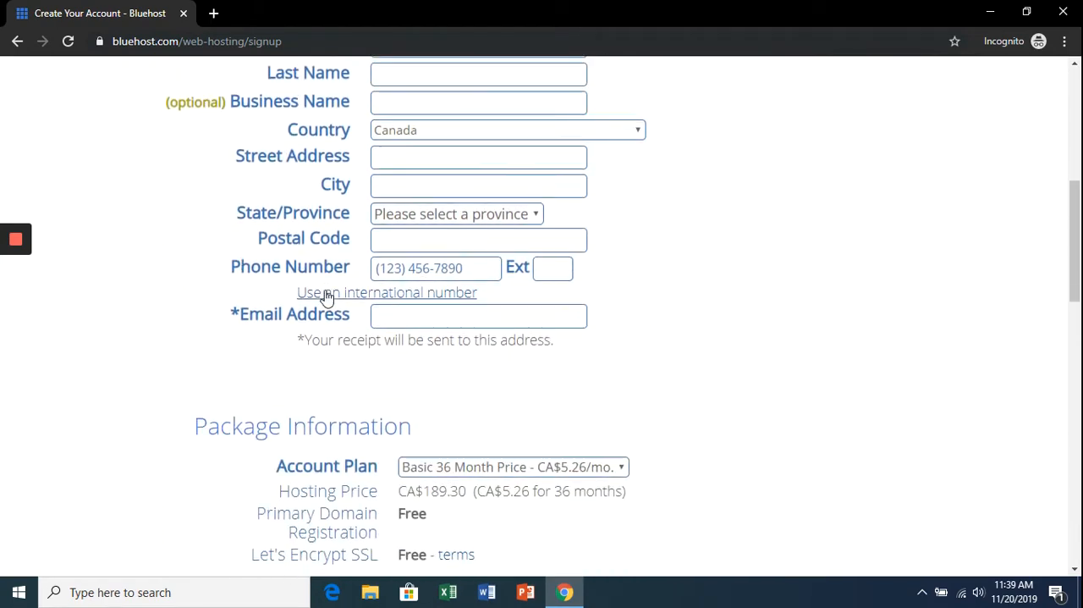
pyautogui.scroll(-3)
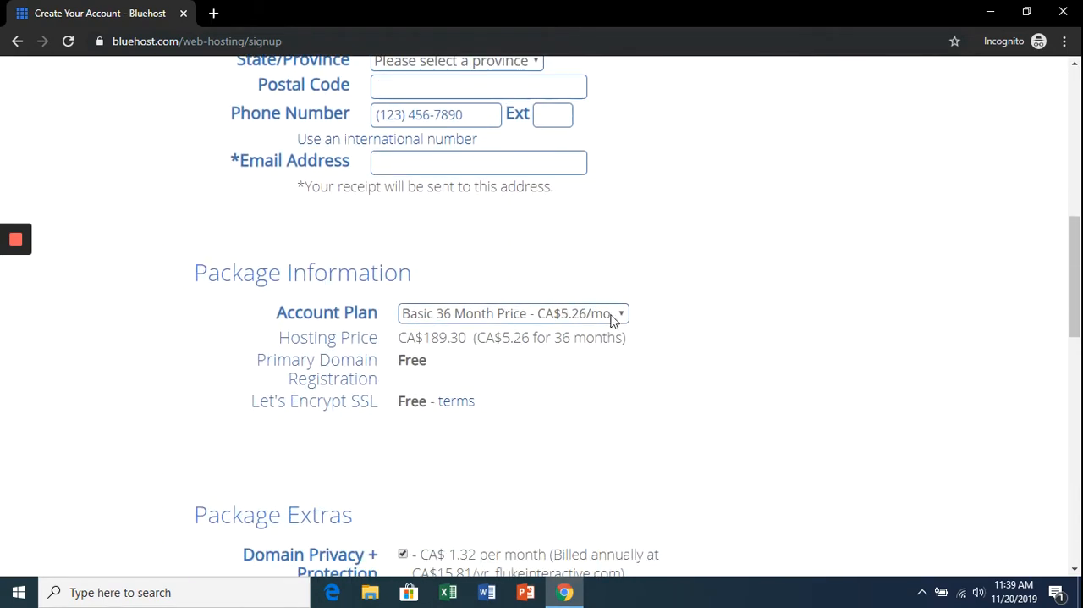
pyautogui.click(511, 313)
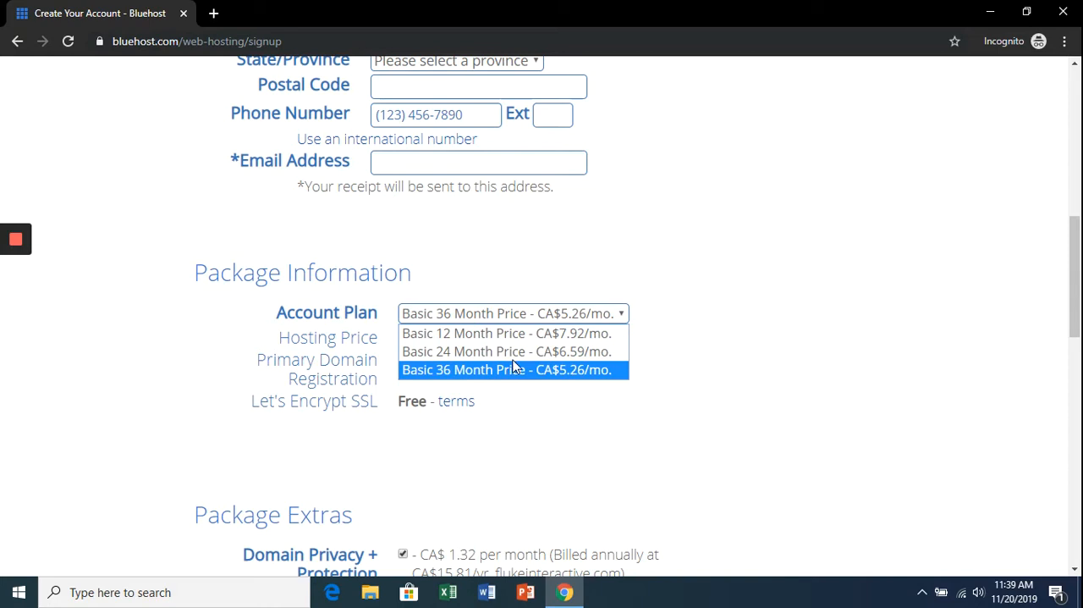
pyautogui.click(506, 332)
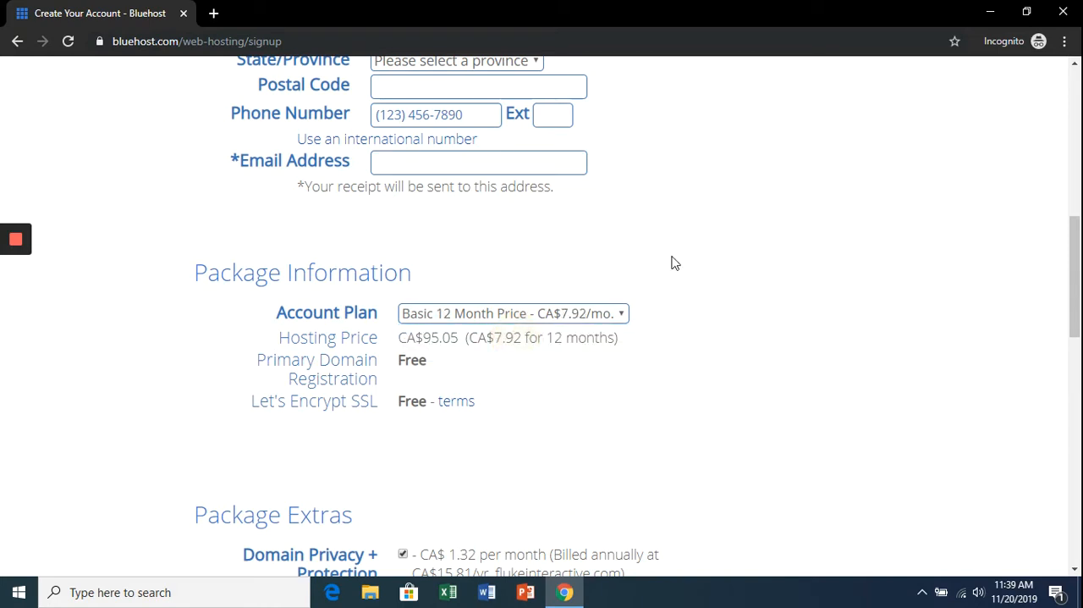
# Agree to the Terms of Service and submit the account sign-up.
pyautogui.scroll(-3)
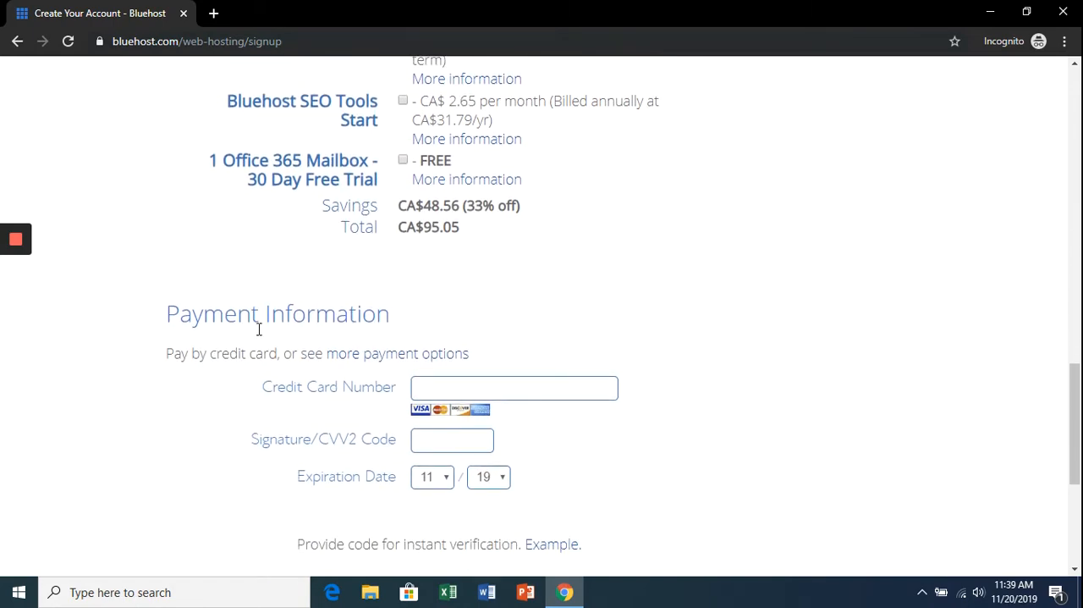
pyautogui.scroll(-3)
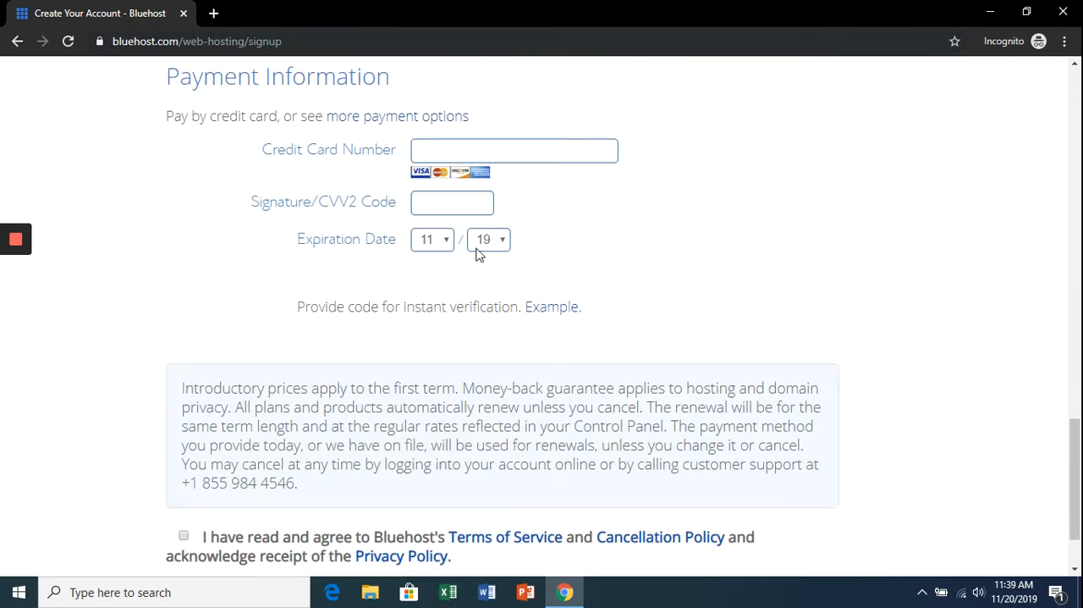
pyautogui.scroll(-3)
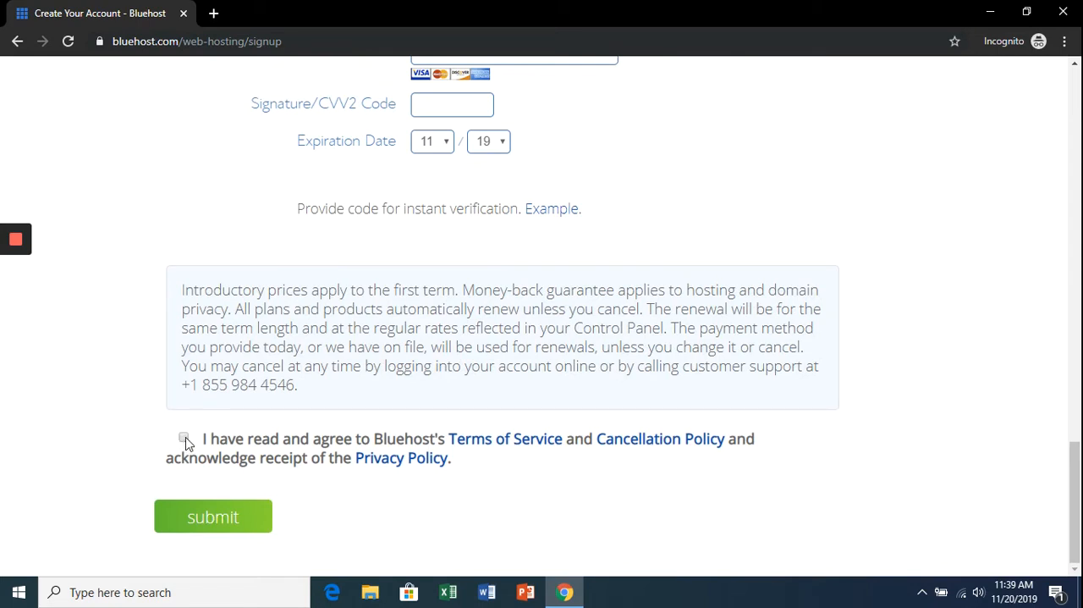
pyautogui.click(183, 436)
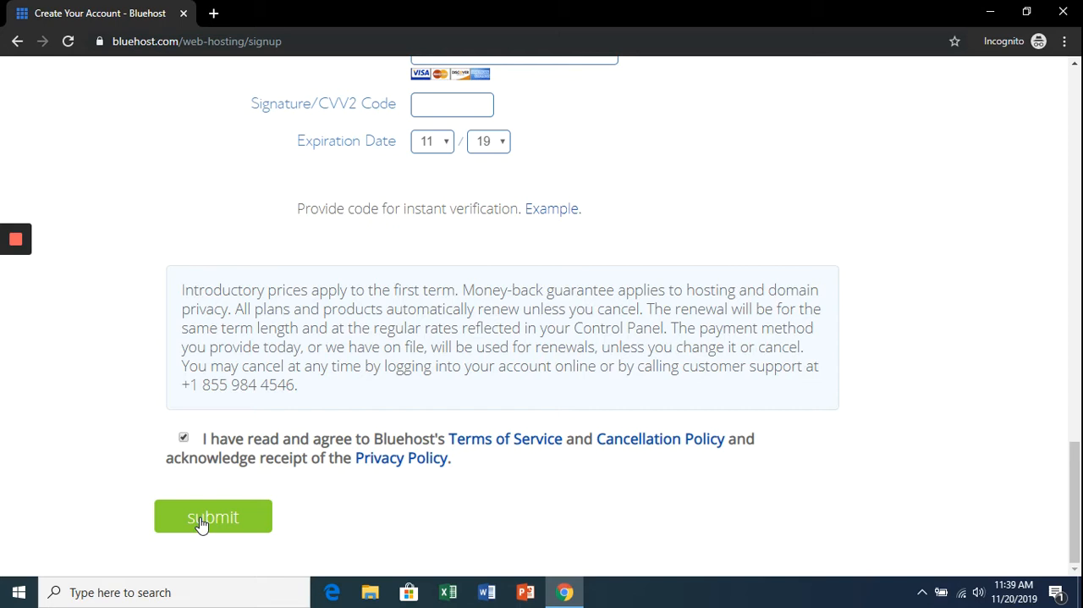
pyautogui.click(213, 518)
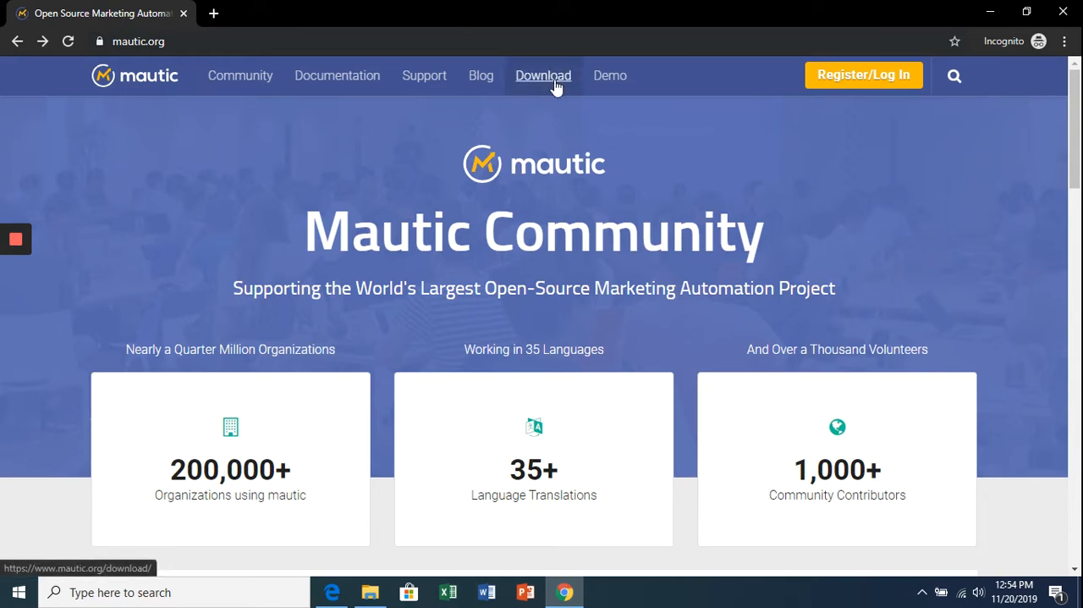
pyautogui.click(541, 74)
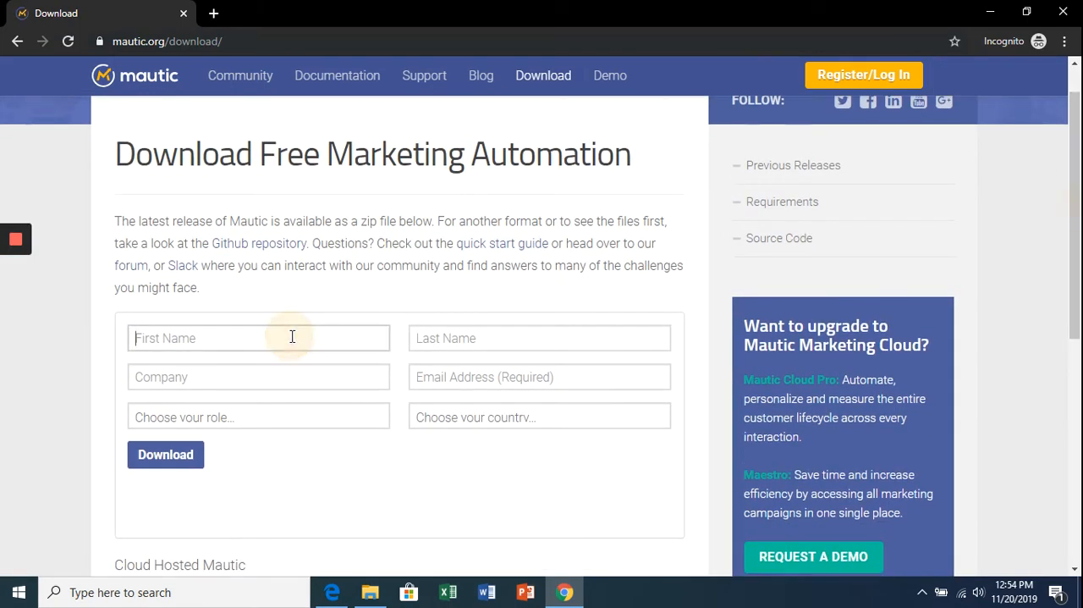
pyautogui.write('F')
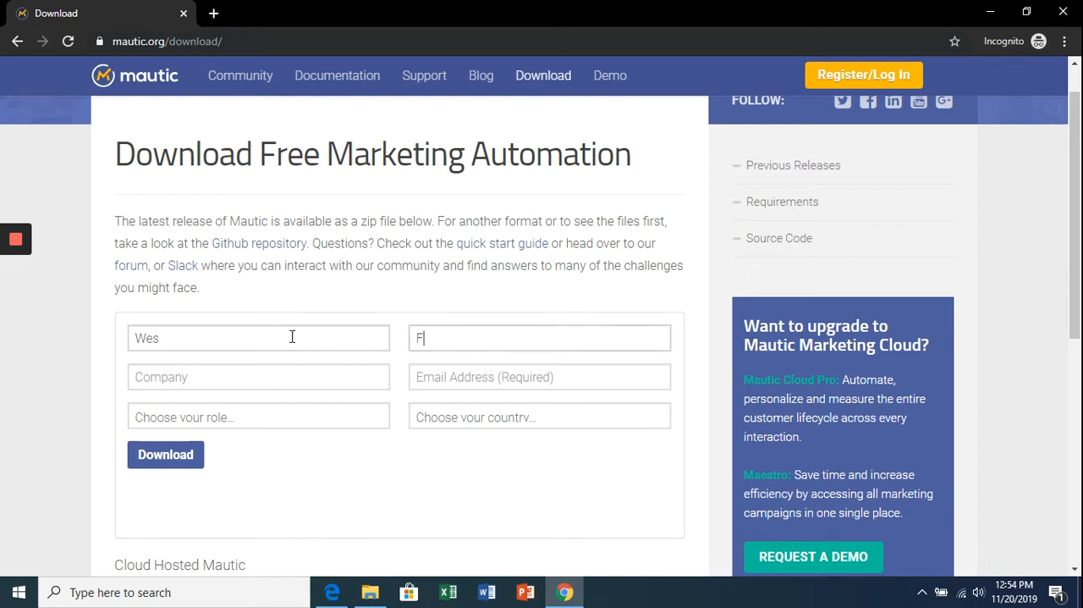
pyautogui.write('Fluke')
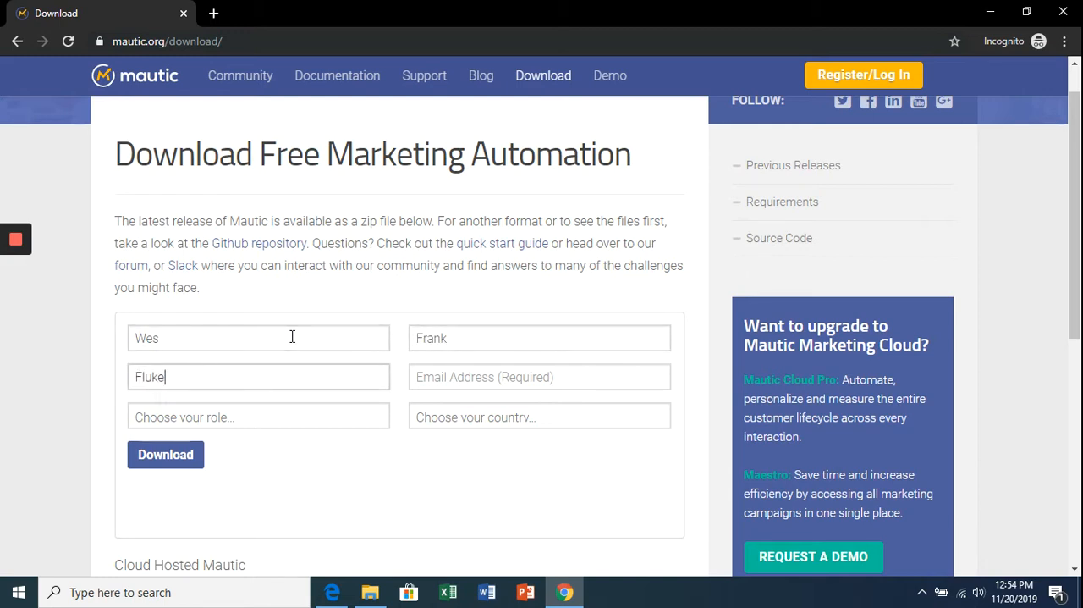
pyautogui.write('Inte')
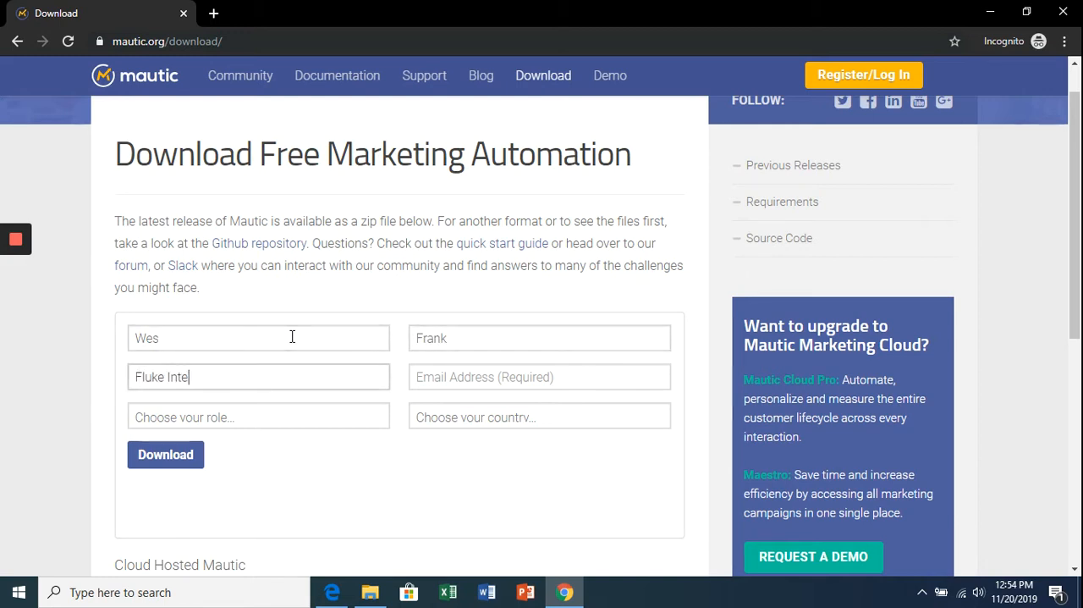
pyautogui.write('ractive')
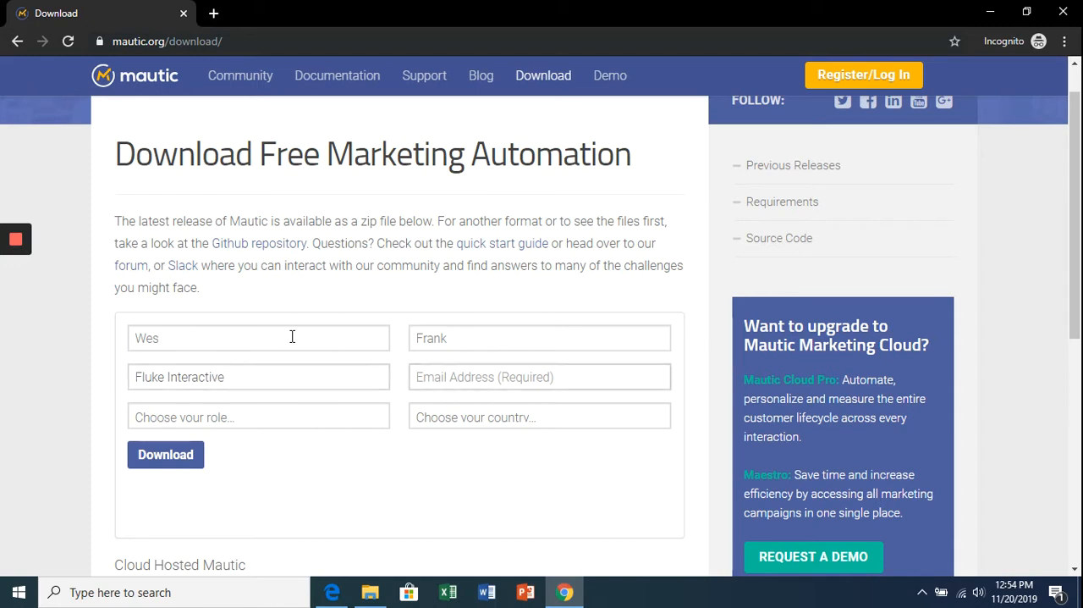
pyautogui.write('official')
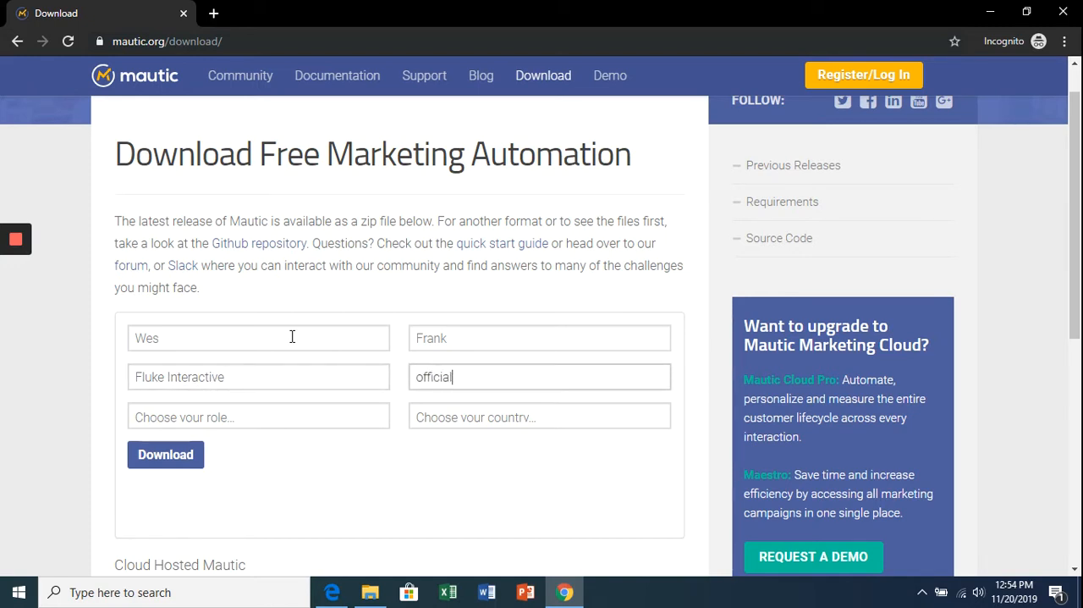
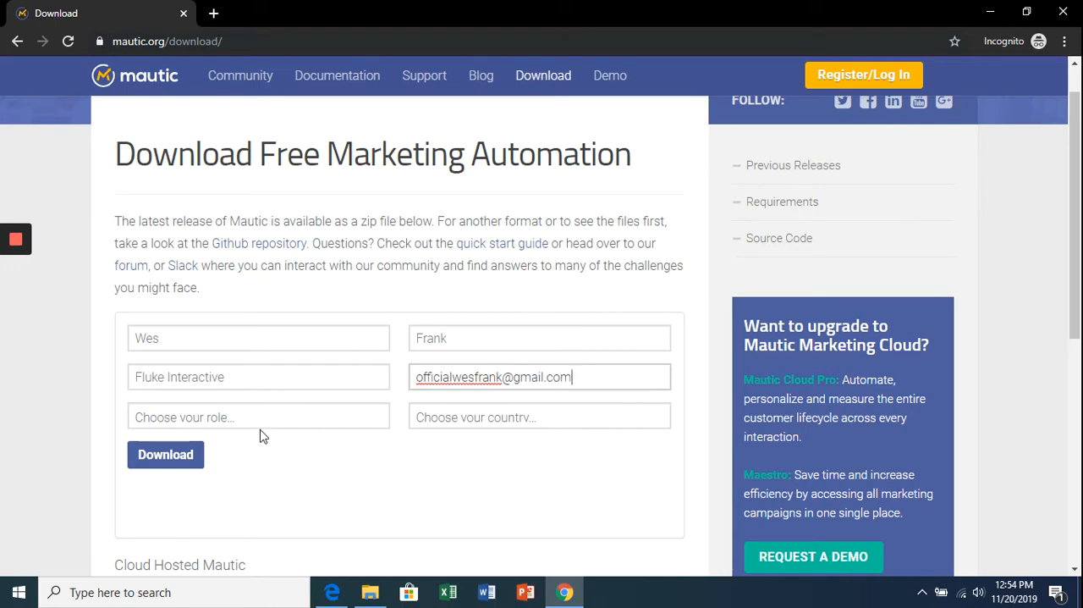
# Choose a role and Canada as the country, then request the Mautic zip download.
pyautogui.click(257, 416)
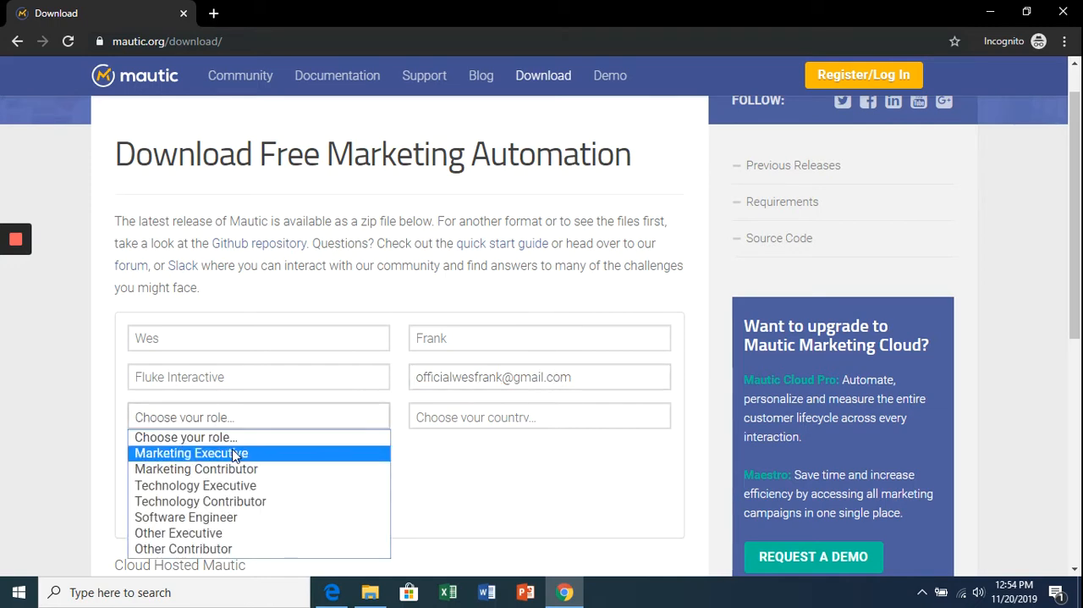
pyautogui.click(190, 453)
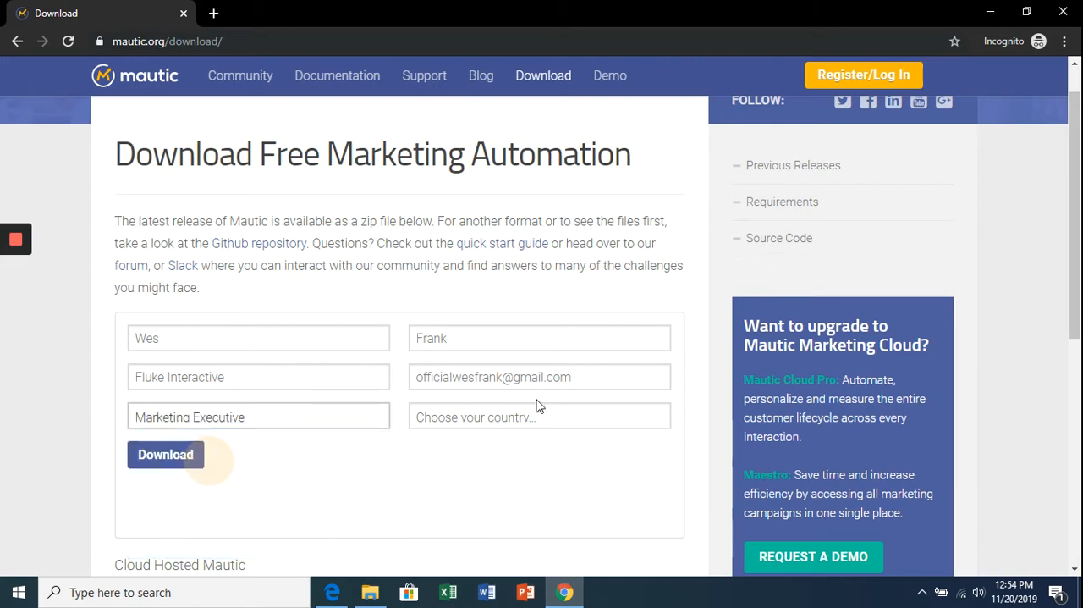
pyautogui.click(538, 416)
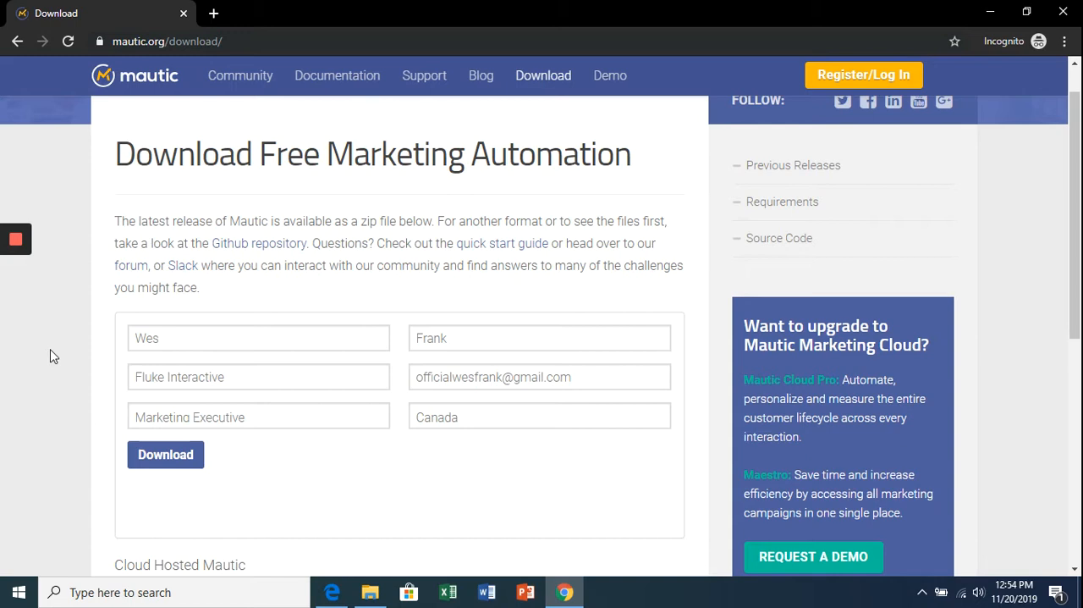
pyautogui.click(166, 454)
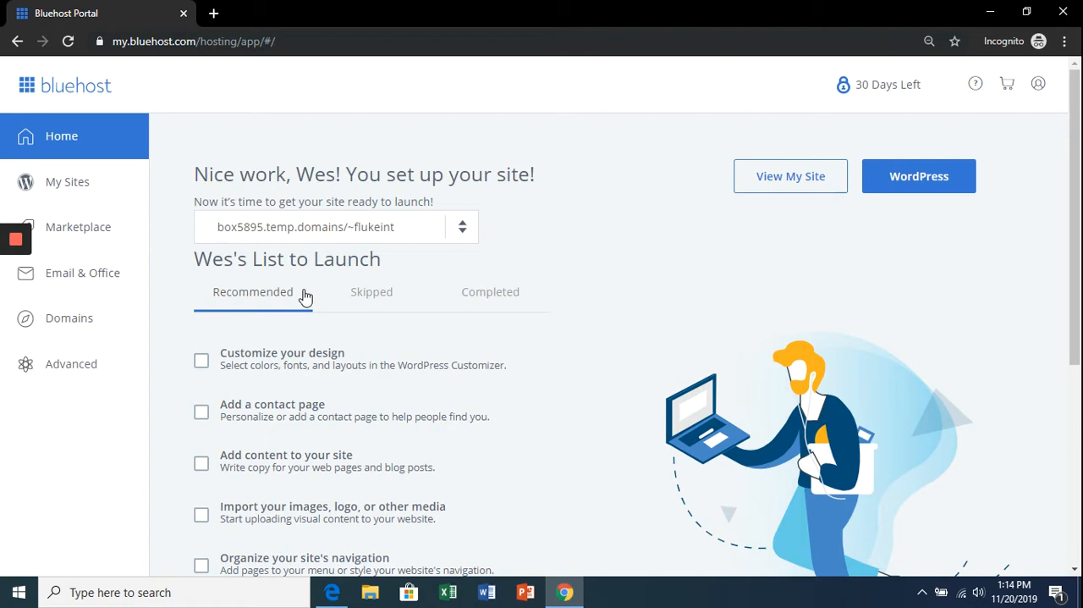
pyautogui.moveTo(144, 331)
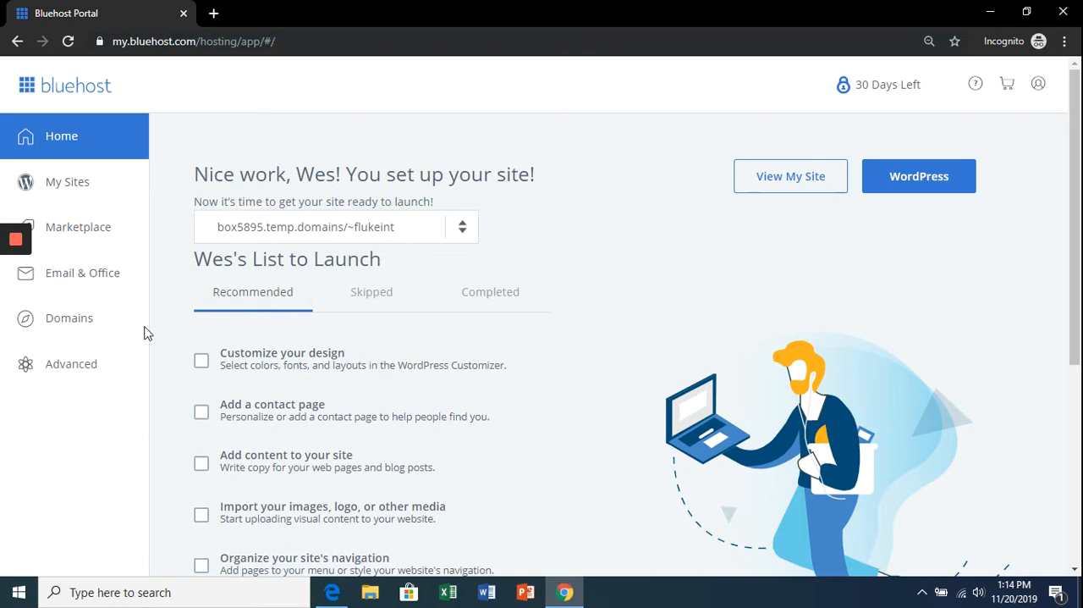
# Reach Subdomains management from the Domains list via Manage on the primary domain.
pyautogui.click(67, 318)
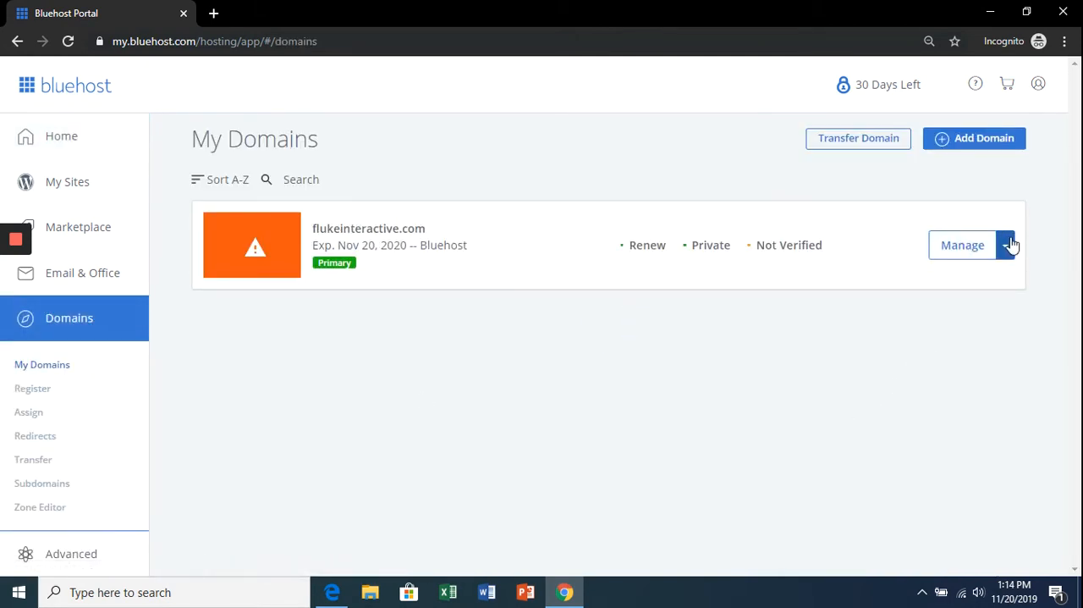
pyautogui.click(1005, 244)
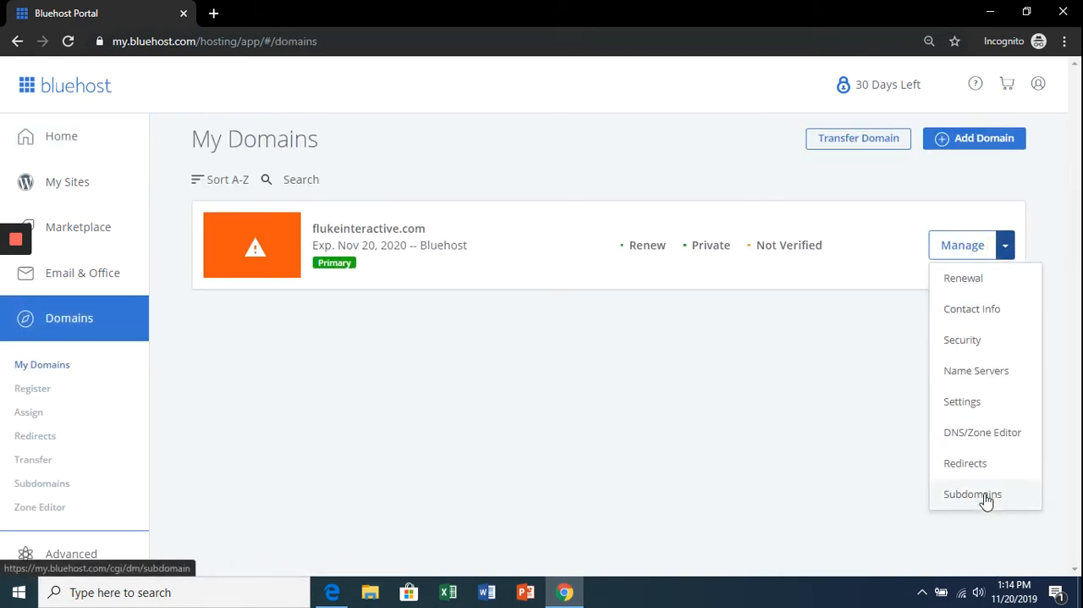
pyautogui.click(971, 494)
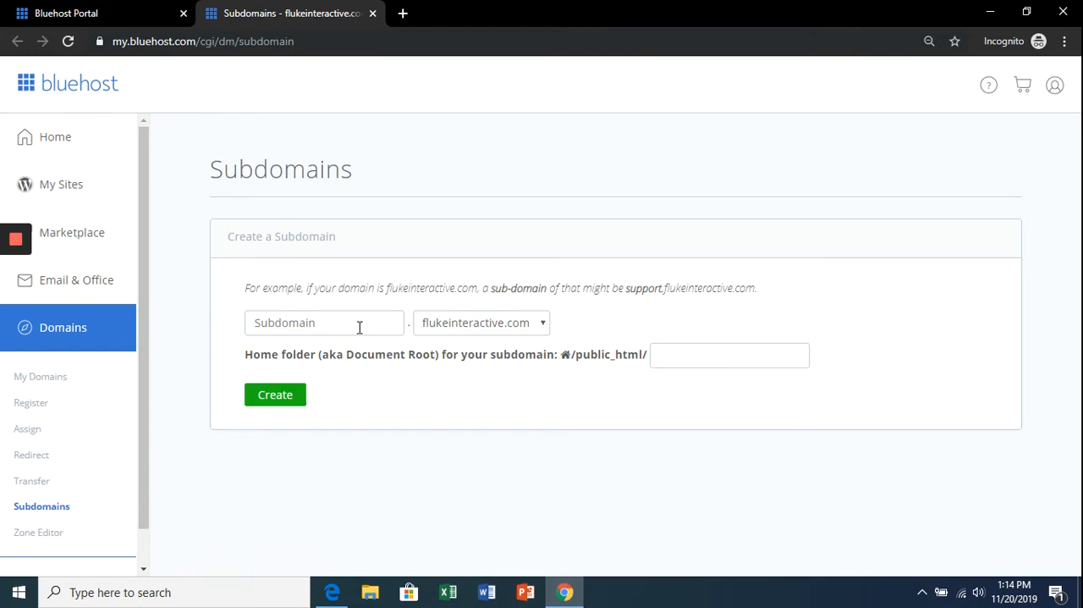
# Create the subdomain mautic.flukeinteractive.com with home folder public_html/mautic.
pyautogui.write('mautic')
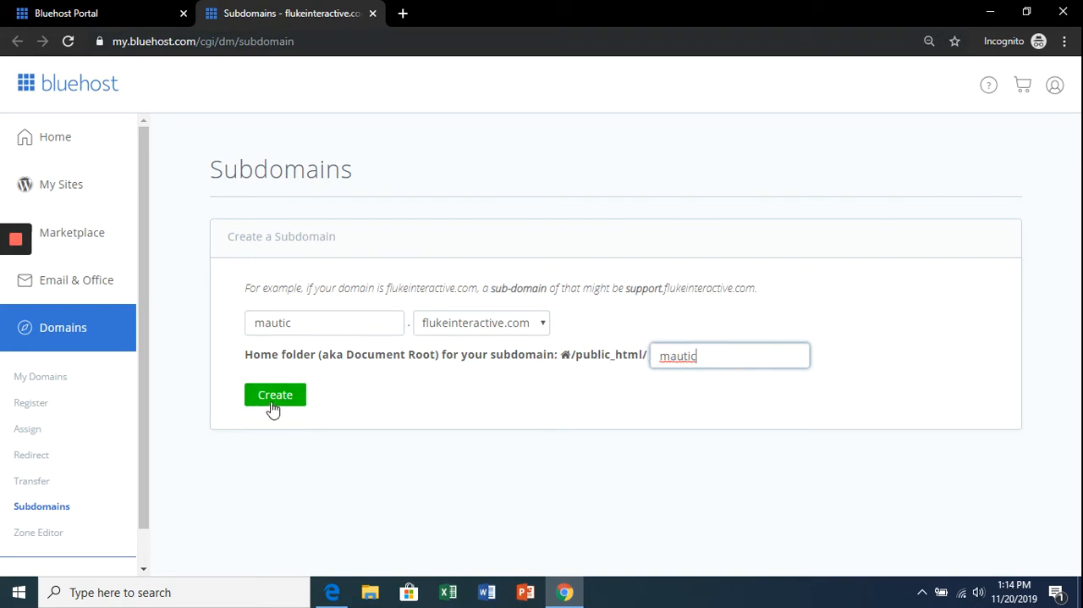
pyautogui.click(274, 395)
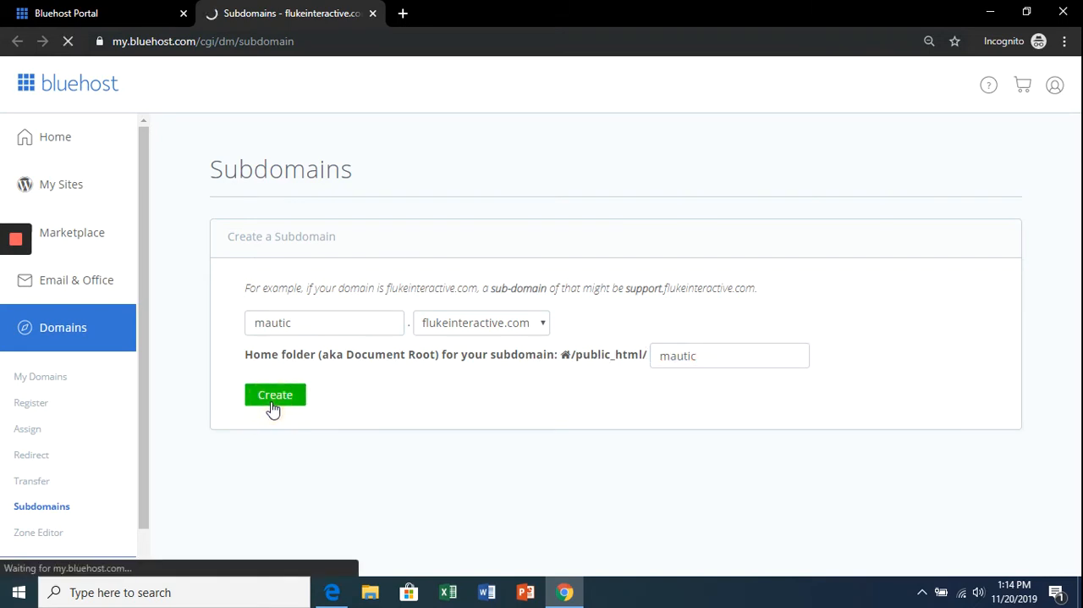
pyautogui.click(274, 394)
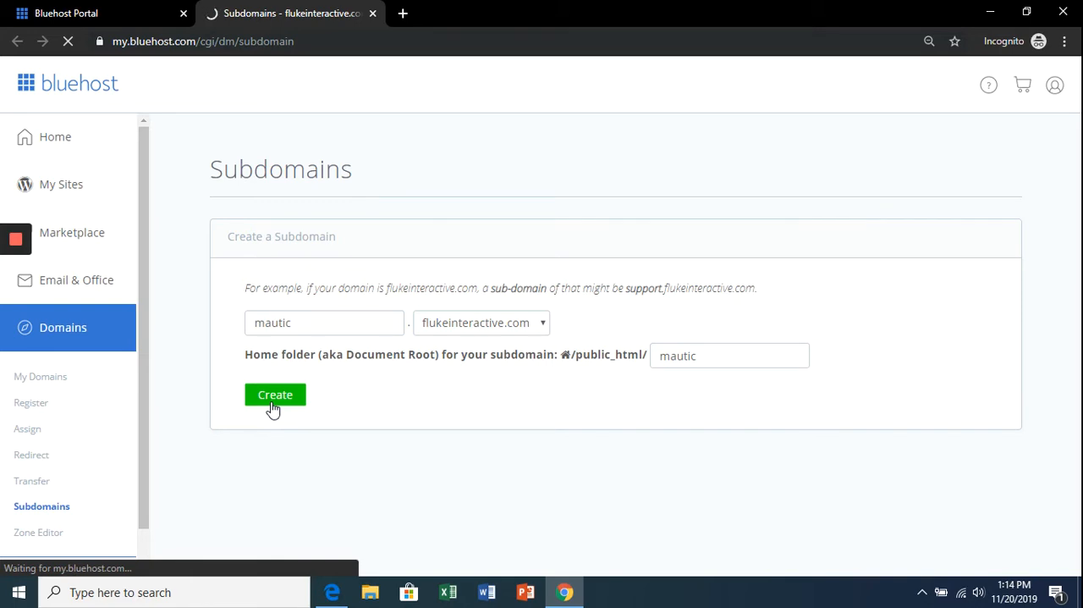
pyautogui.click(274, 395)
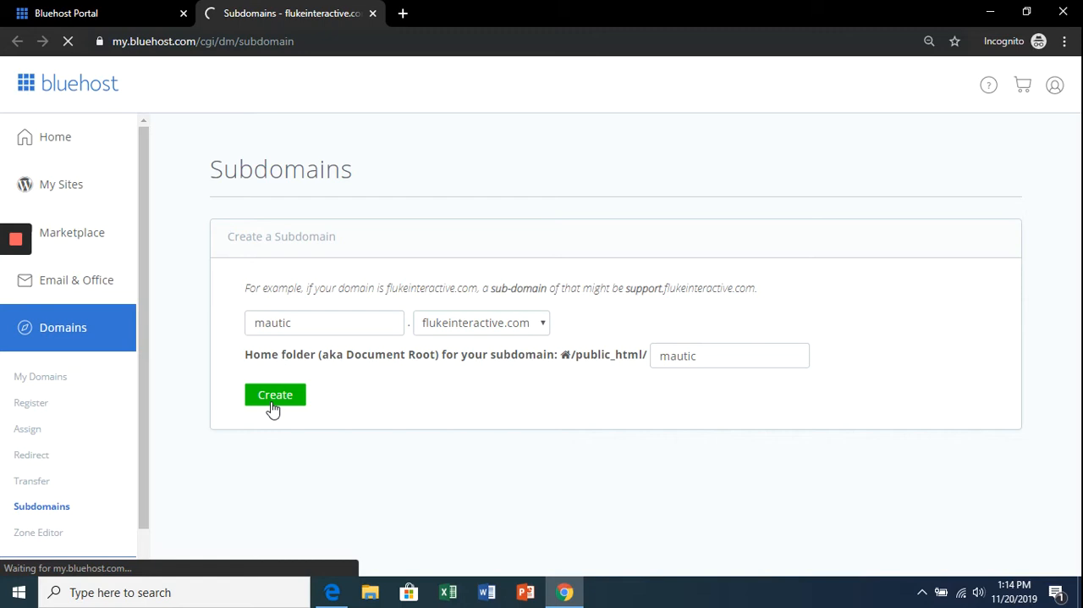
pyautogui.click(274, 394)
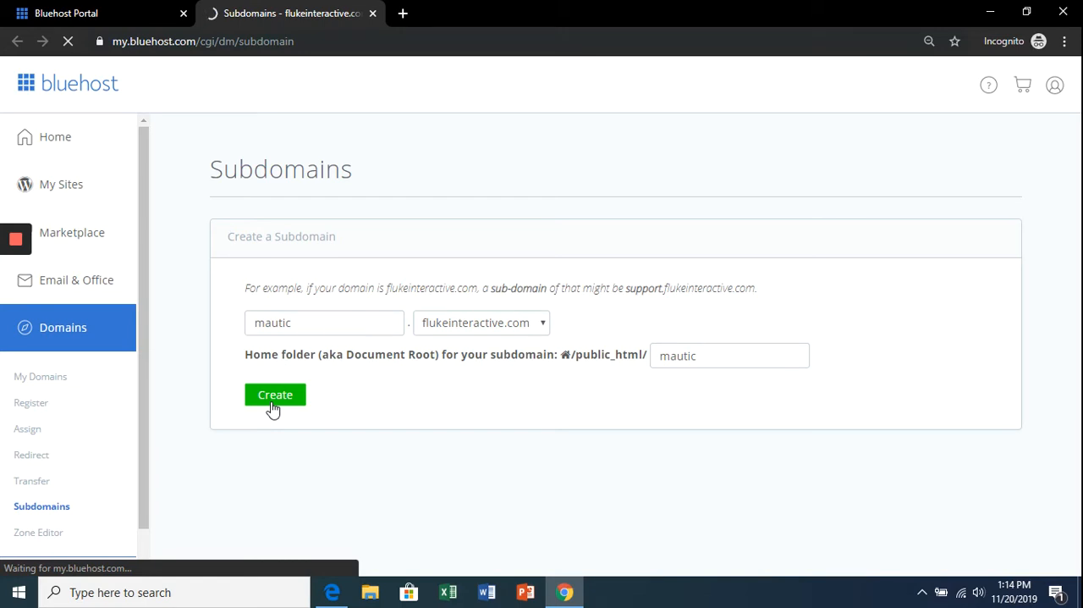
pyautogui.click(274, 395)
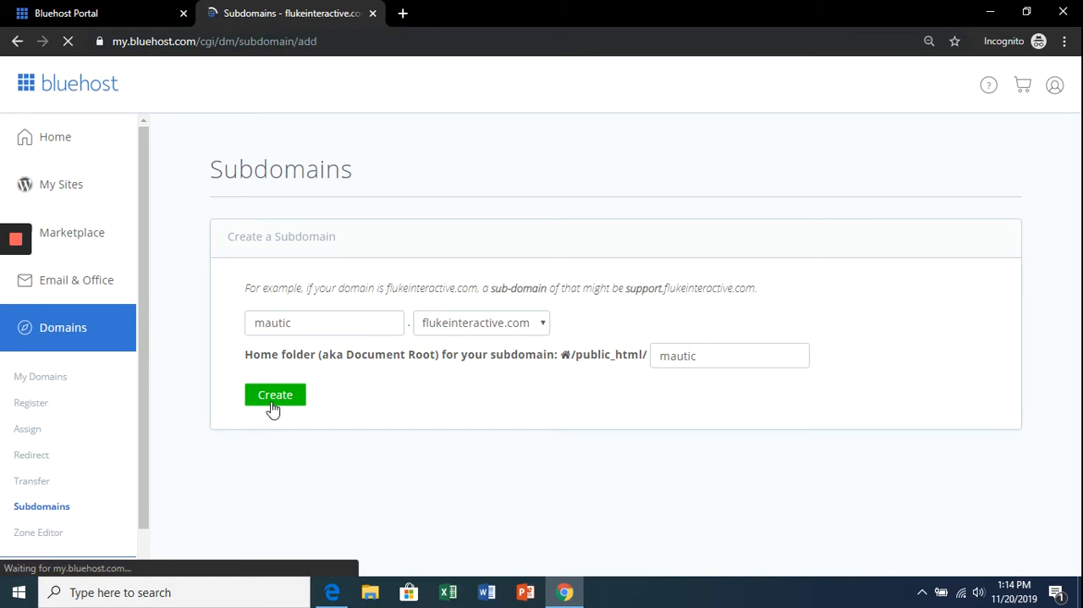
pyautogui.click(274, 394)
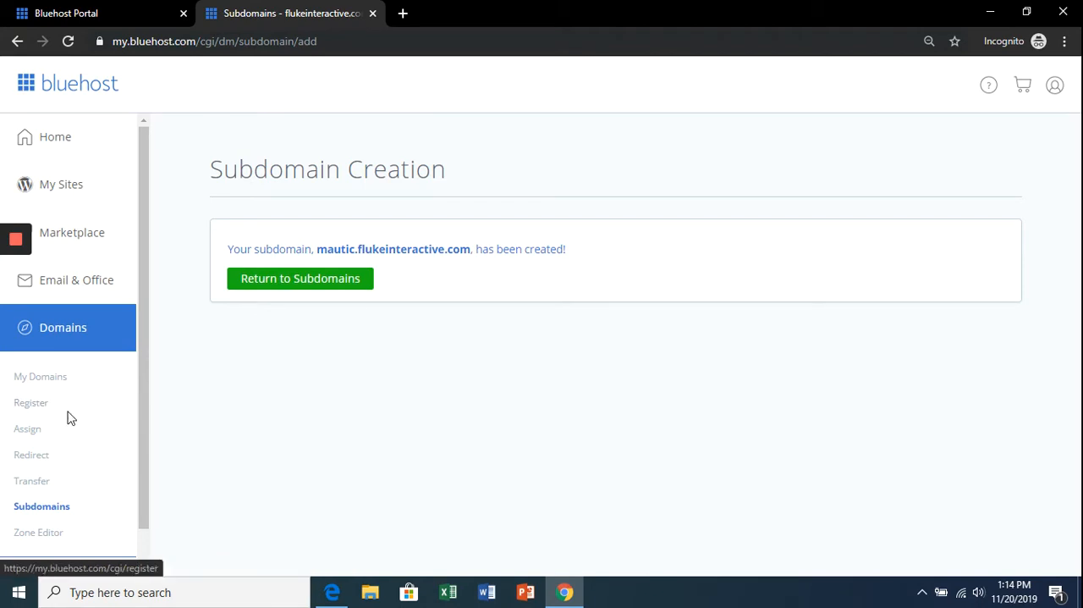
# Reach the cPanel SSL/TLS Status page for all domains via Advanced > Security.
pyautogui.scroll(-3)
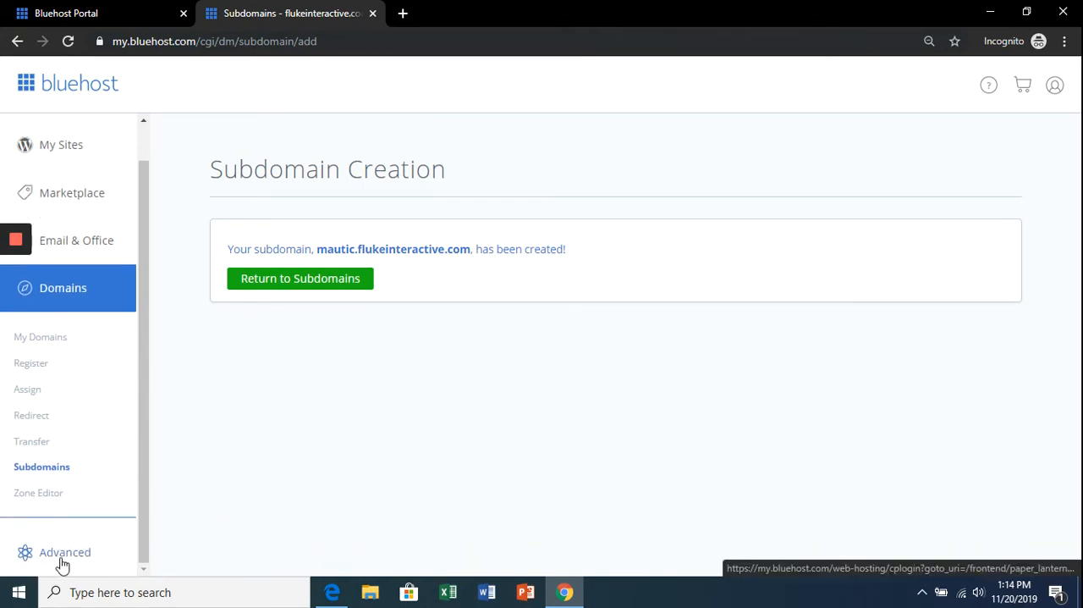
pyautogui.click(64, 552)
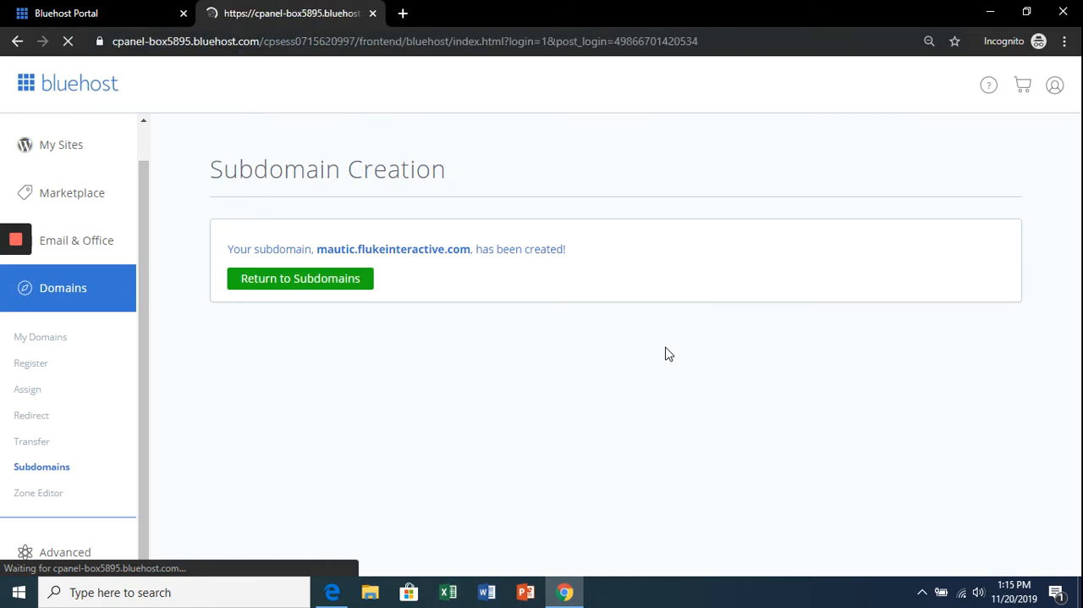
pyautogui.click(299, 277)
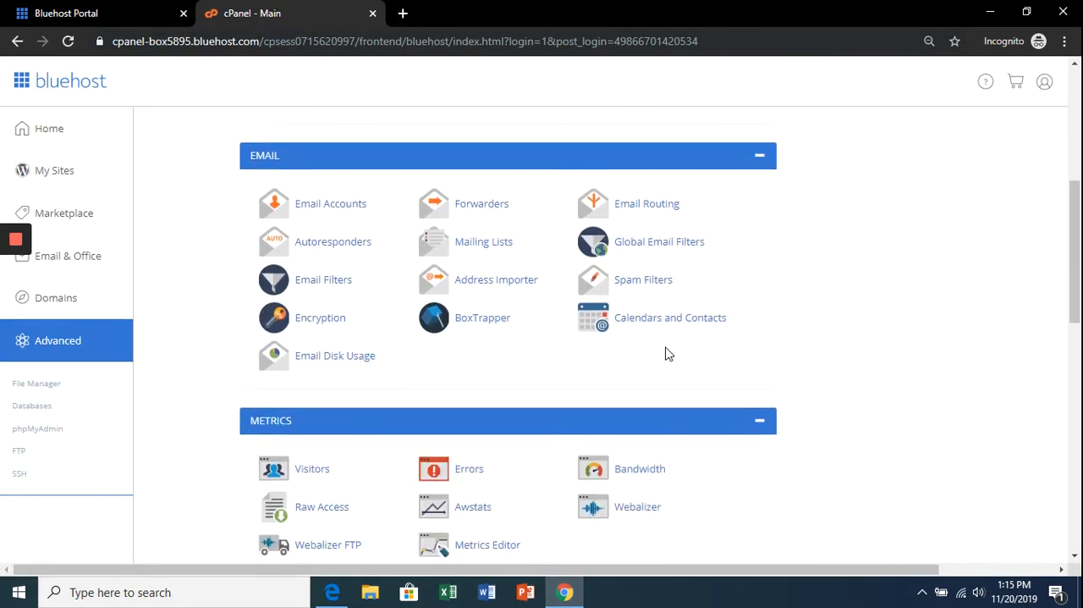
pyautogui.scroll(-3)
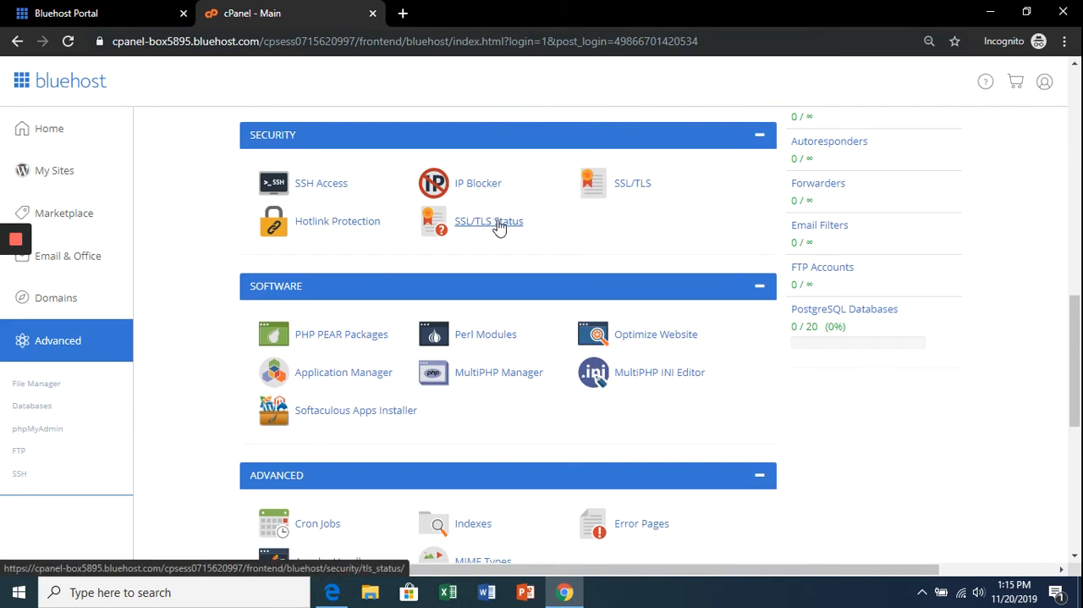
pyautogui.click(488, 220)
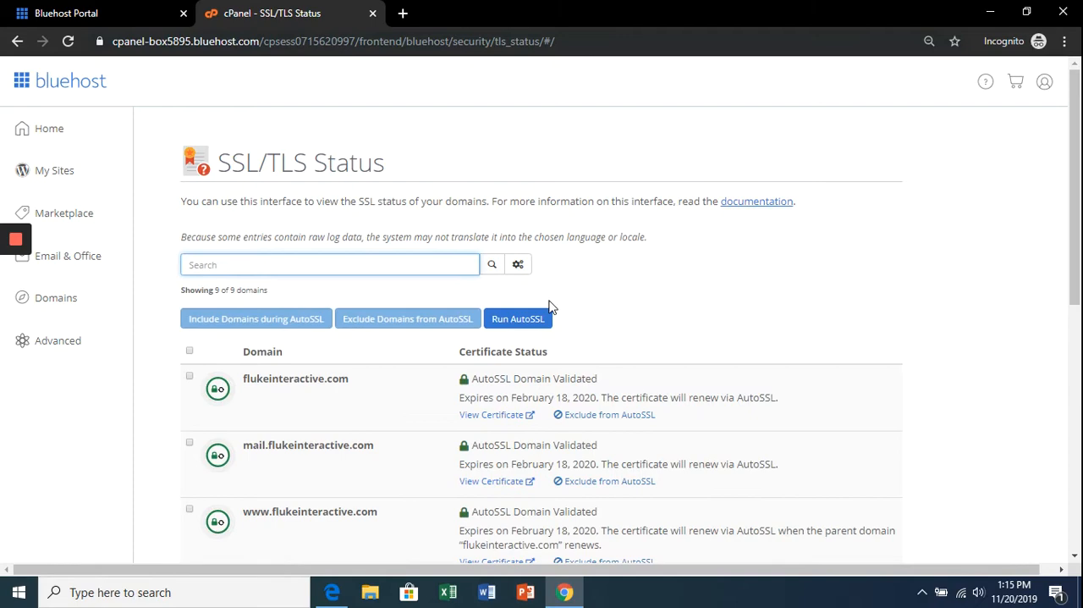
# Run AutoSSL to issue certificates for the unvalidated mautic subdomains.
pyautogui.scroll(-3)
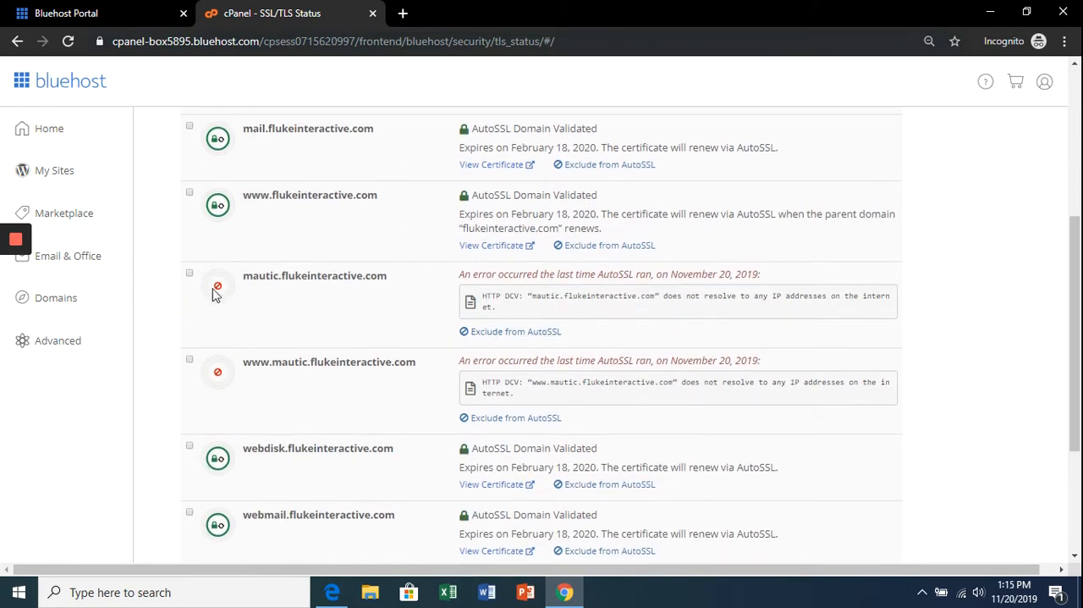
pyautogui.moveTo(404, 281)
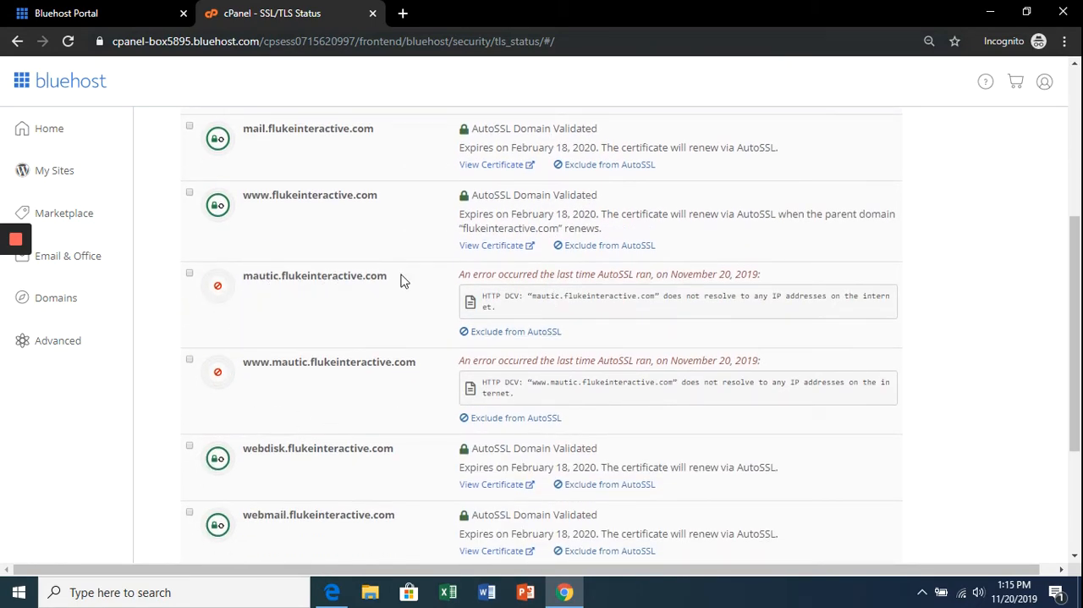
pyautogui.scroll(3)
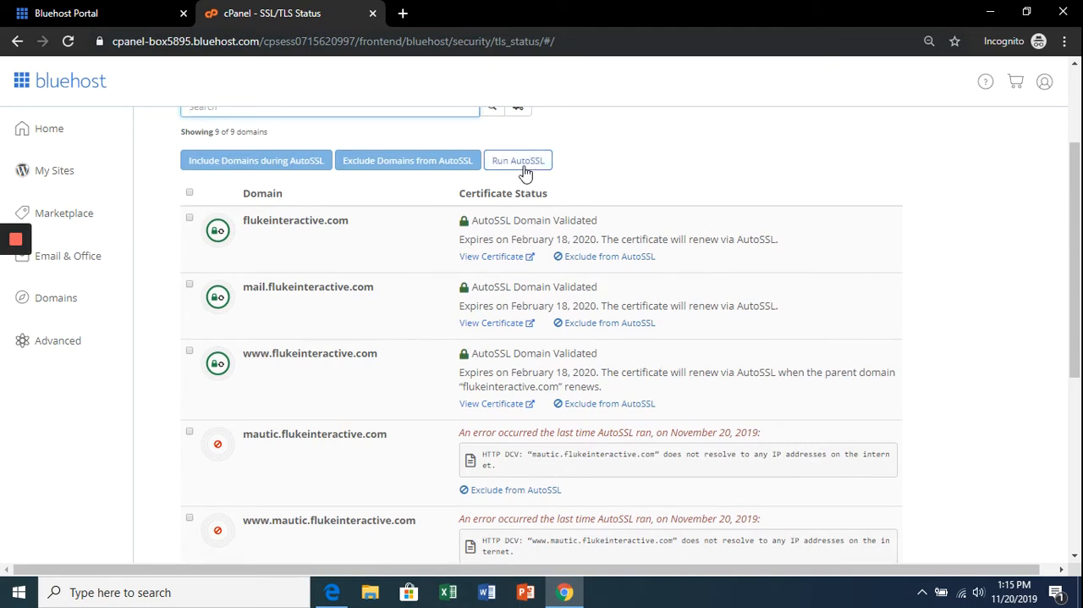
pyautogui.click(518, 161)
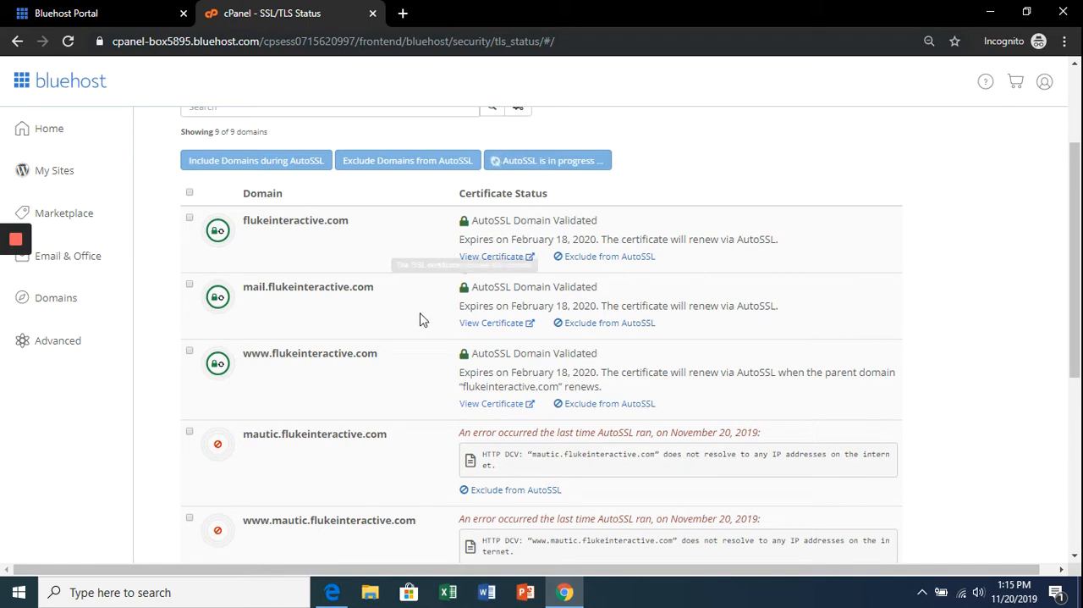
pyautogui.moveTo(216, 443)
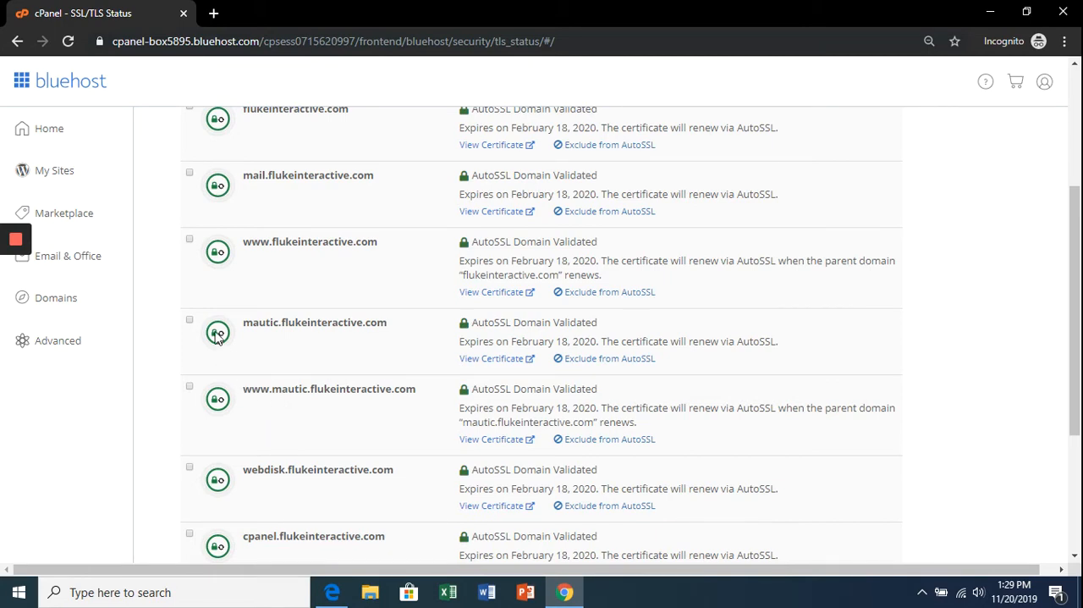
pyautogui.moveTo(224, 382)
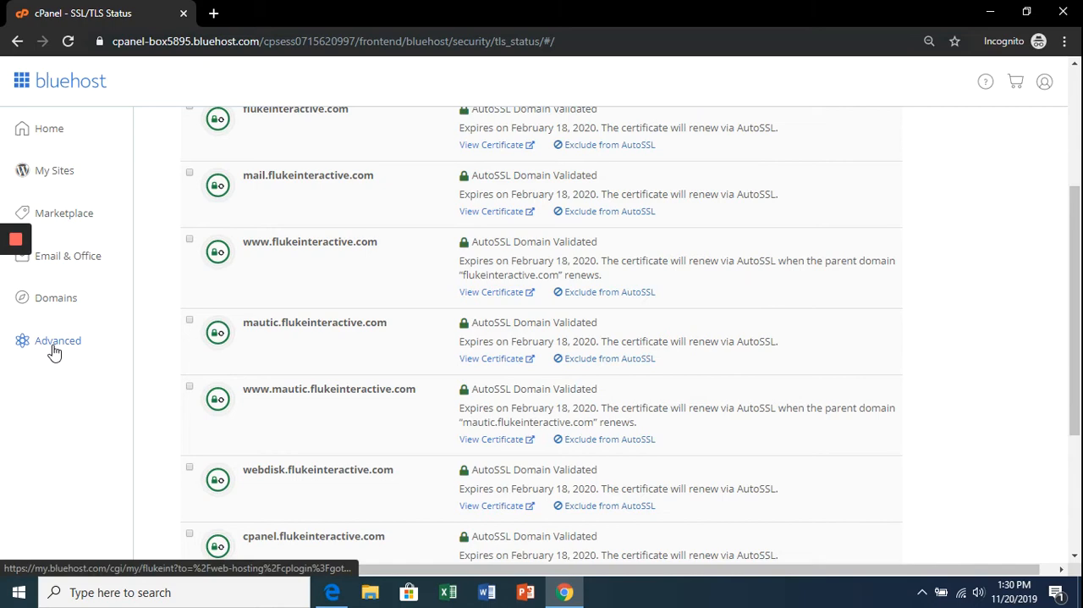
# Go to cPanel Email Accounts and start creating a new account.
pyautogui.click(58, 339)
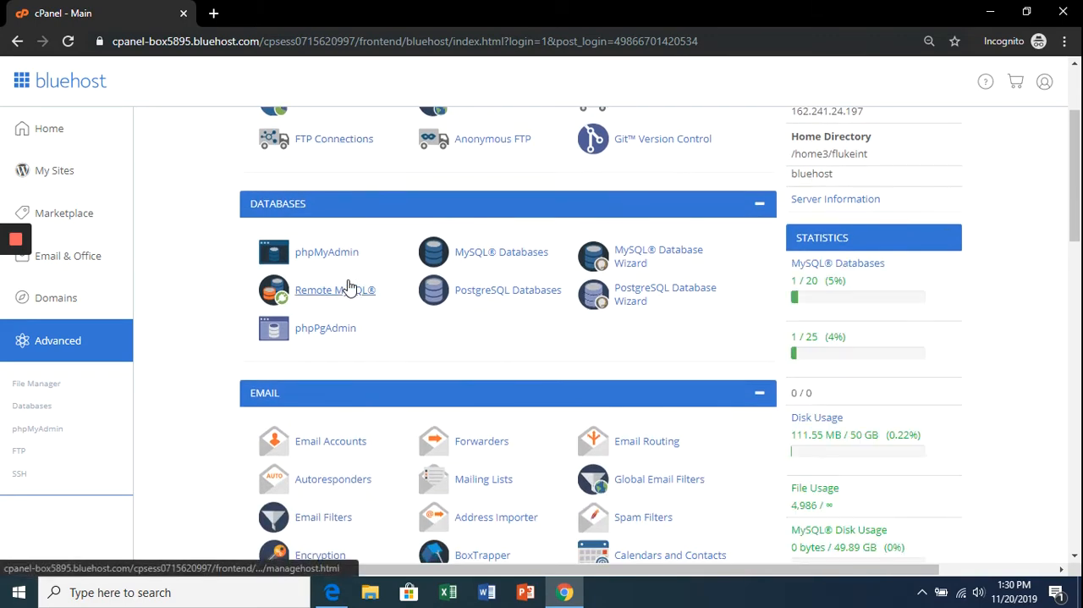
pyautogui.scroll(-3)
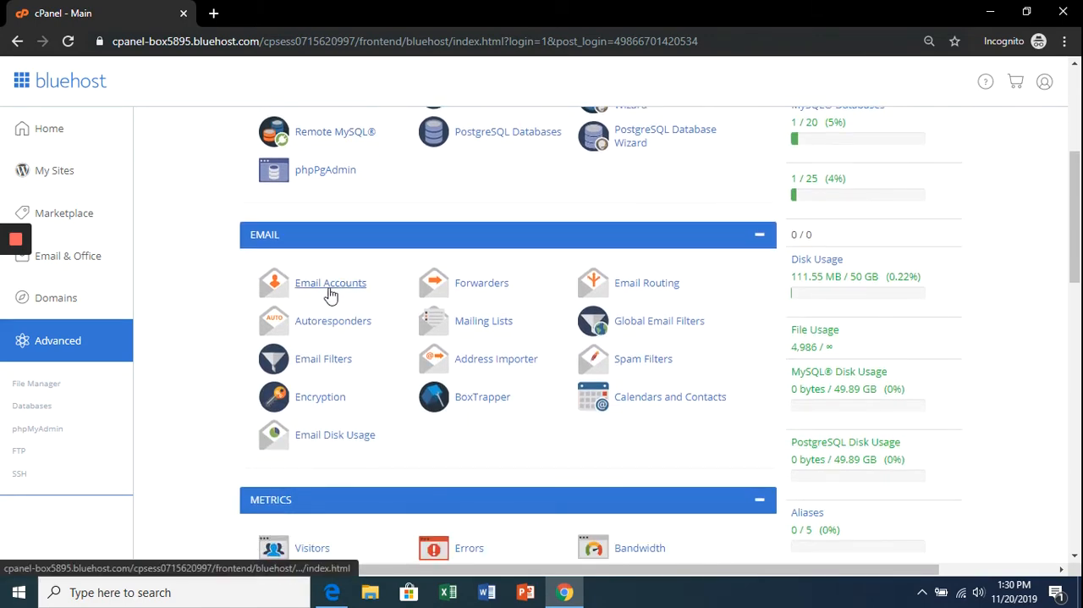
pyautogui.click(330, 283)
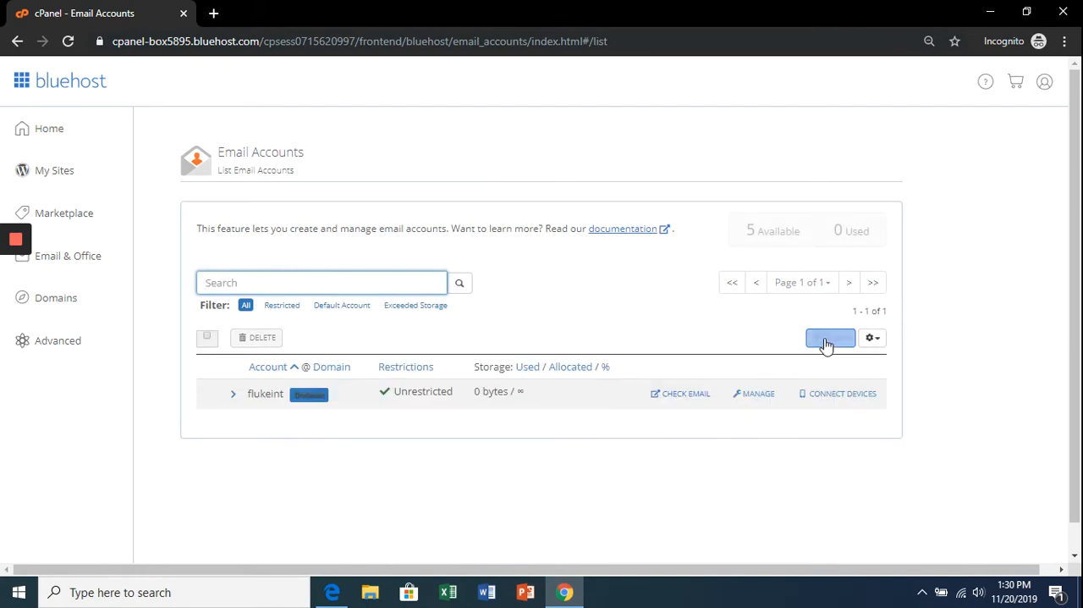
pyautogui.click(830, 338)
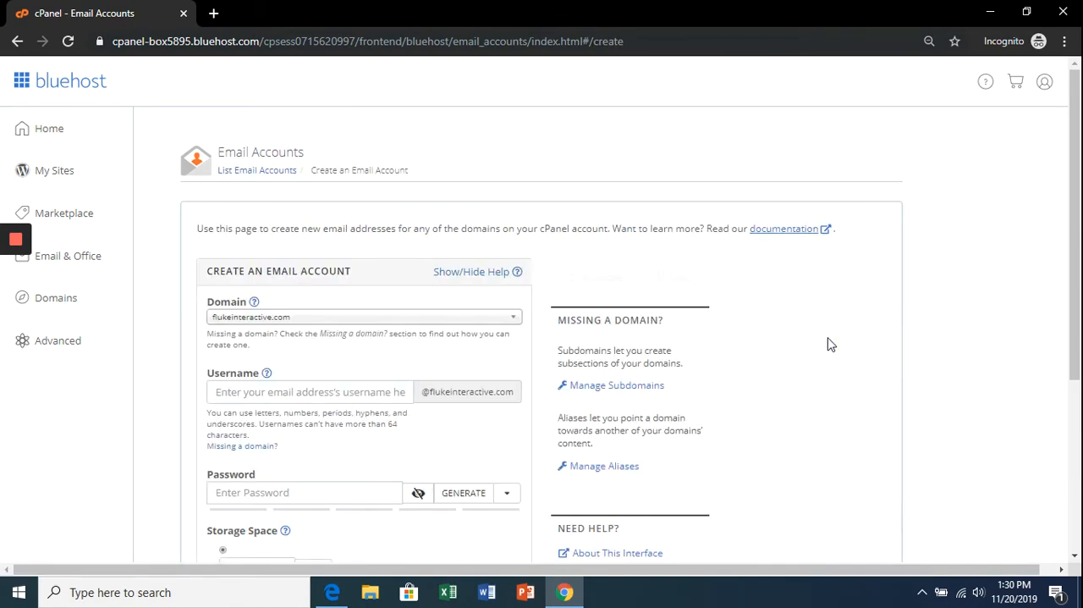
pyautogui.scroll(-3)
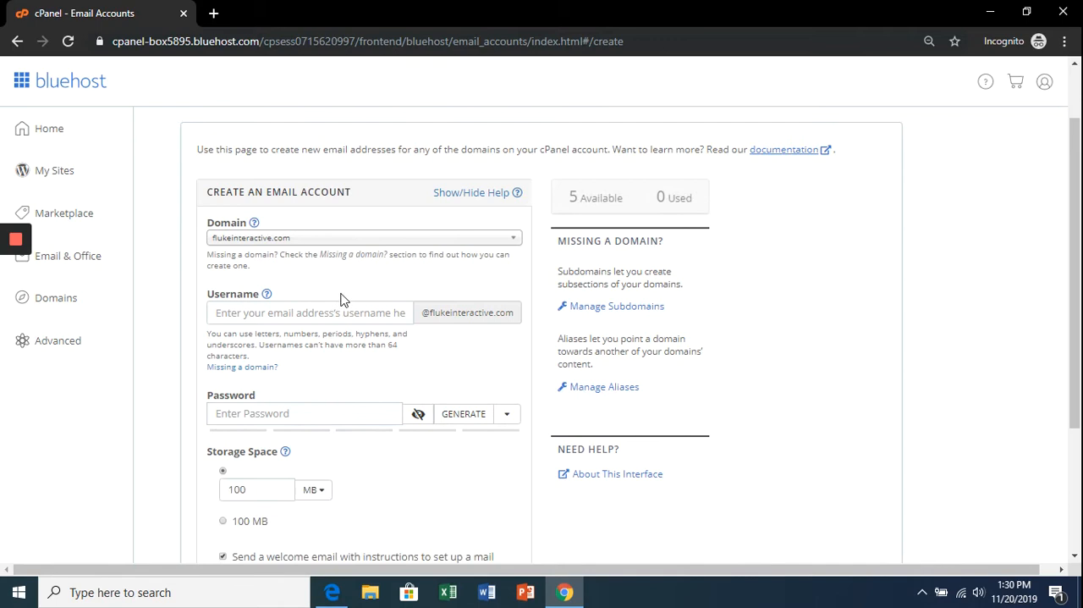
pyautogui.click(308, 311)
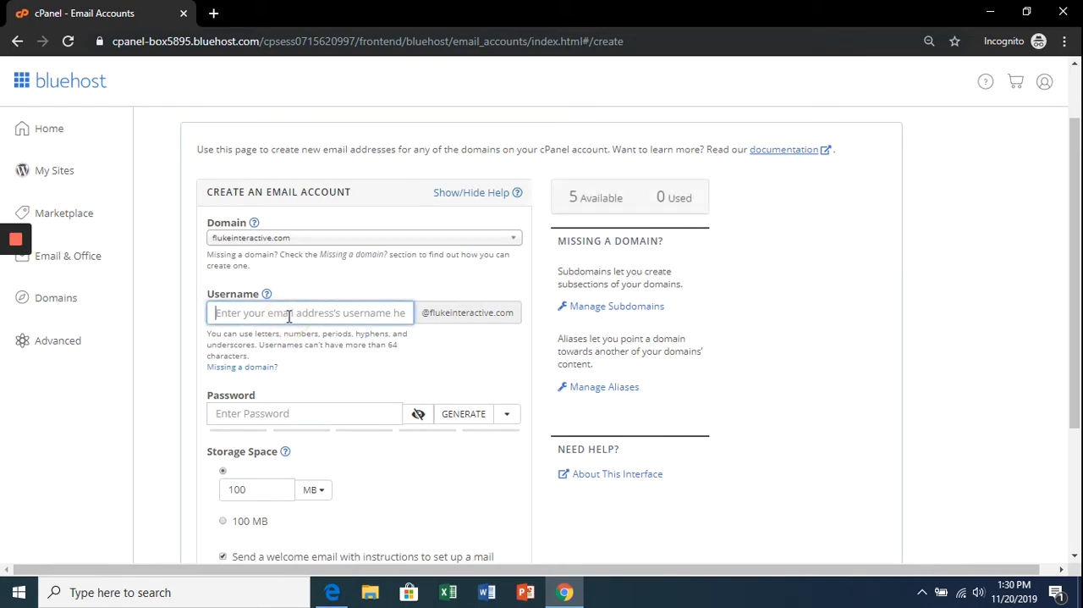
pyautogui.write('wes')
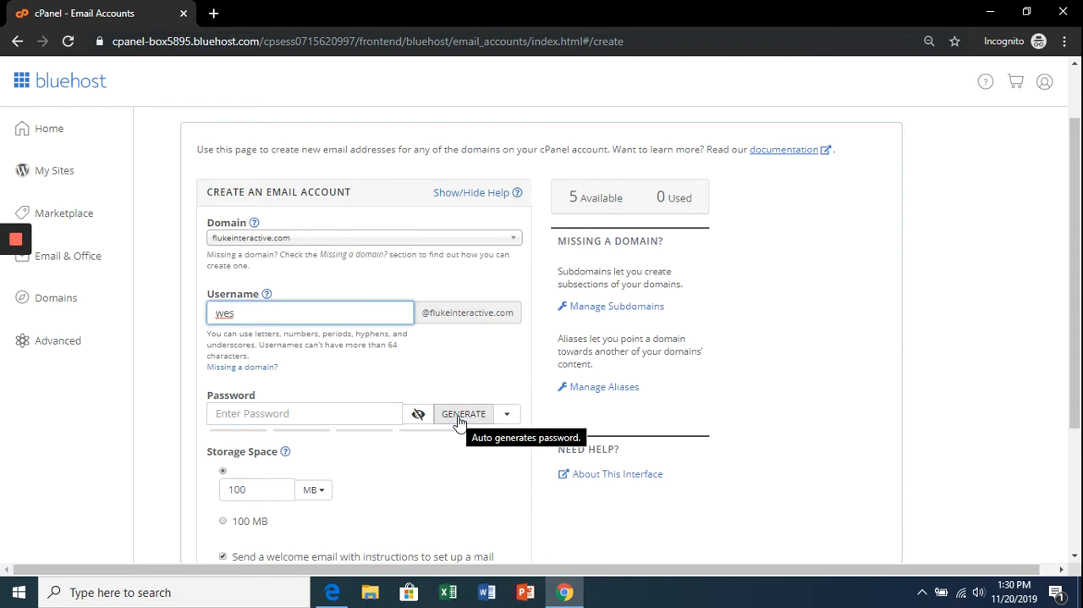
pyautogui.click(464, 413)
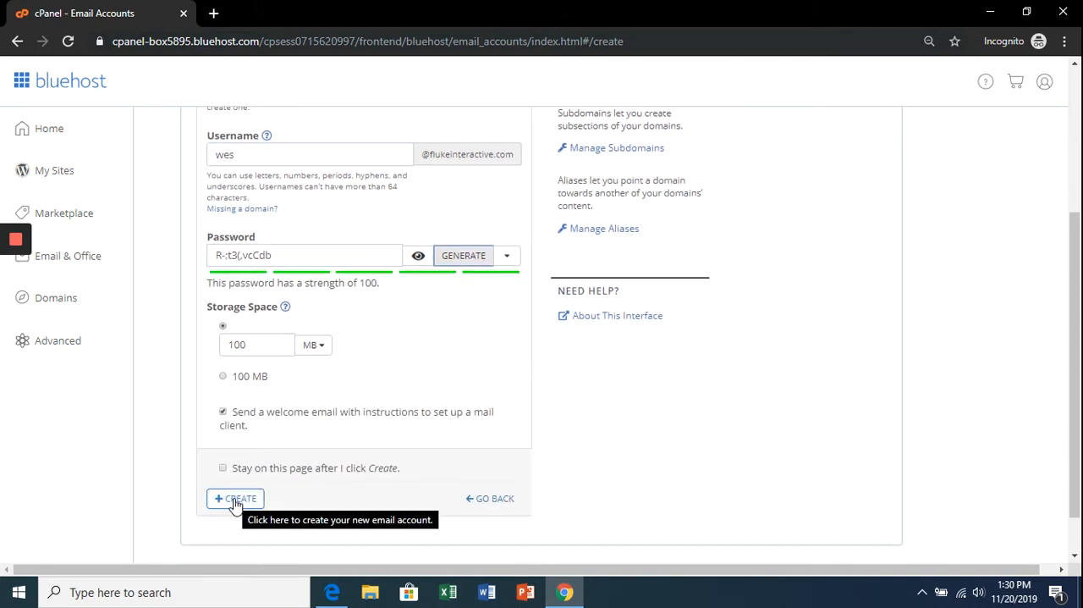
pyautogui.click(235, 498)
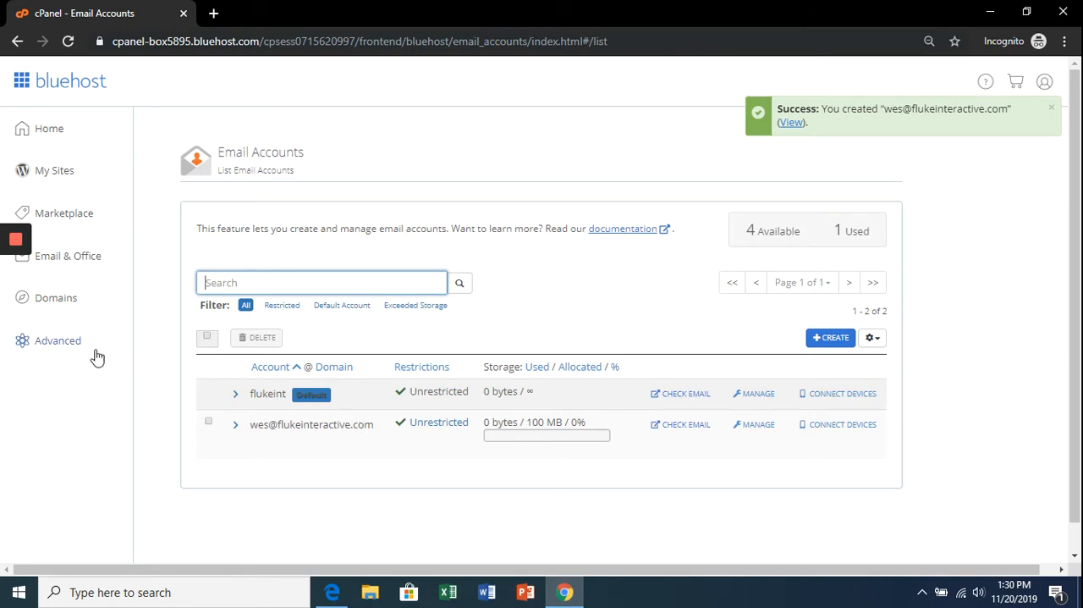
pyautogui.moveTo(71, 349)
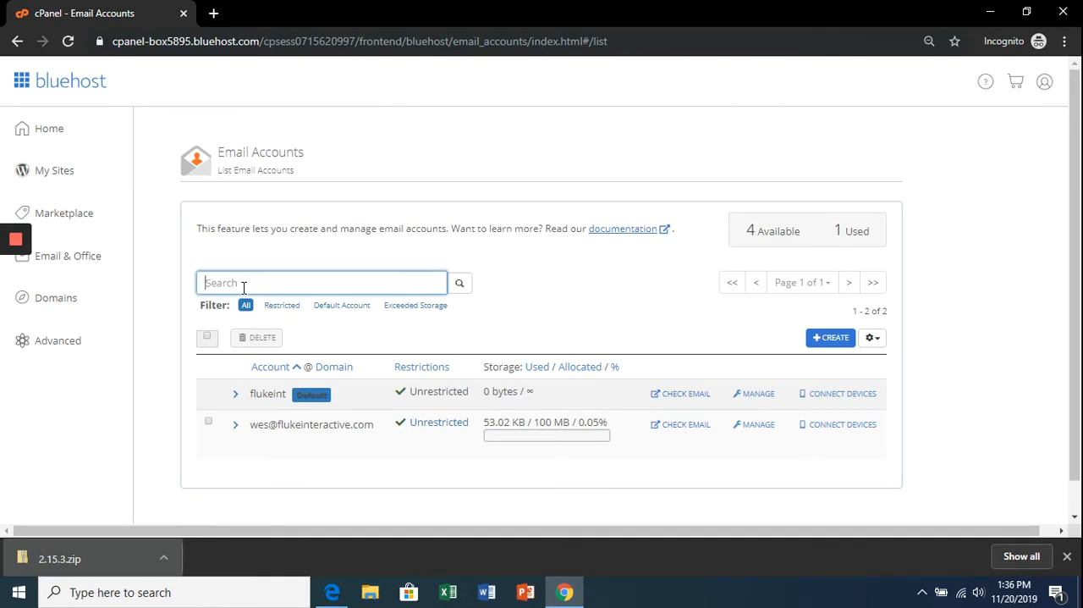
# Open cPanel File Manager at the public_html/mautic folder.
pyautogui.click(57, 340)
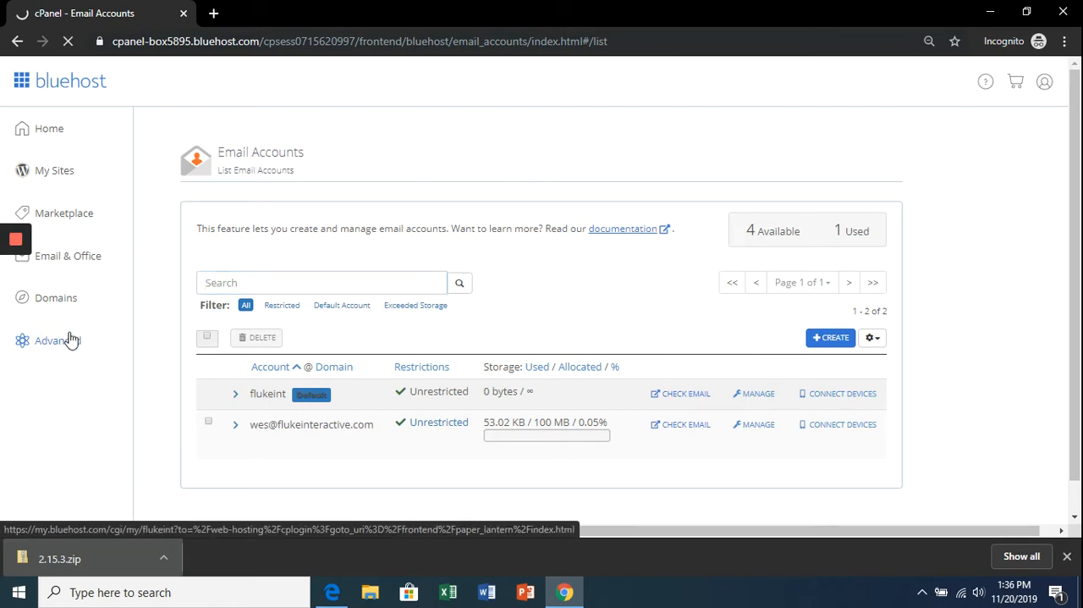
pyautogui.click(58, 339)
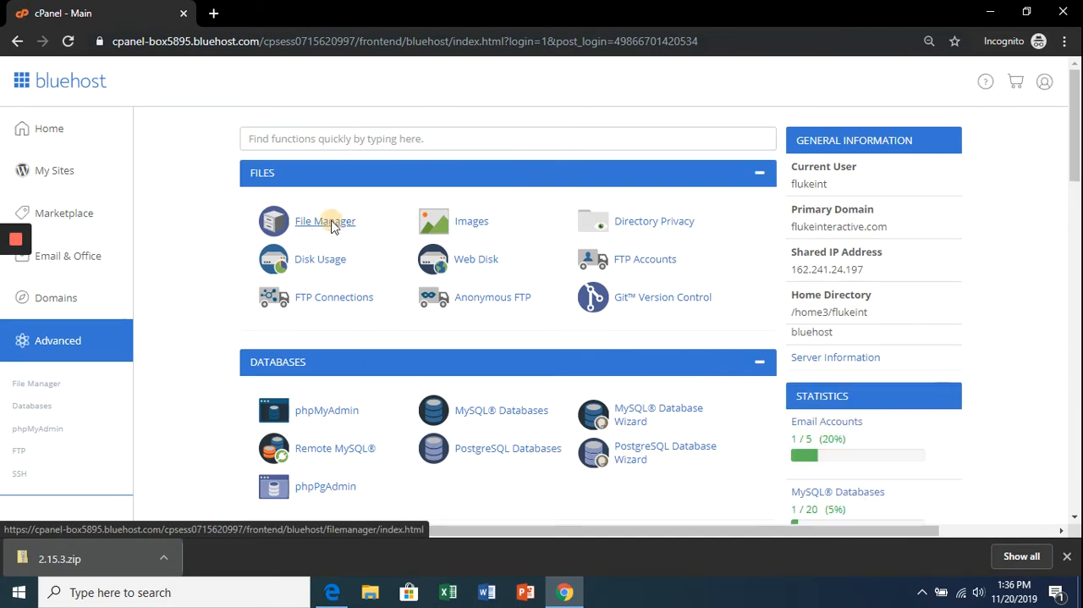
pyautogui.click(325, 220)
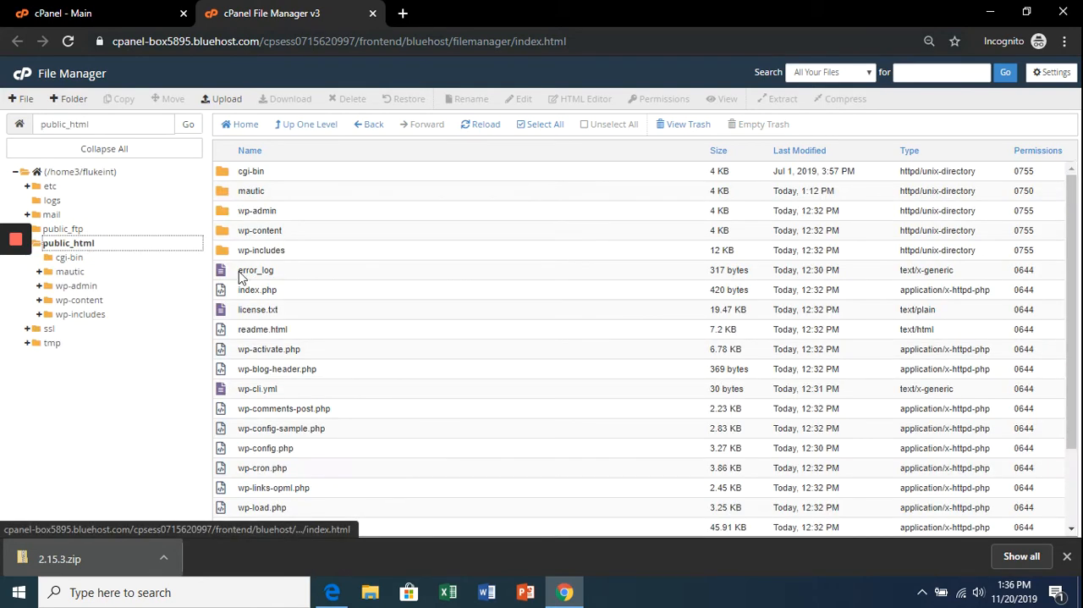
pyautogui.moveTo(274, 195)
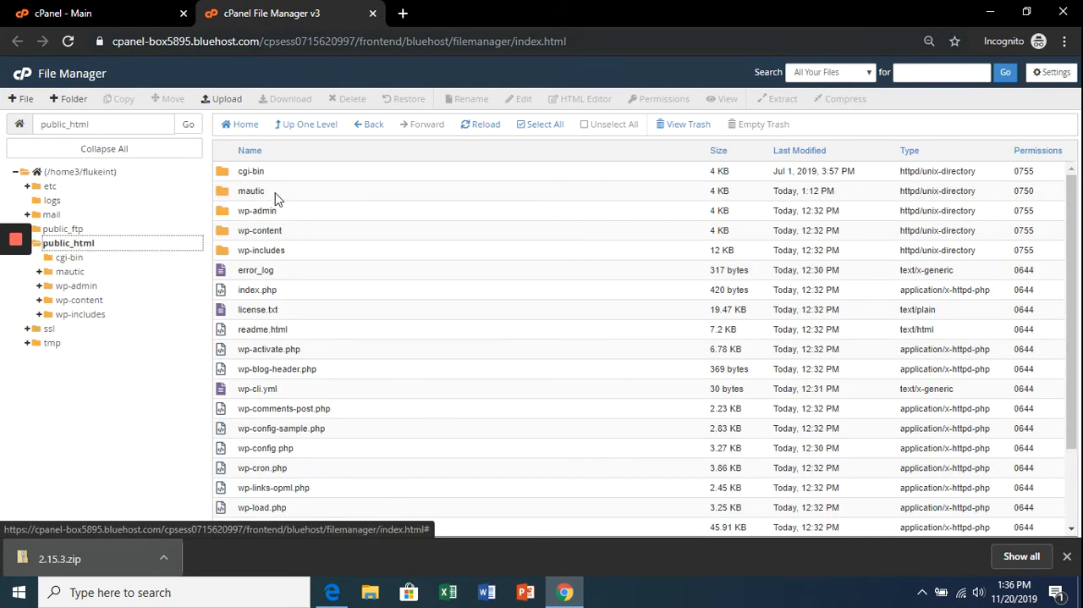
pyautogui.doubleClick(251, 190)
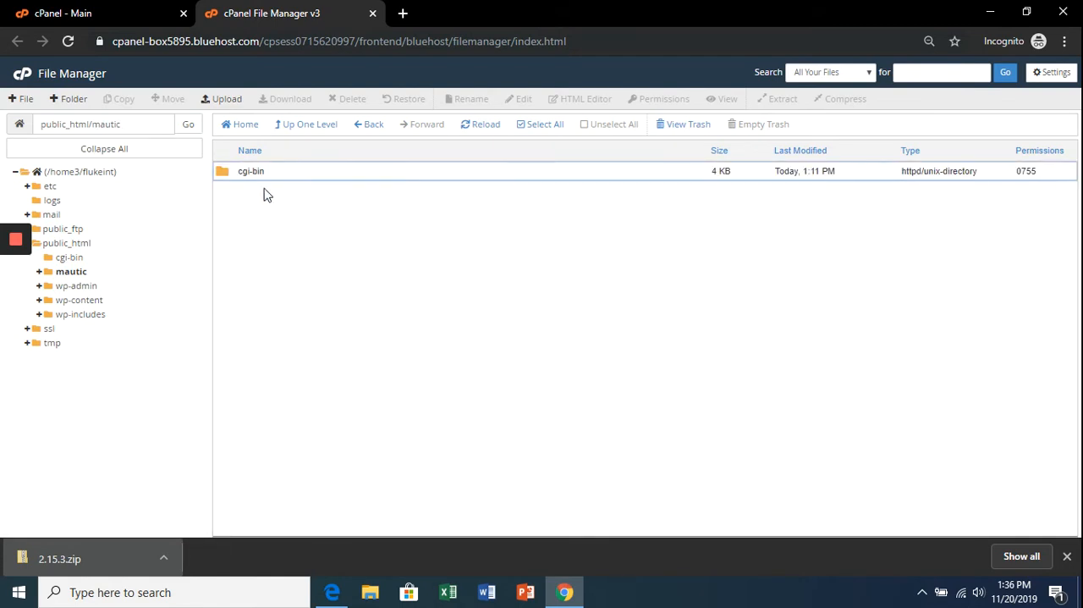
# Upload 2.15.3.zip into the mautic folder and return to its listing.
pyautogui.click(226, 98)
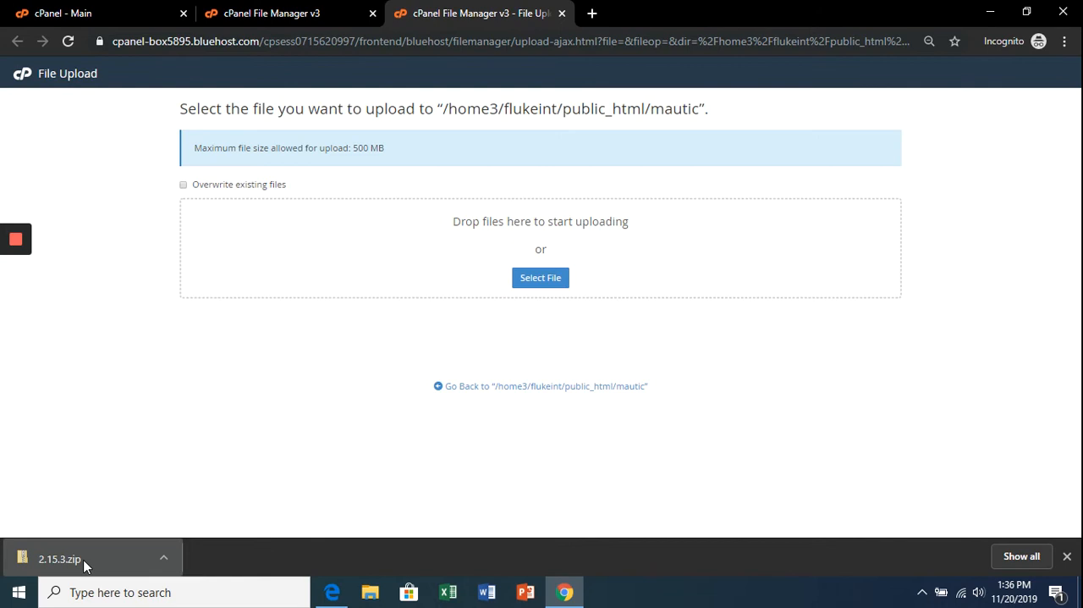
pyautogui.moveTo(59, 559); pyautogui.dragTo(507, 237)
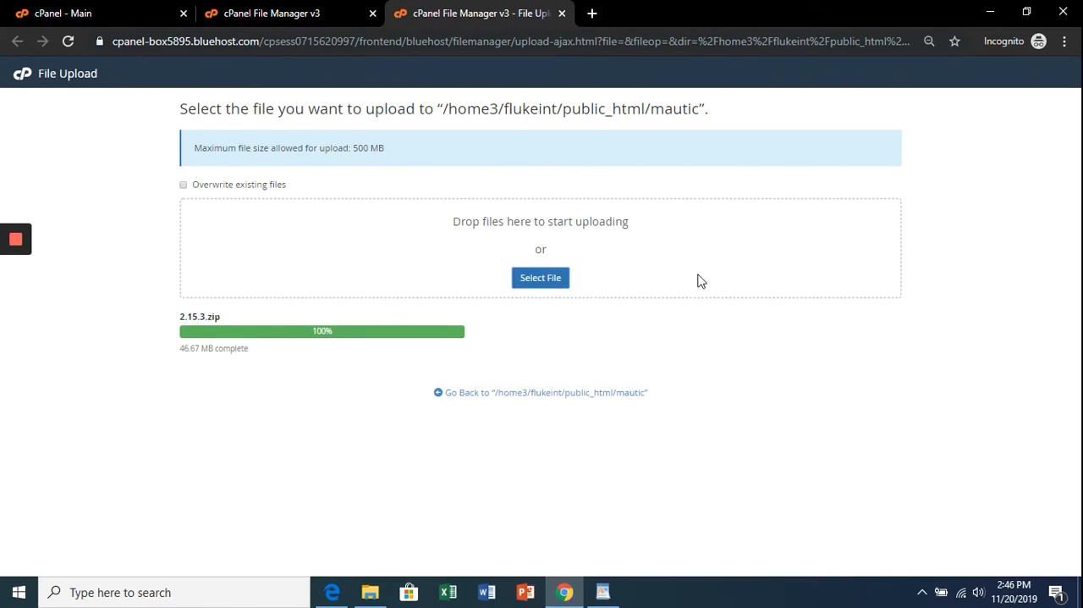
pyautogui.click(270, 13)
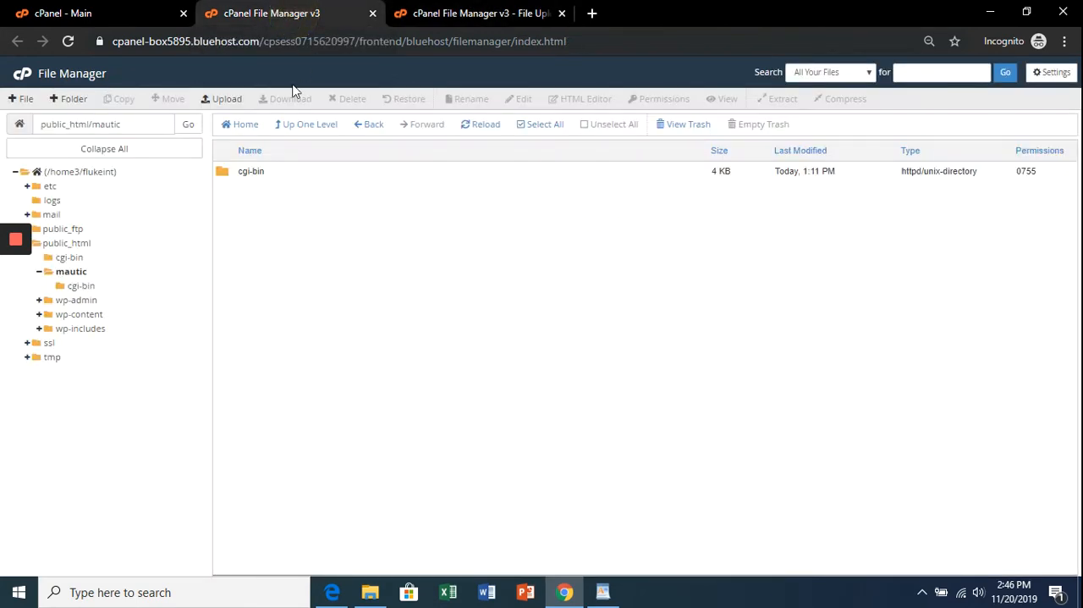
# Extract 2.15.3.zip in place so the mautic folder lists app, plugins, themes and index.php.
pyautogui.click(480, 123)
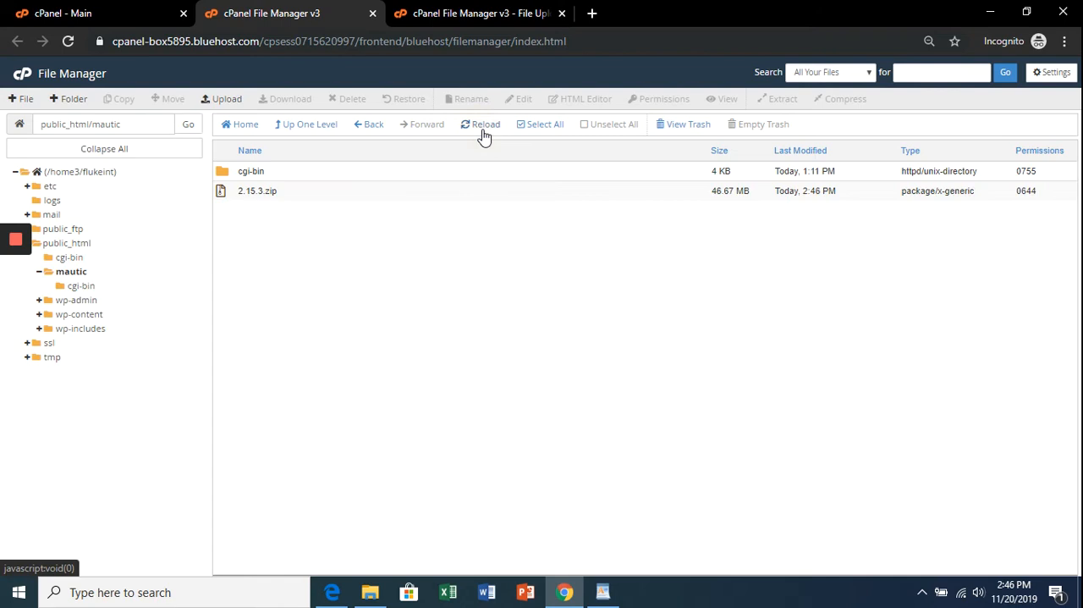
pyautogui.click(257, 189)
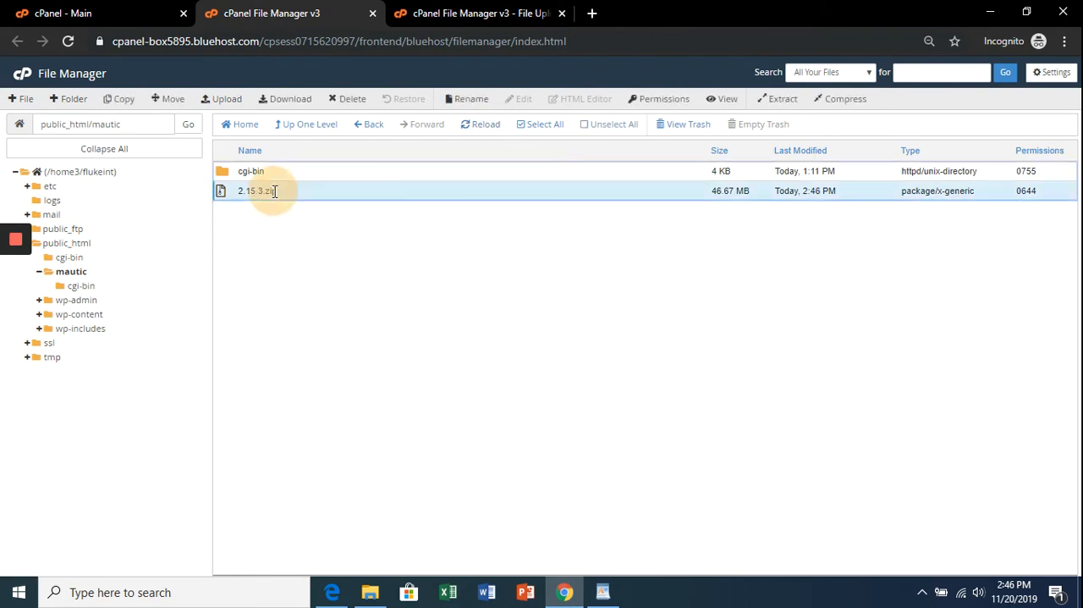
pyautogui.click(777, 99)
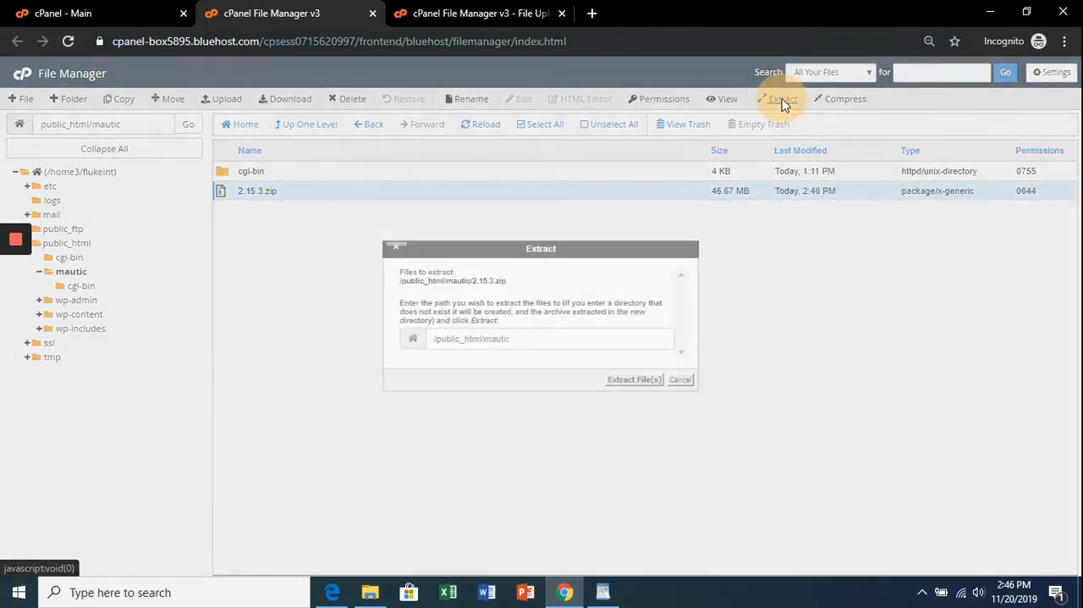
pyautogui.click(633, 379)
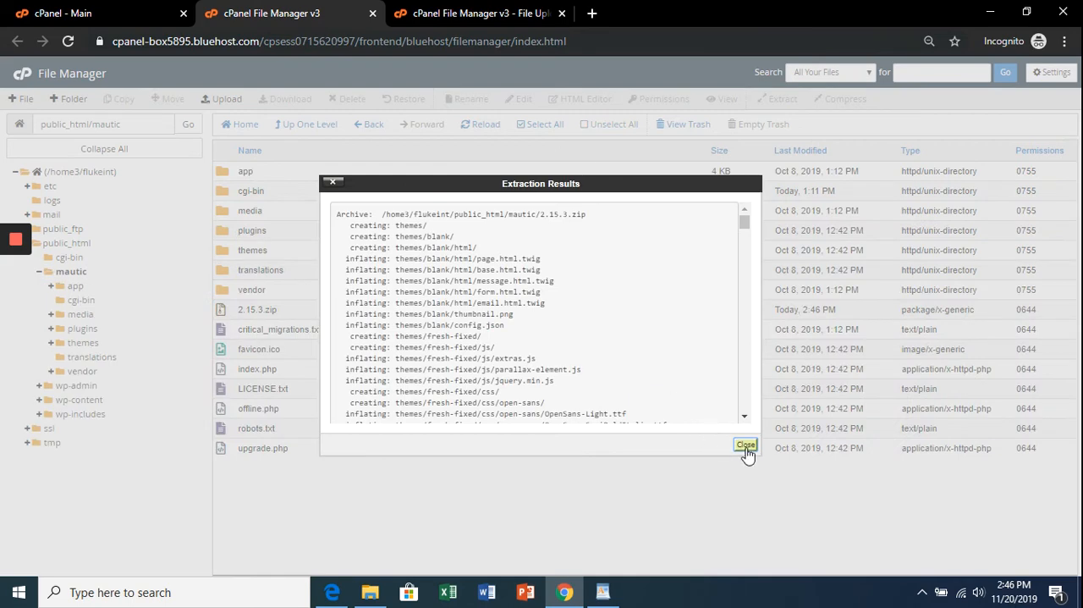
pyautogui.click(745, 445)
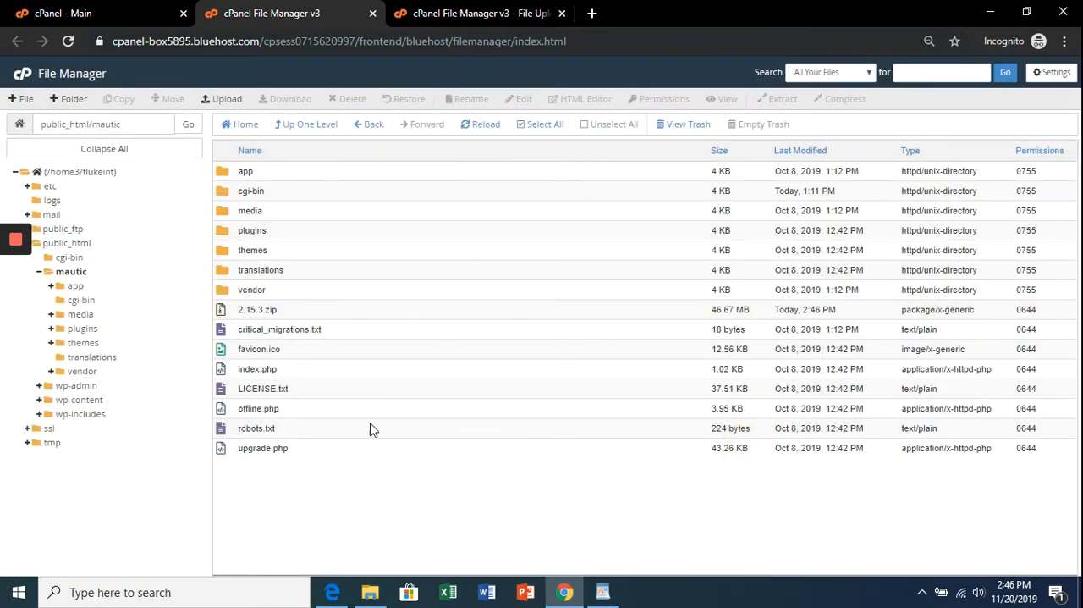
pyautogui.moveTo(381, 464)
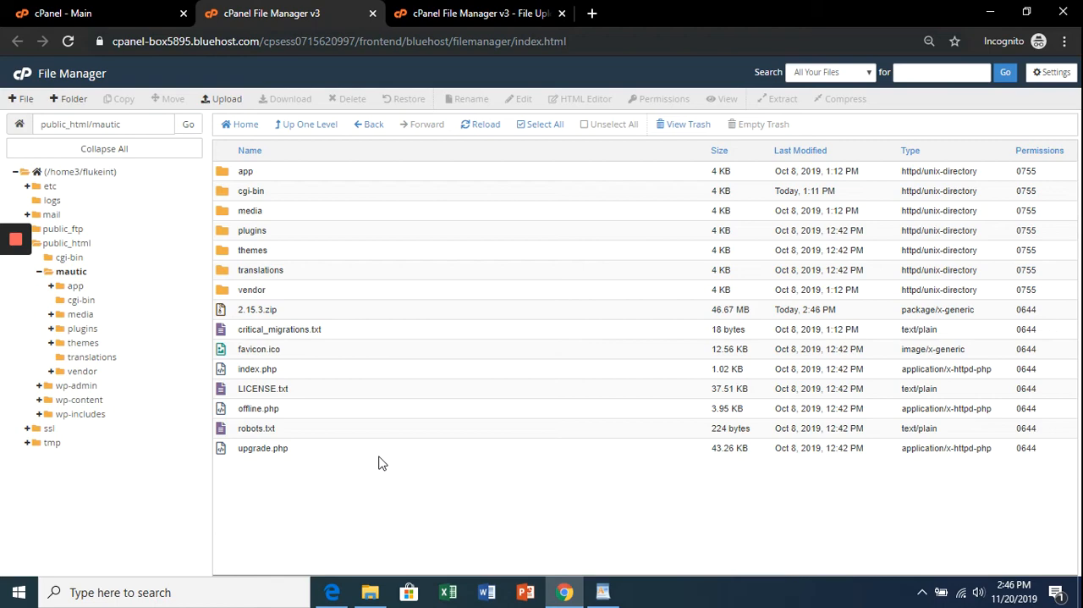
pyautogui.moveTo(85, 14)
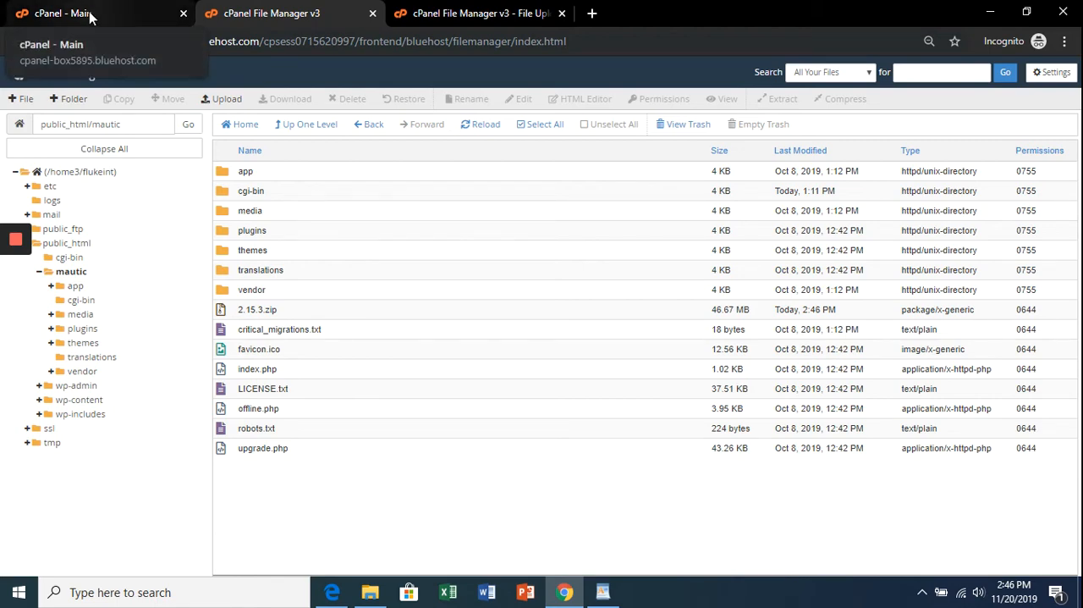
# Start the MySQL Database Wizard and name the new database flukeint_mautic.
pyautogui.click(64, 13)
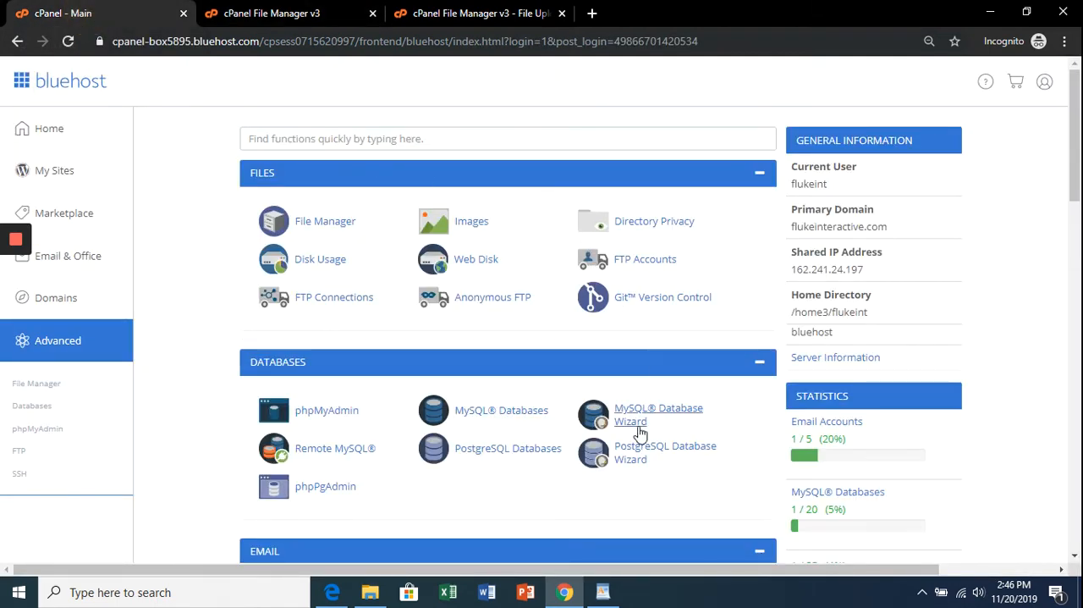
pyautogui.click(658, 414)
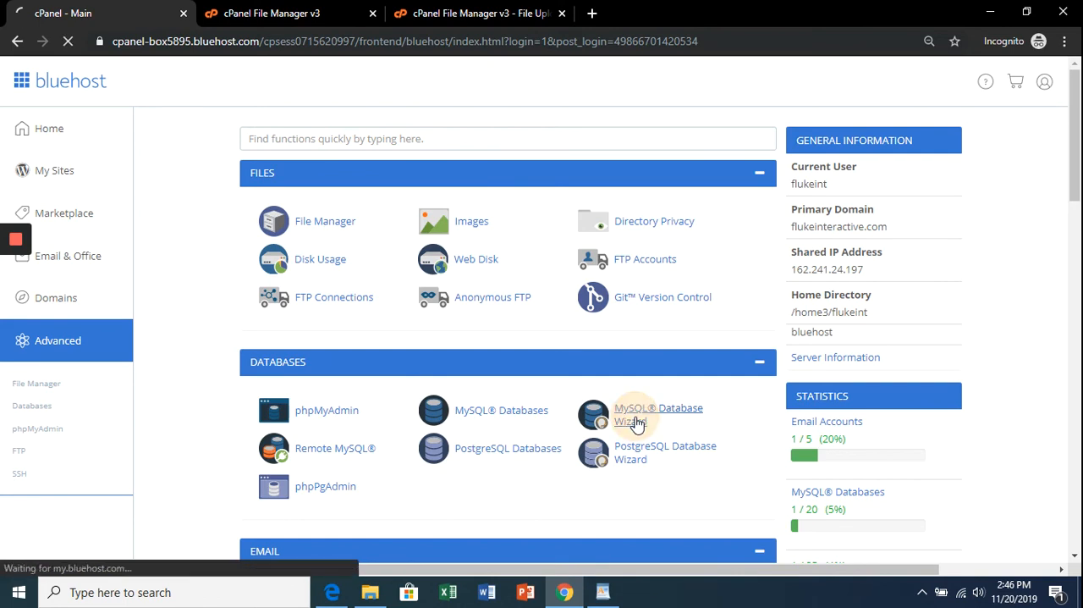
pyautogui.click(658, 414)
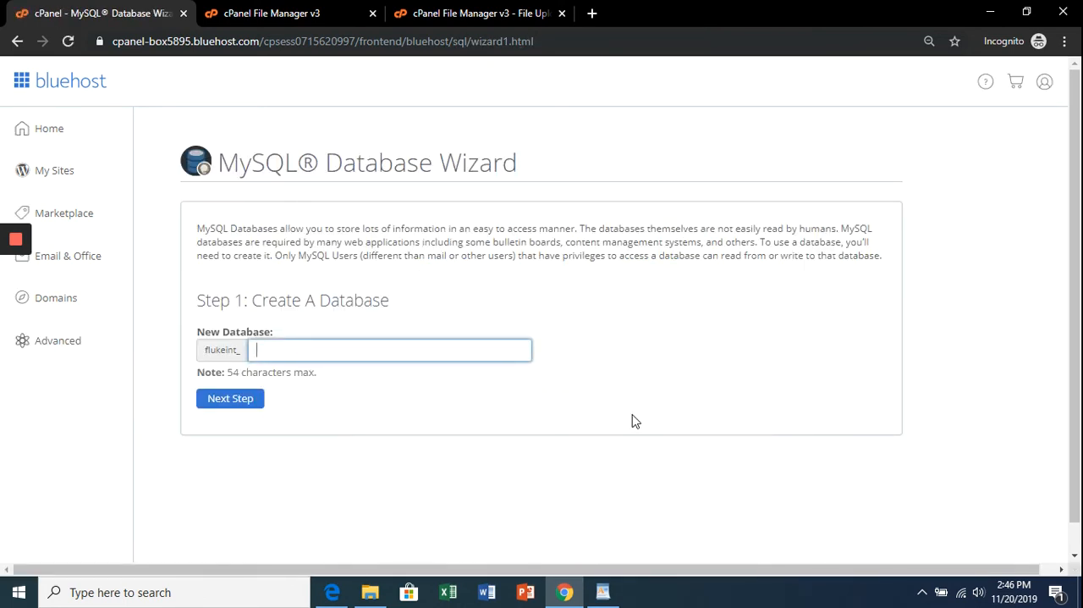
pyautogui.write('mautic')
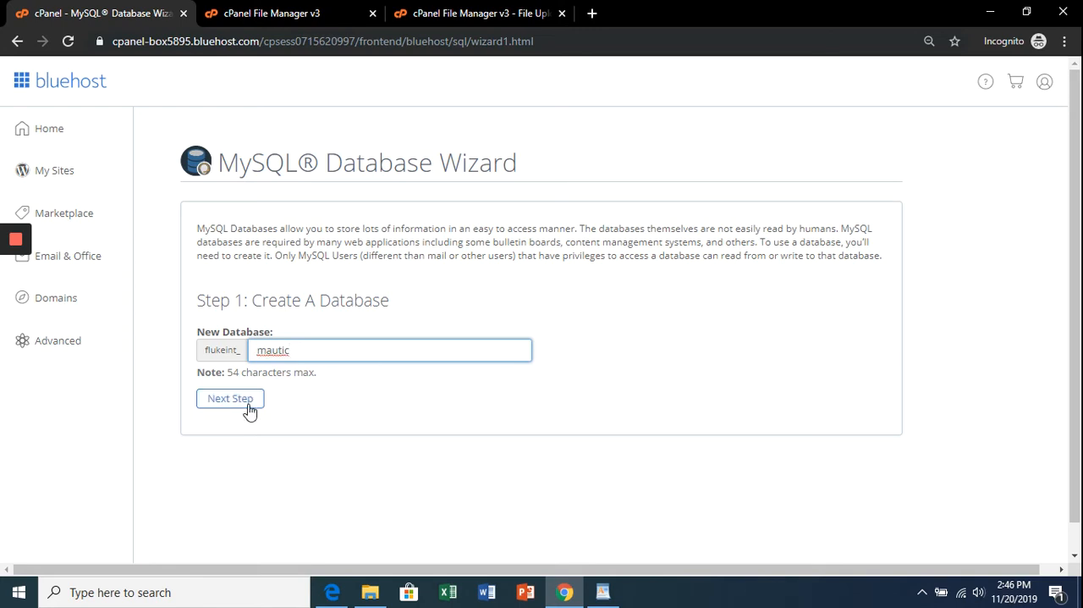
# Create the database user flukeint_wes with a password.
pyautogui.click(231, 398)
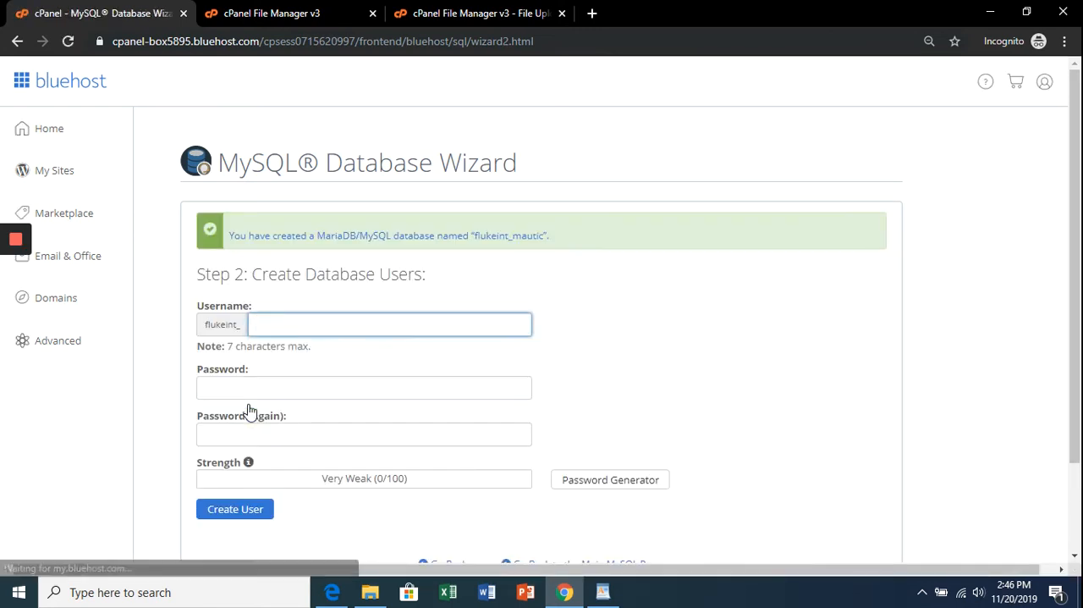
pyautogui.write('w')
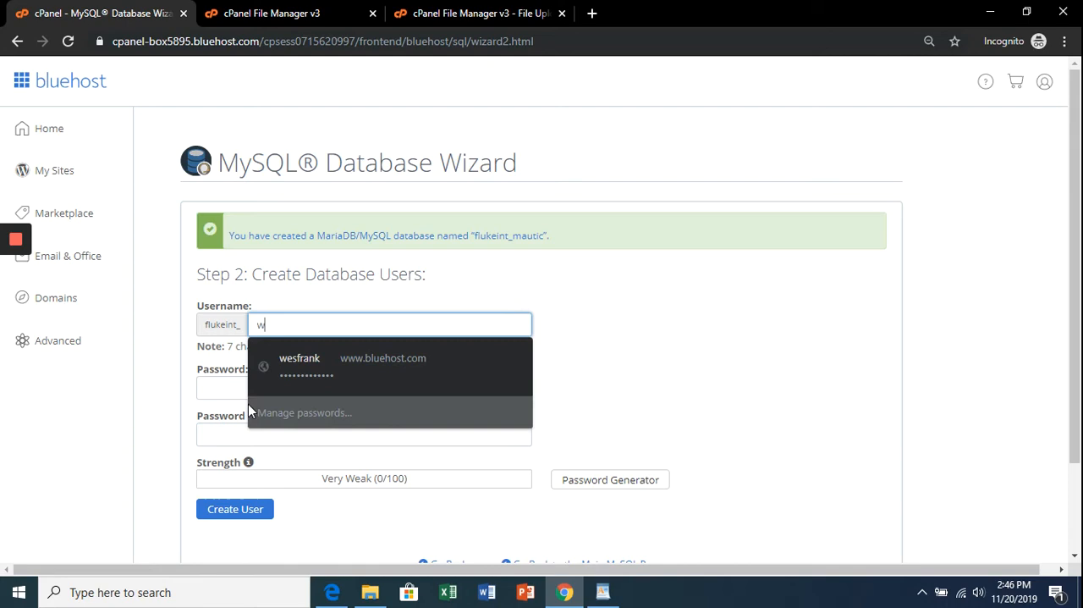
pyautogui.write('es')
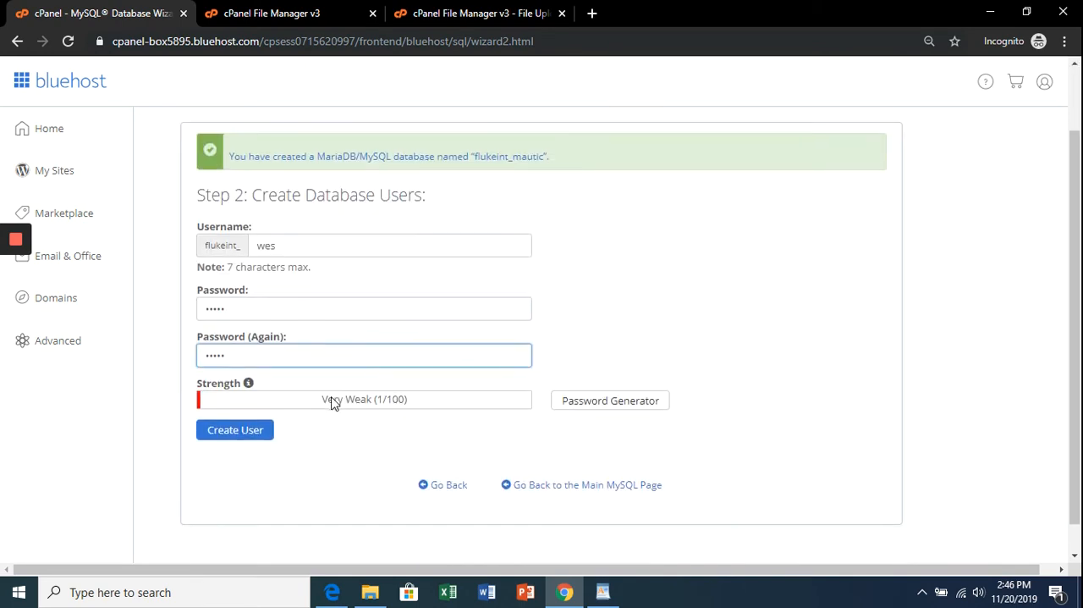
pyautogui.click(233, 430)
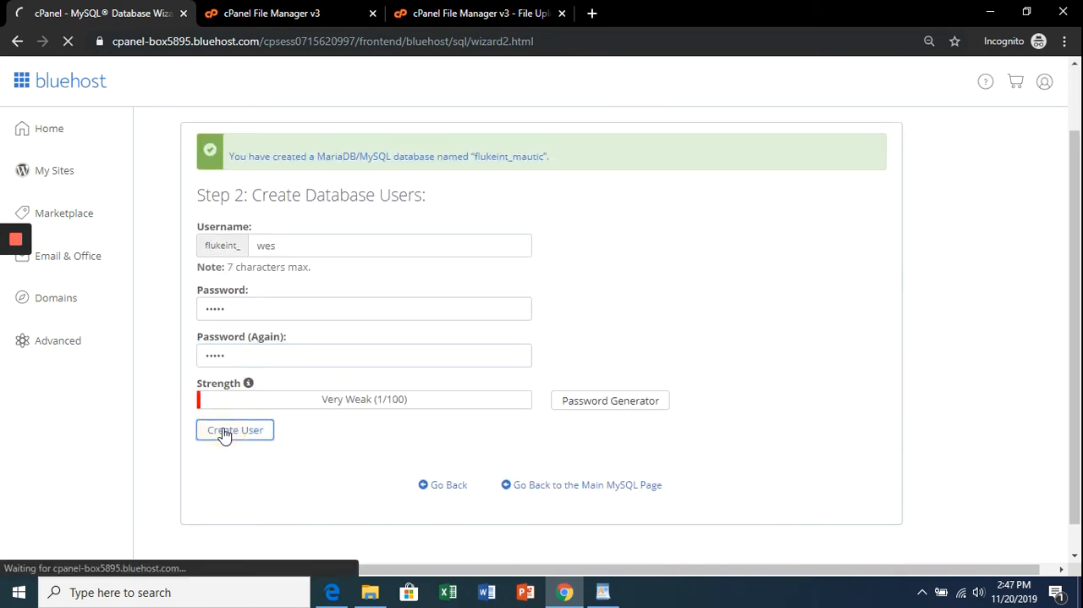
# Grant flukeint_wes all privileges on the database and return to the cPanel tools page.
pyautogui.click(236, 430)
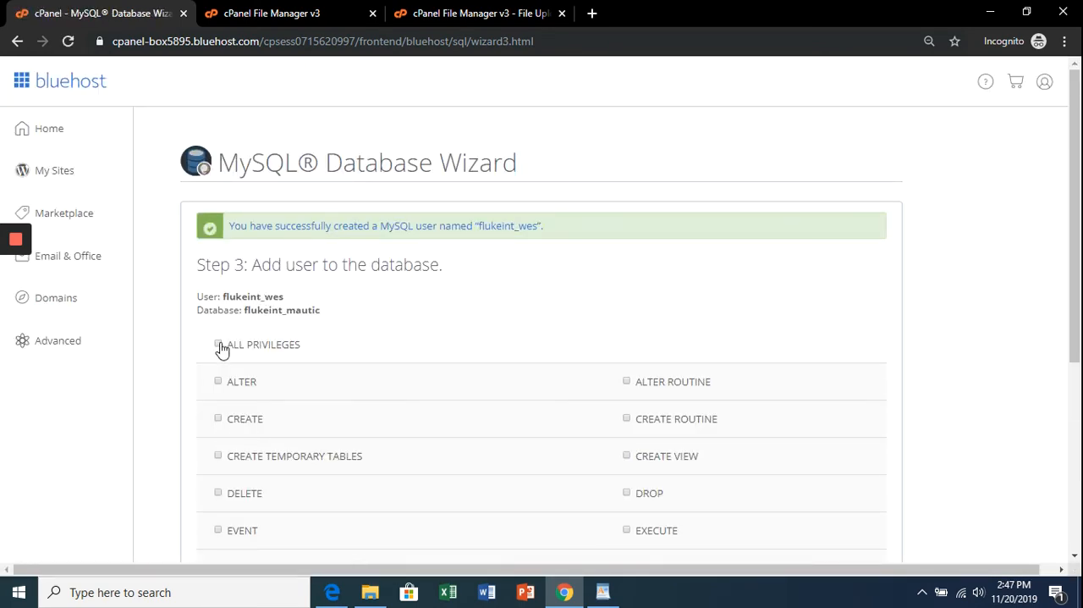
pyautogui.click(219, 345)
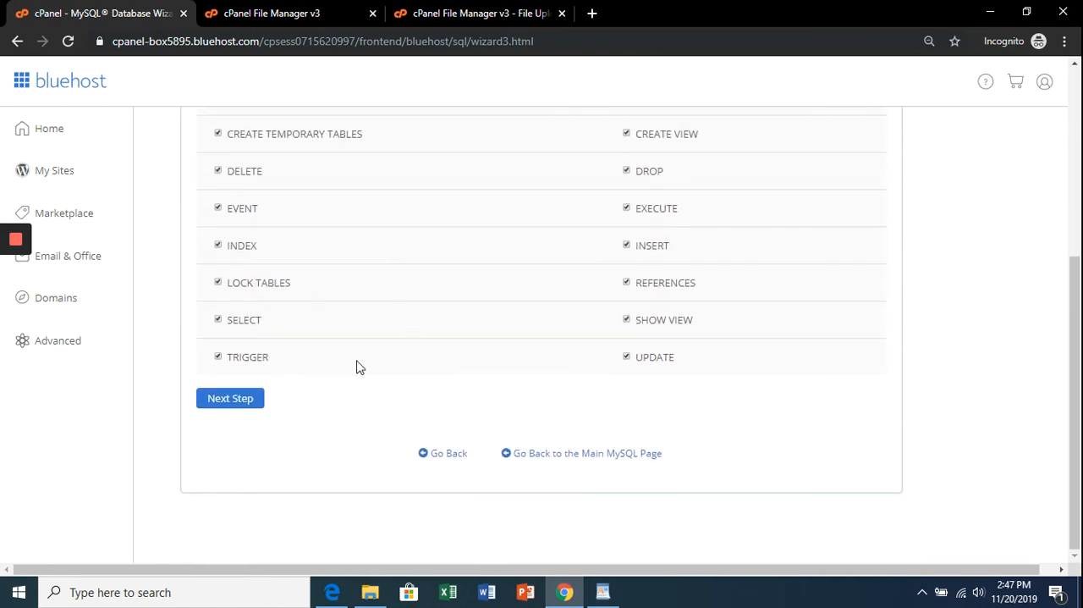
pyautogui.click(230, 398)
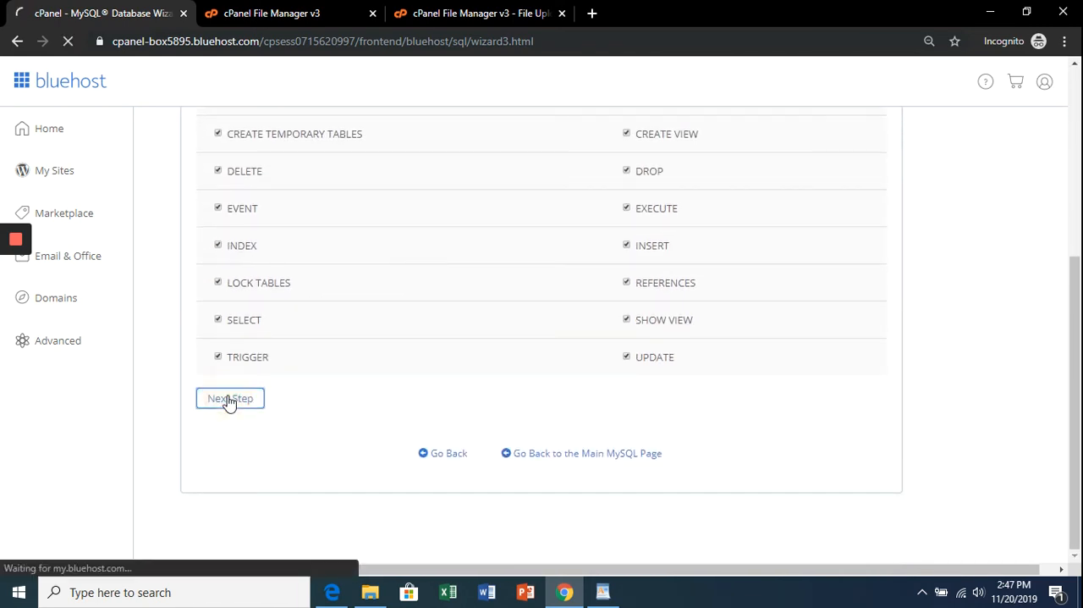
pyautogui.click(231, 398)
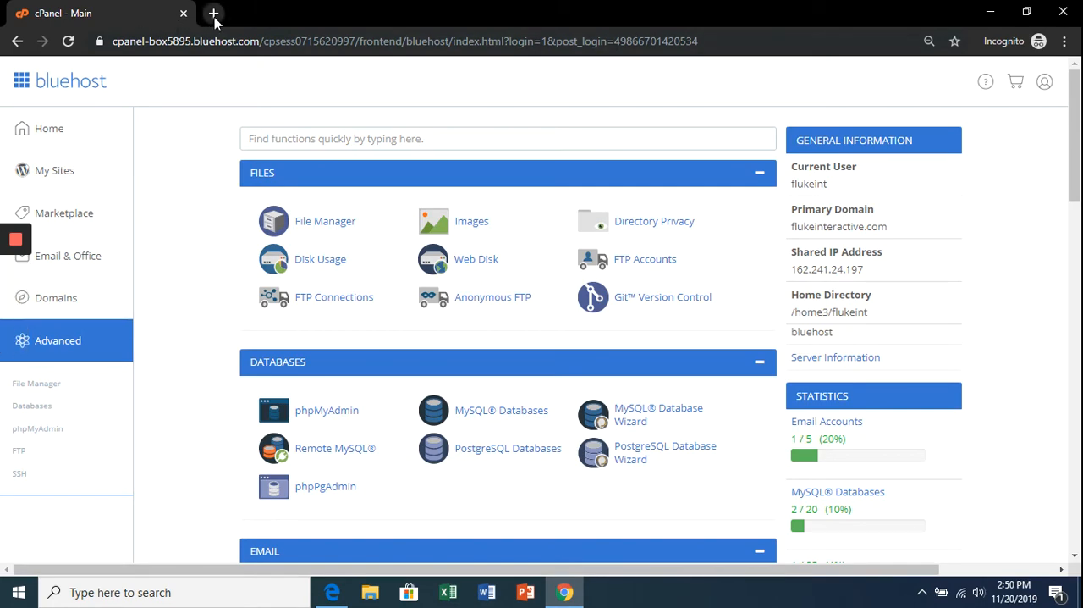
# Visit mautic.flukeinteractive.com, see the unsupported PHP 7.3.11 error, and return to cPanel.
pyautogui.click(213, 14)
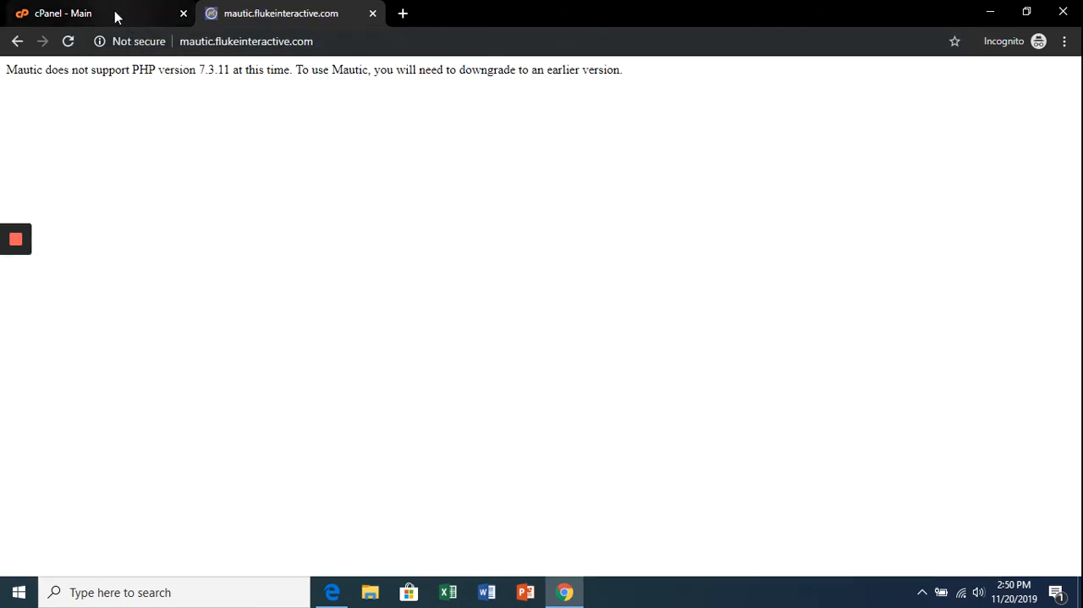
pyautogui.click(61, 14)
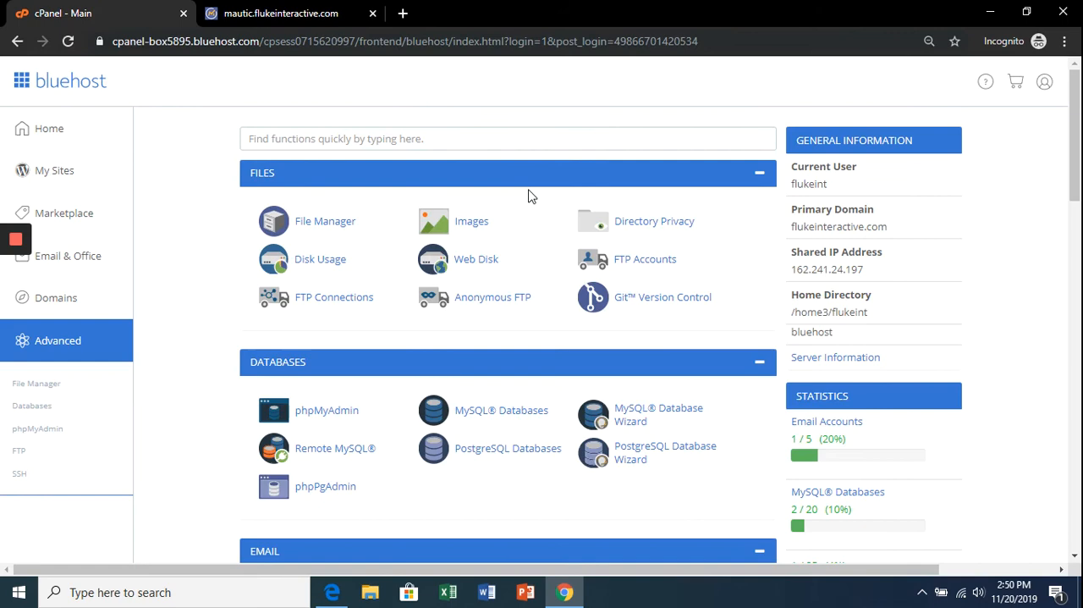
# In MultiPHP Manager set the mautic subdomain to PHP 7.2 and apply it.
pyautogui.scroll(-3)
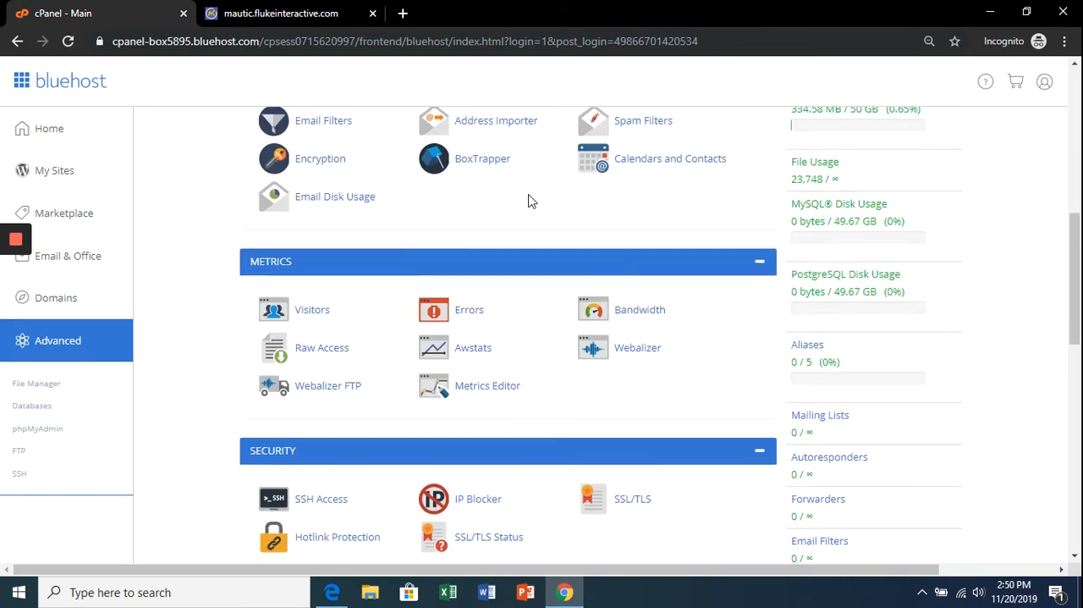
pyautogui.scroll(-3)
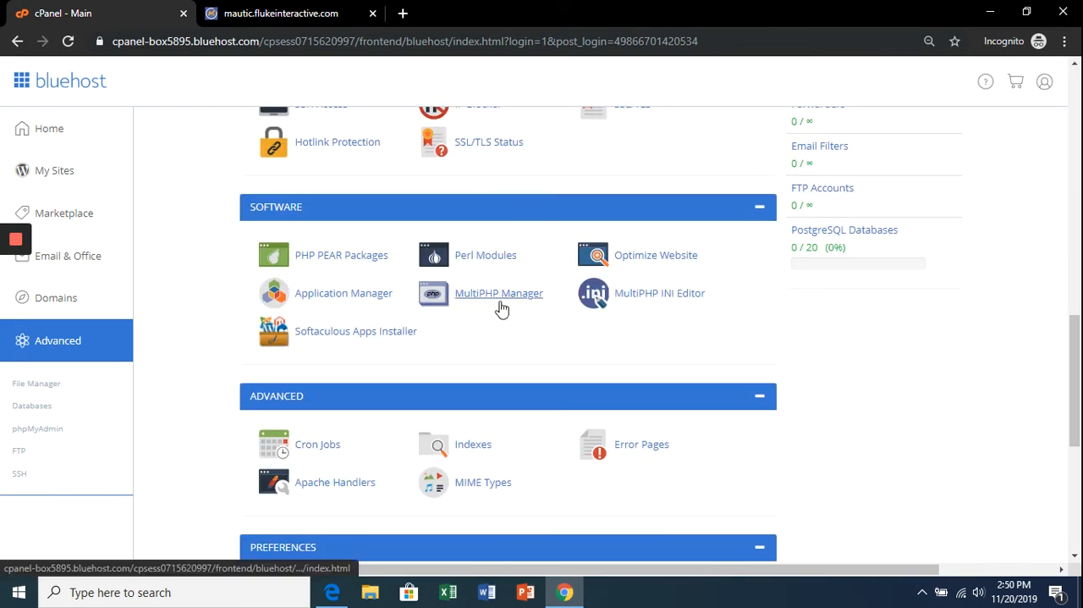
pyautogui.click(498, 291)
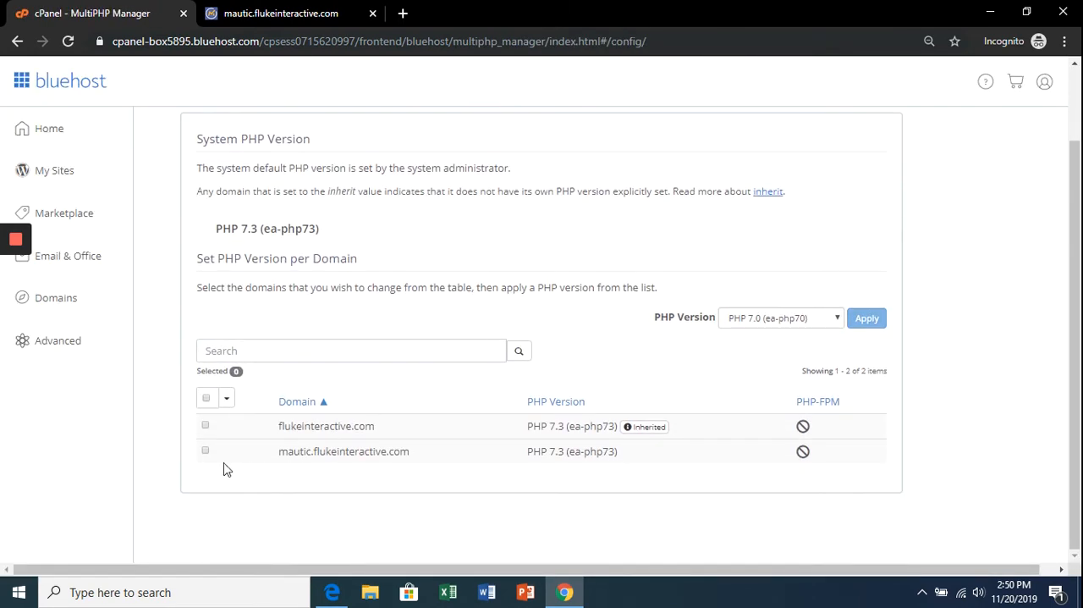
pyautogui.click(205, 450)
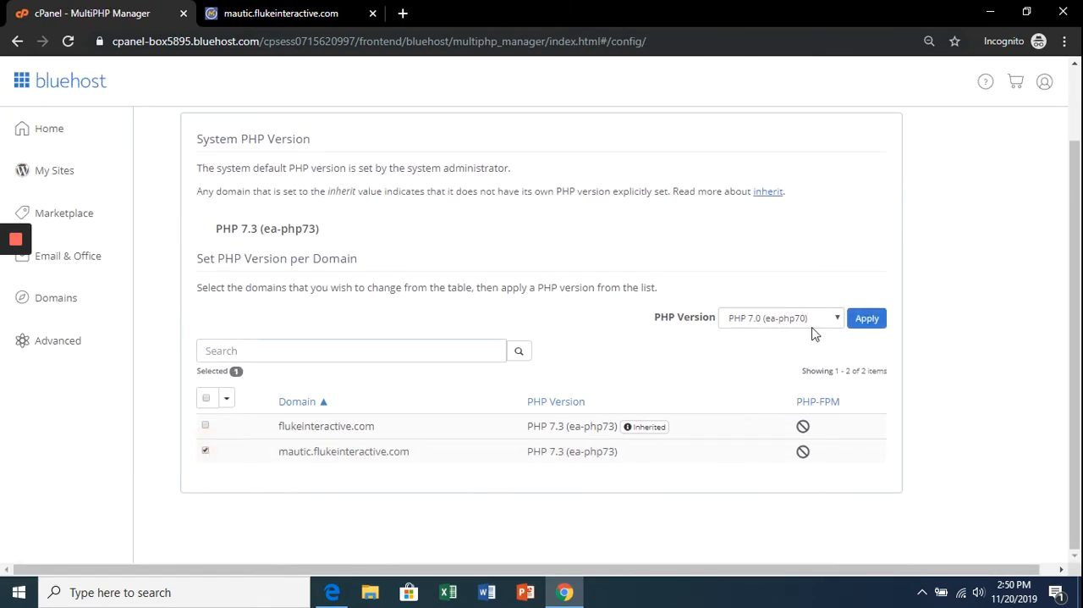
pyautogui.click(778, 319)
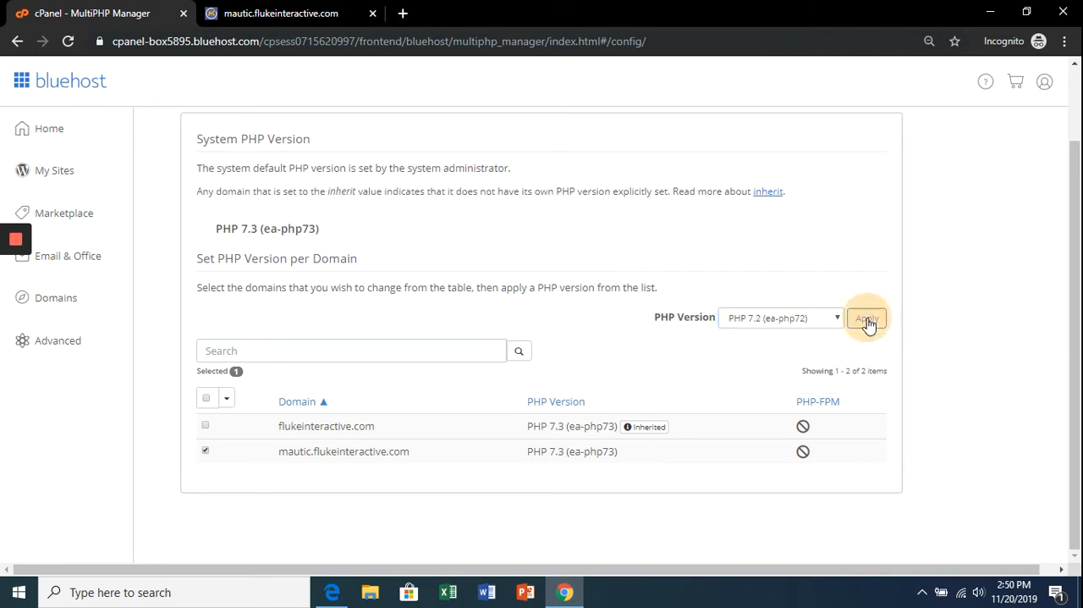
pyautogui.click(867, 318)
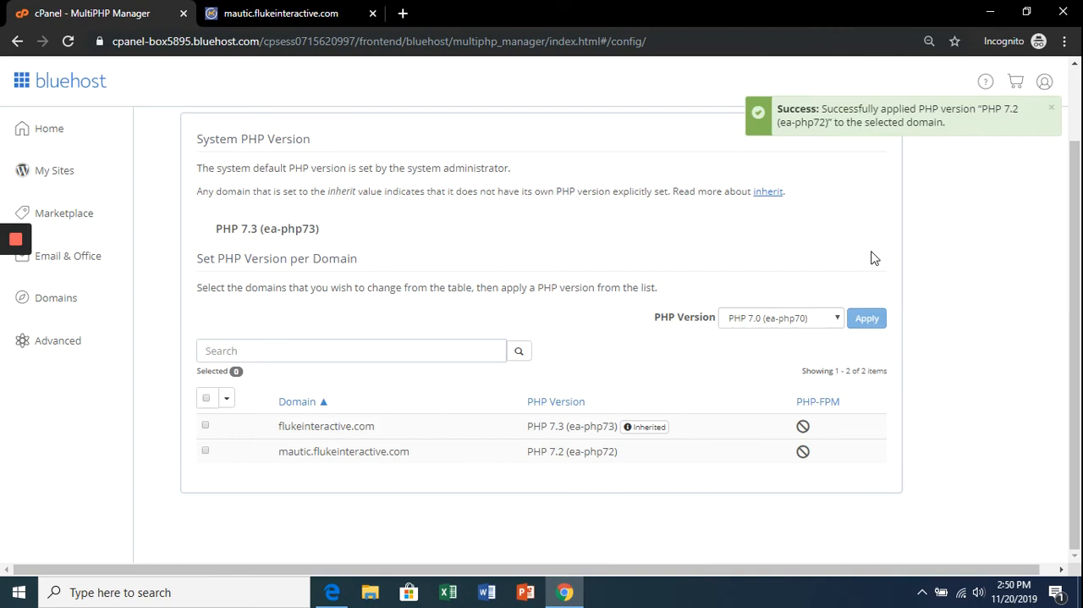
# Switch back to the Mautic subdomain page.
pyautogui.click(281, 14)
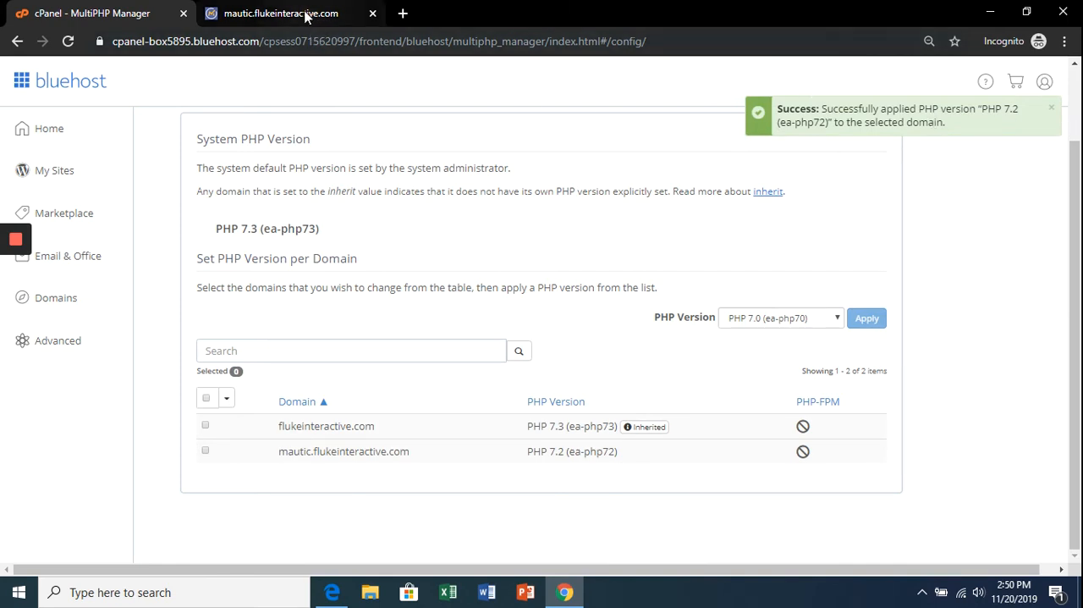
pyautogui.click(279, 14)
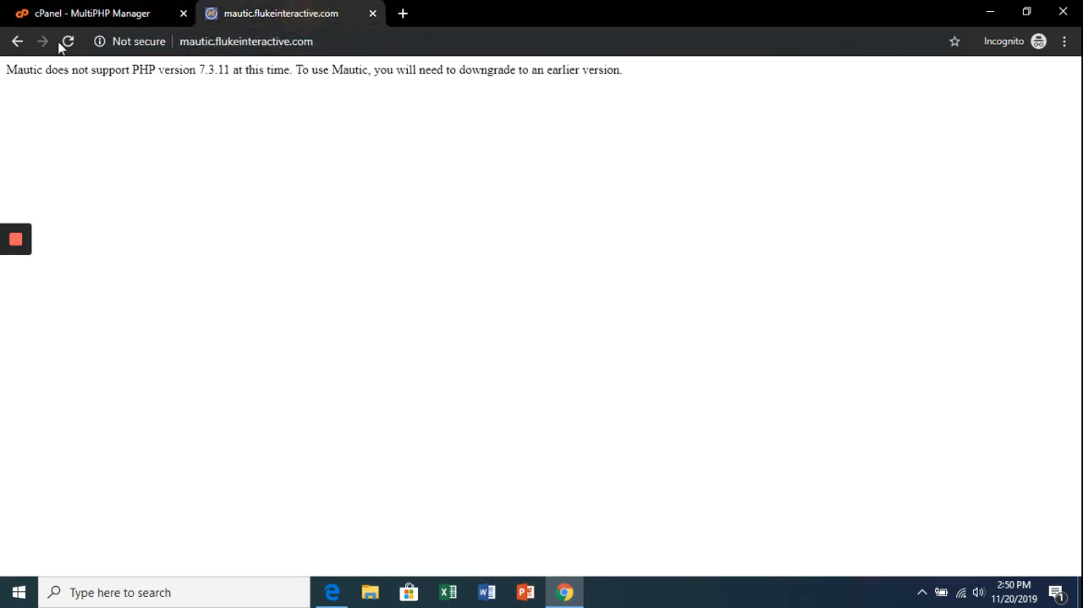
# Reload the Mautic site so the environment check passes and continue to Database Setup.
pyautogui.click(68, 40)
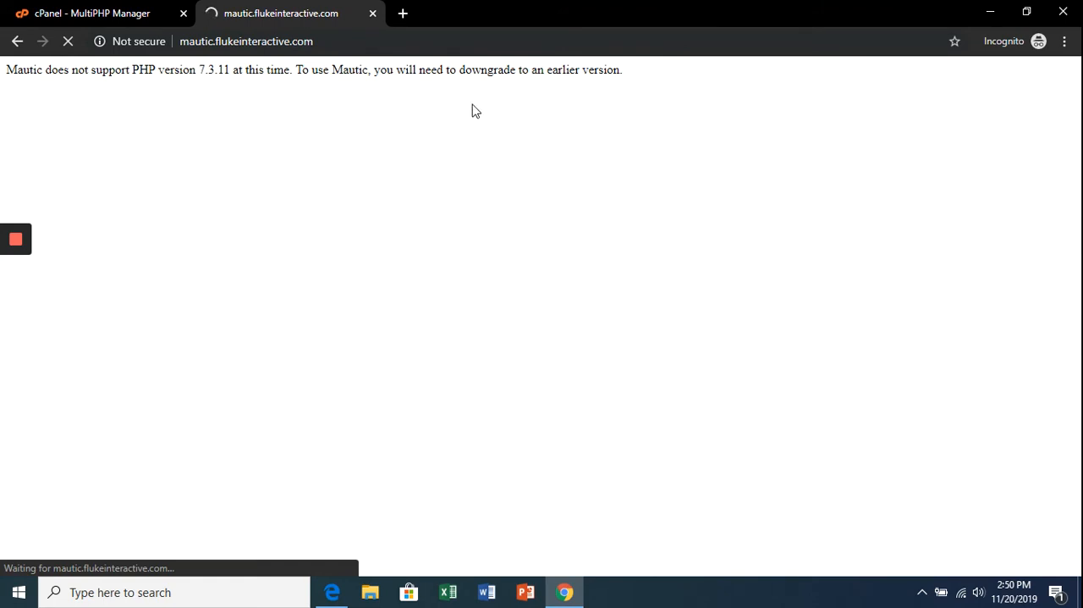
pyautogui.moveTo(257, 138)
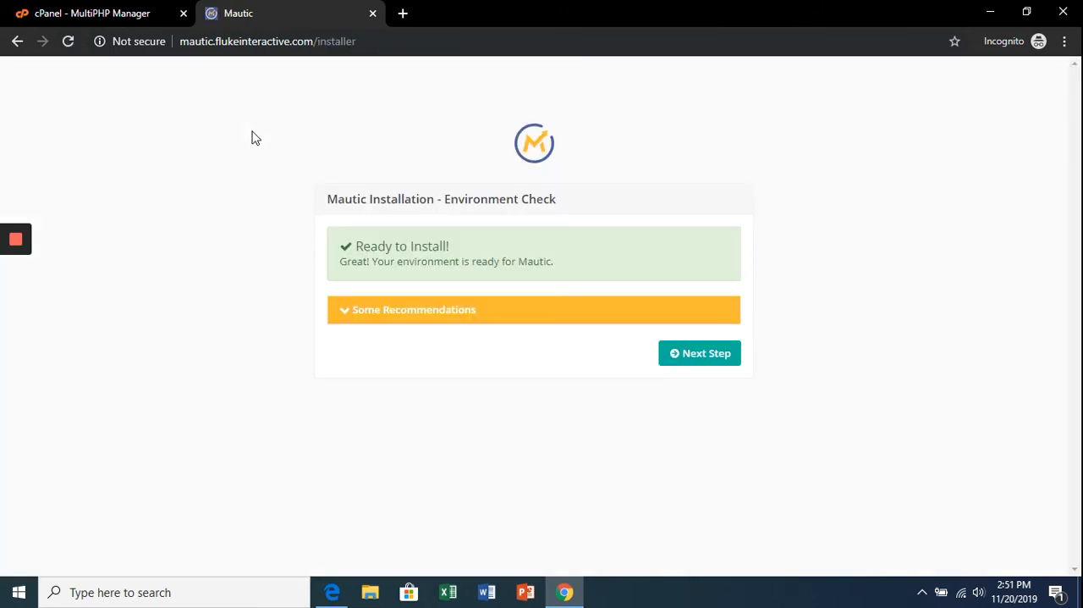
pyautogui.click(699, 352)
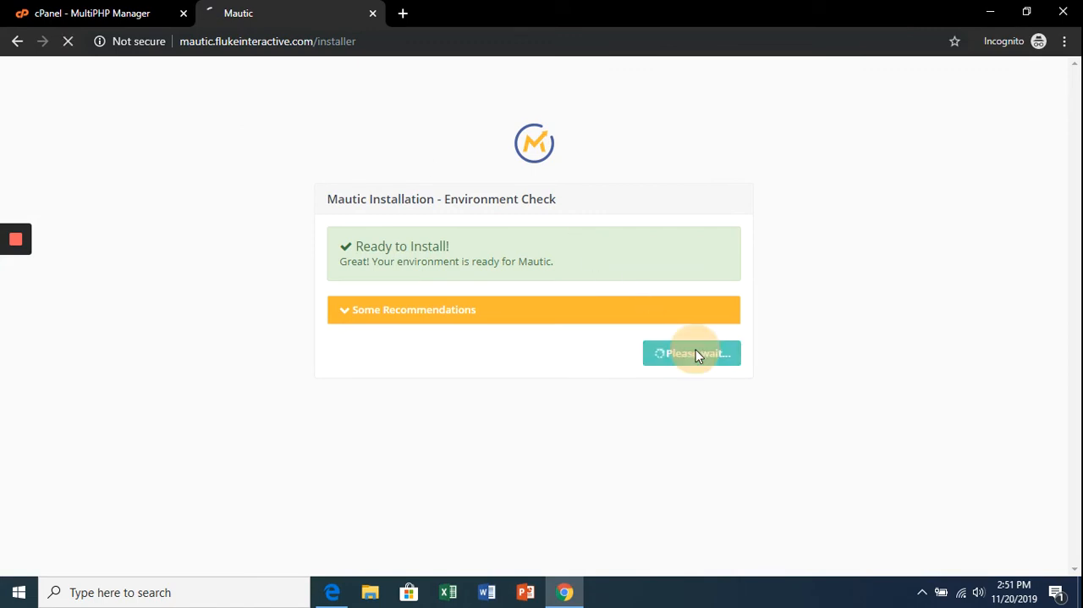
pyautogui.click(691, 352)
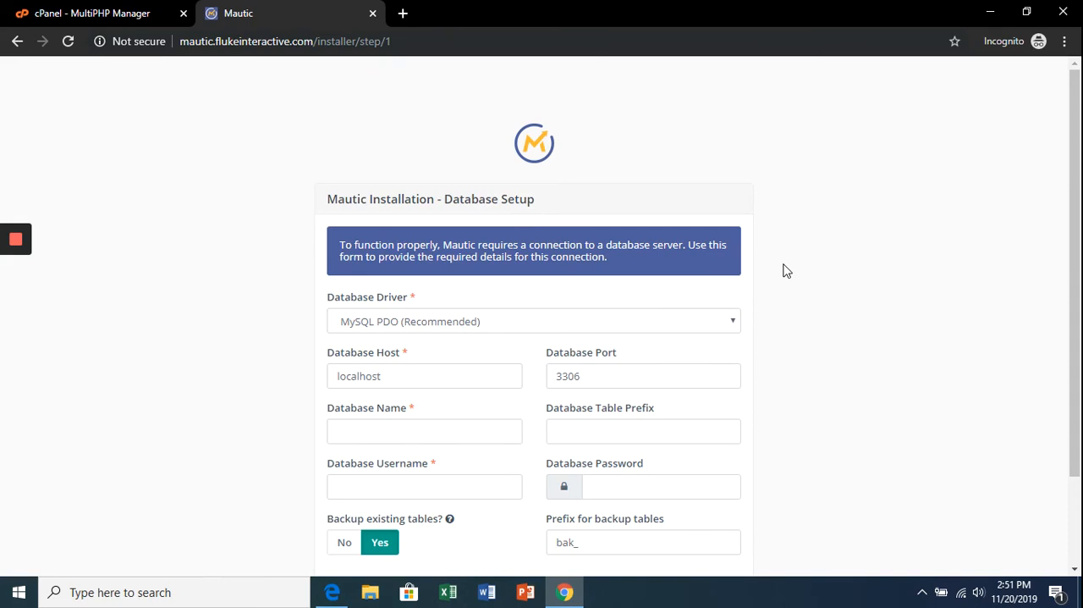
pyautogui.scroll(-3)
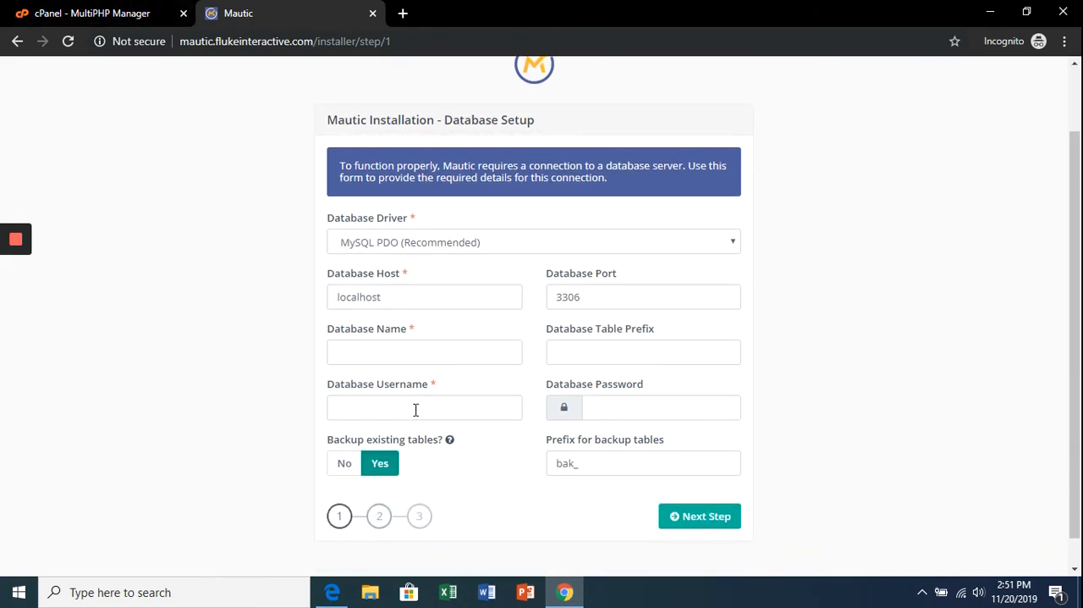
# Look up the flukeint_mautic database name in cPanel's MySQL Databases and return to the installer.
pyautogui.click(91, 13)
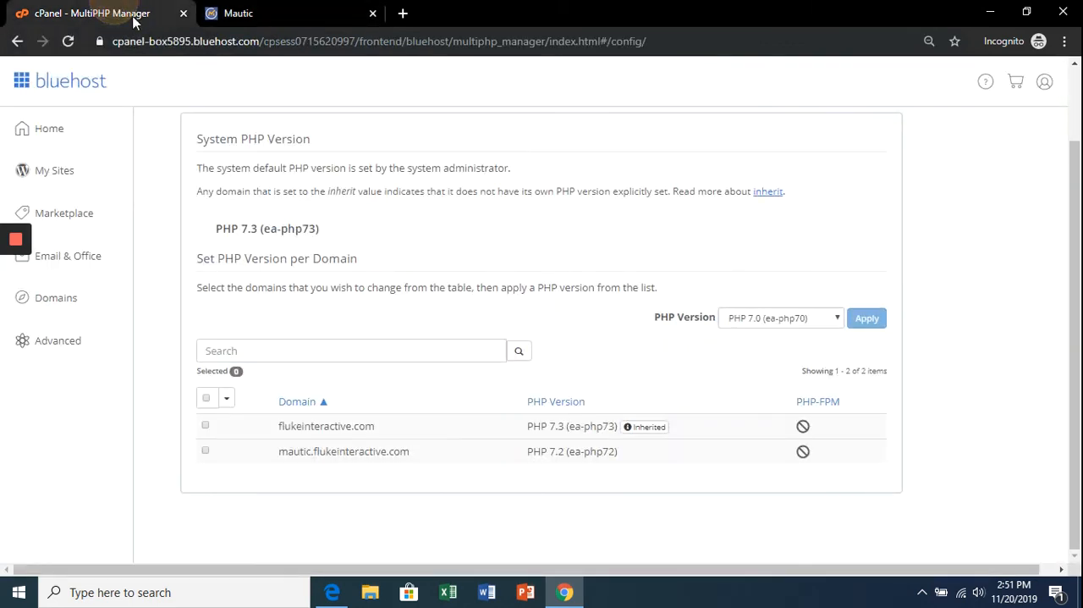
pyautogui.click(57, 340)
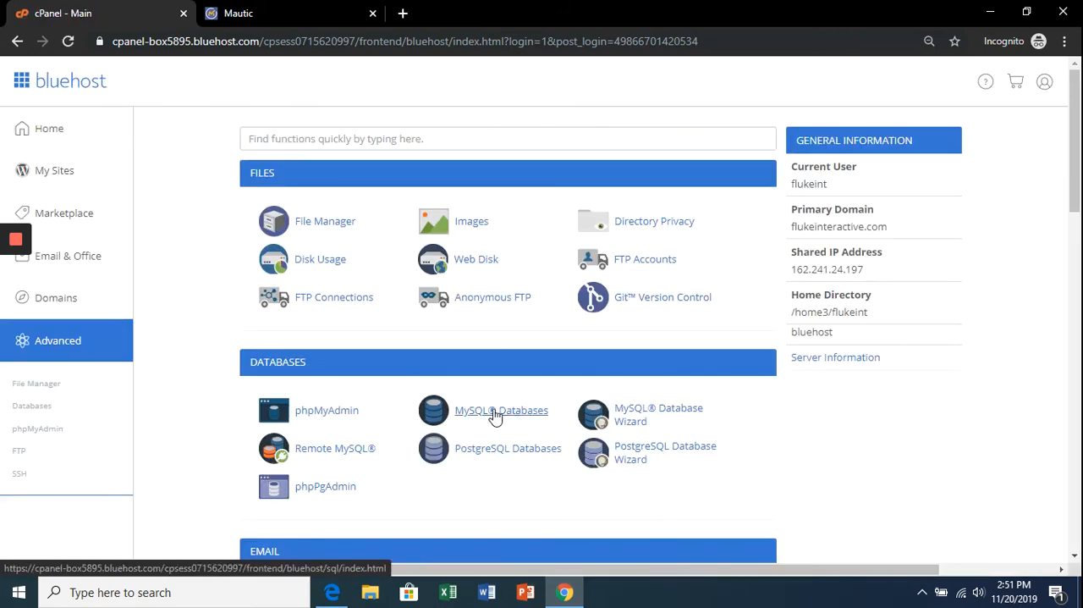
pyautogui.click(501, 410)
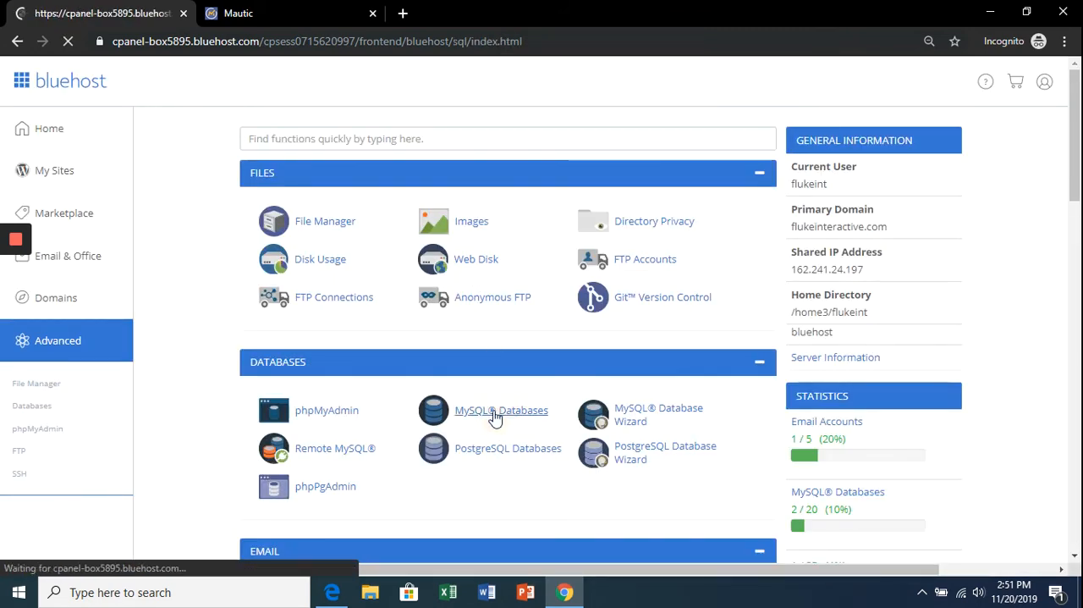
pyautogui.click(501, 409)
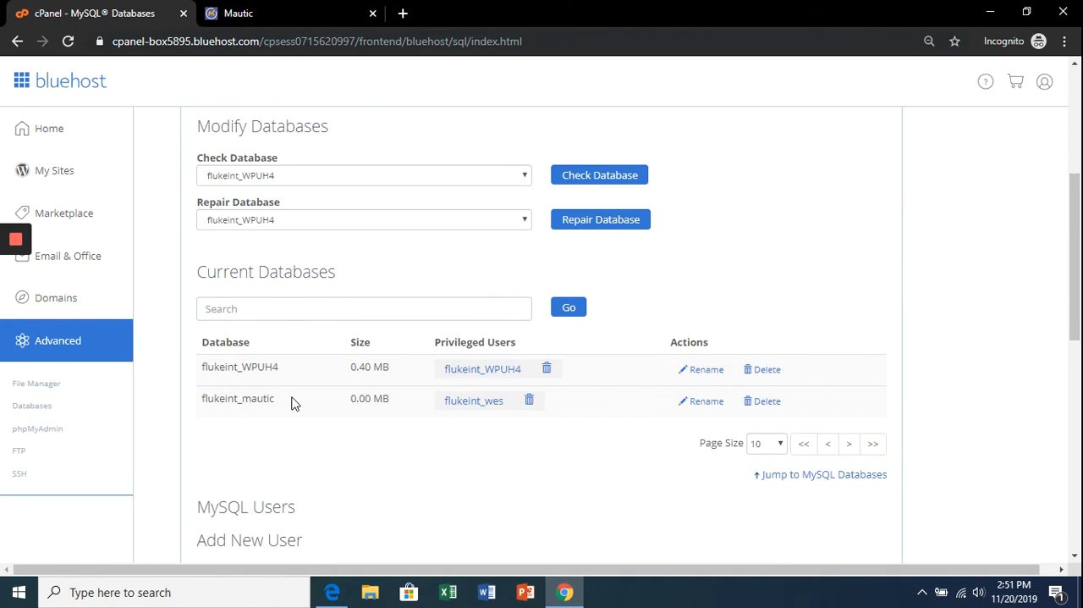
pyautogui.doubleClick(237, 398)
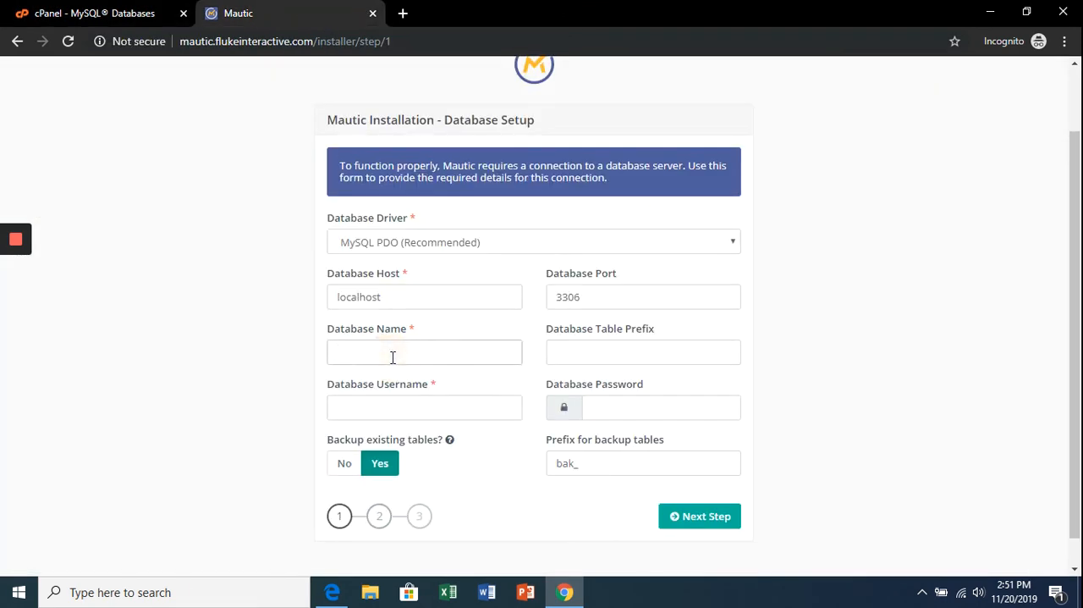
pyautogui.click(93, 14)
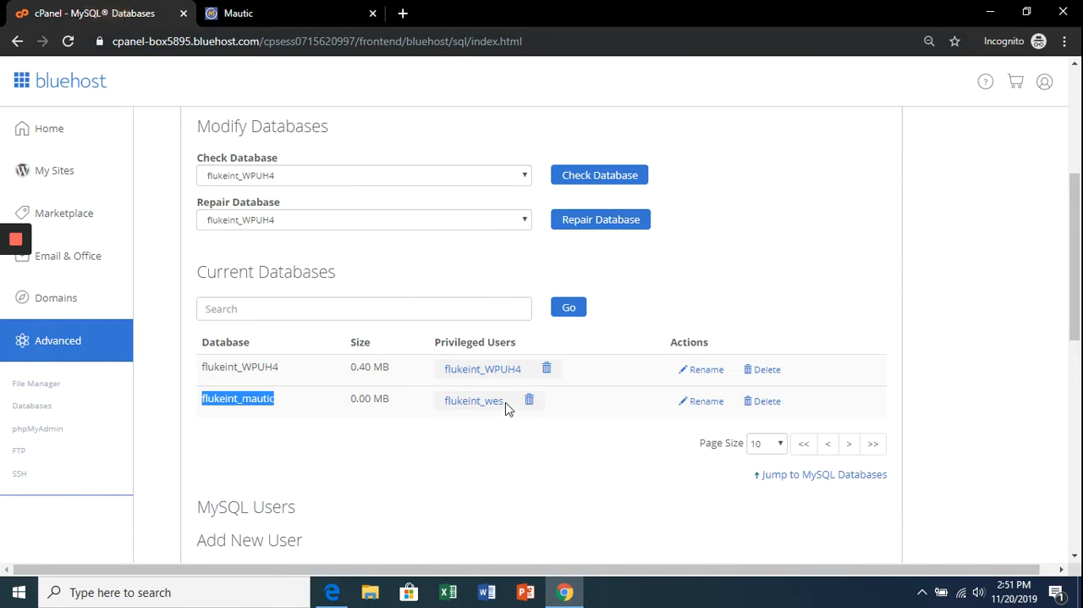
pyautogui.click(237, 13)
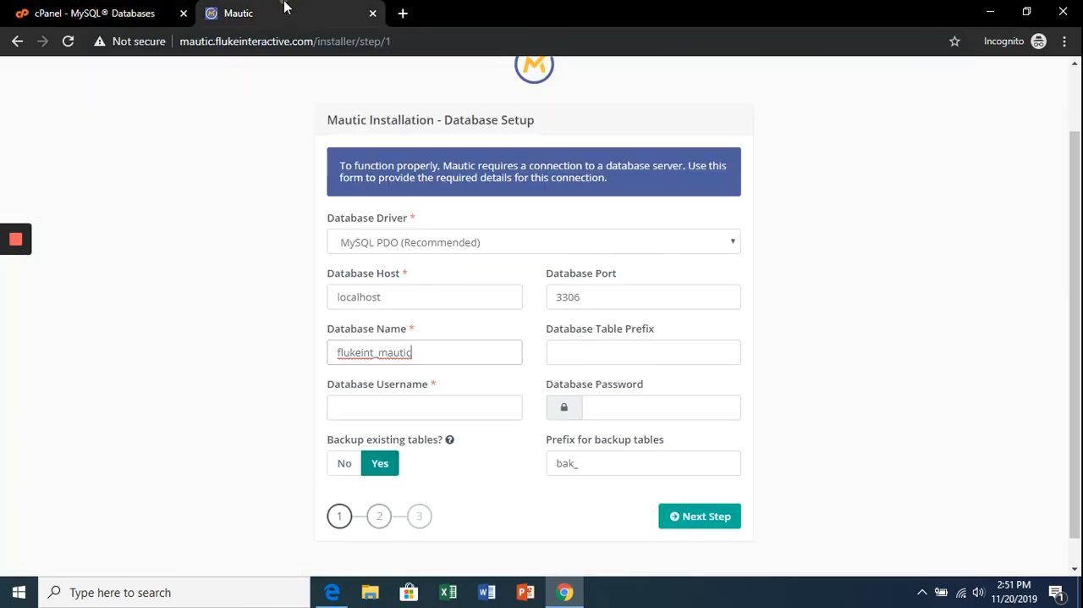
# Enter database user flukeint_wes and its password and advance to the Administrative User step.
pyautogui.write('flukeint_wes')
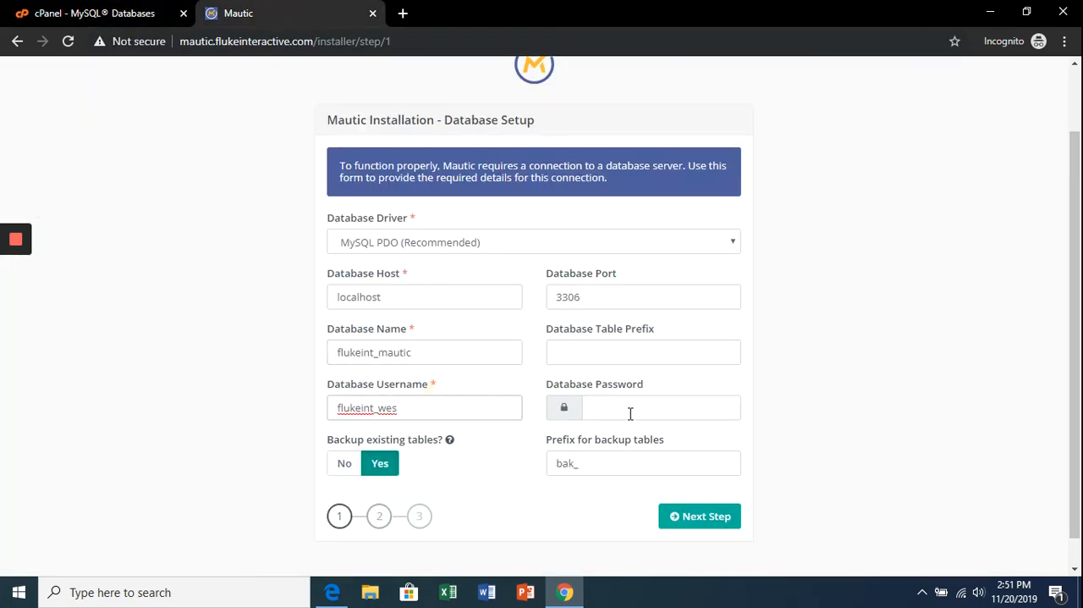
pyautogui.write('•')
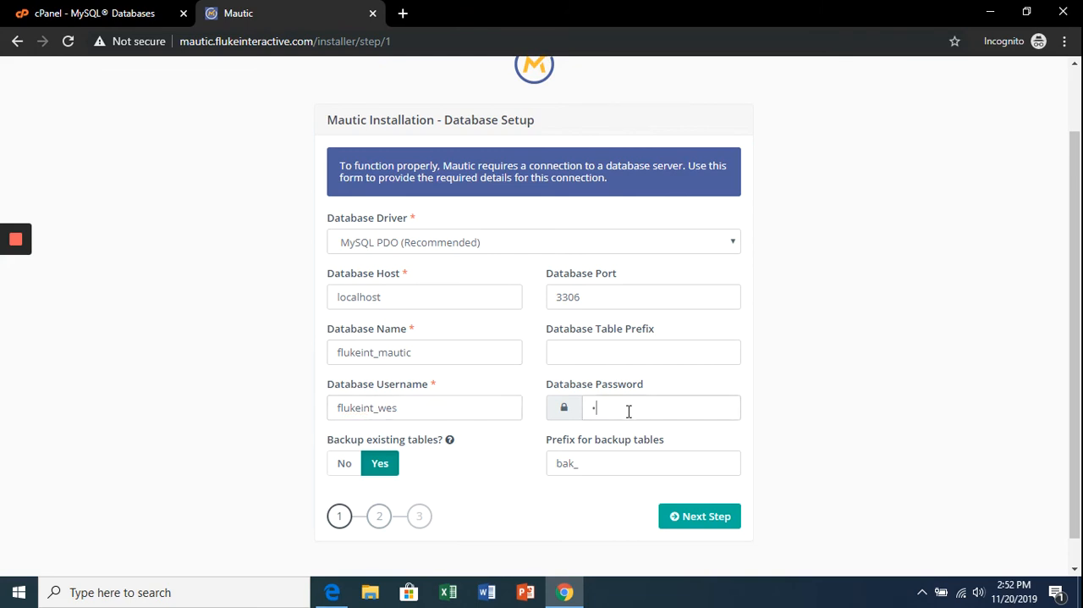
pyautogui.write('•••••')
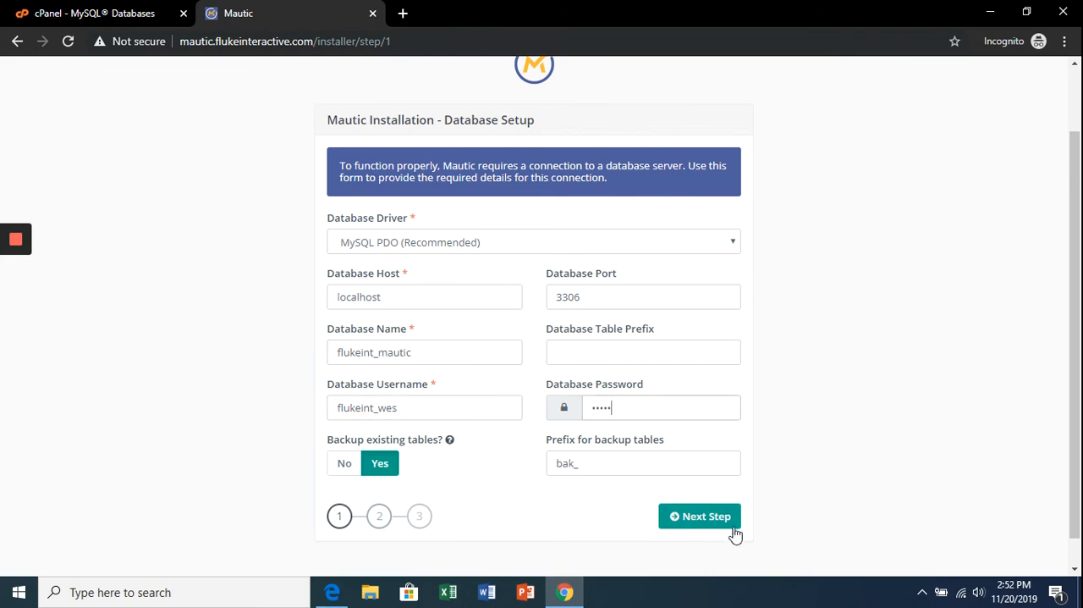
pyautogui.click(701, 515)
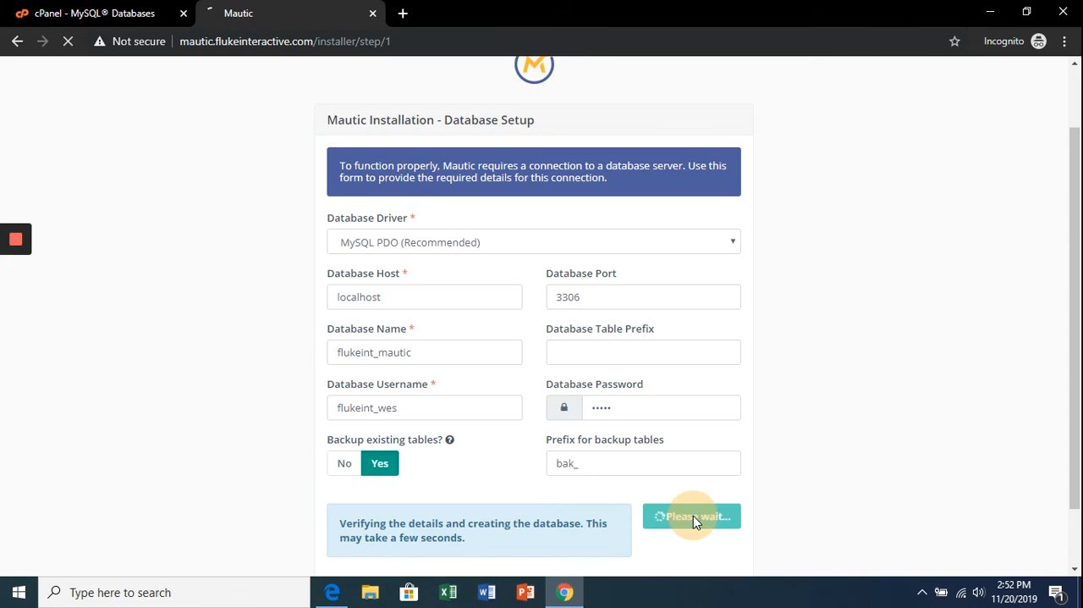
pyautogui.click(692, 514)
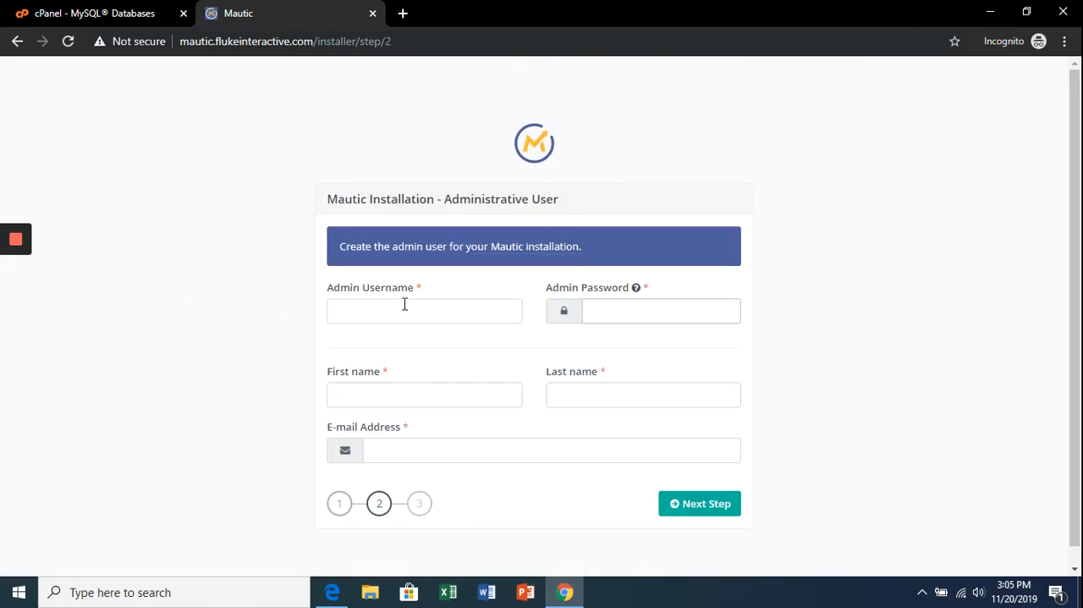
pyautogui.write('ad')
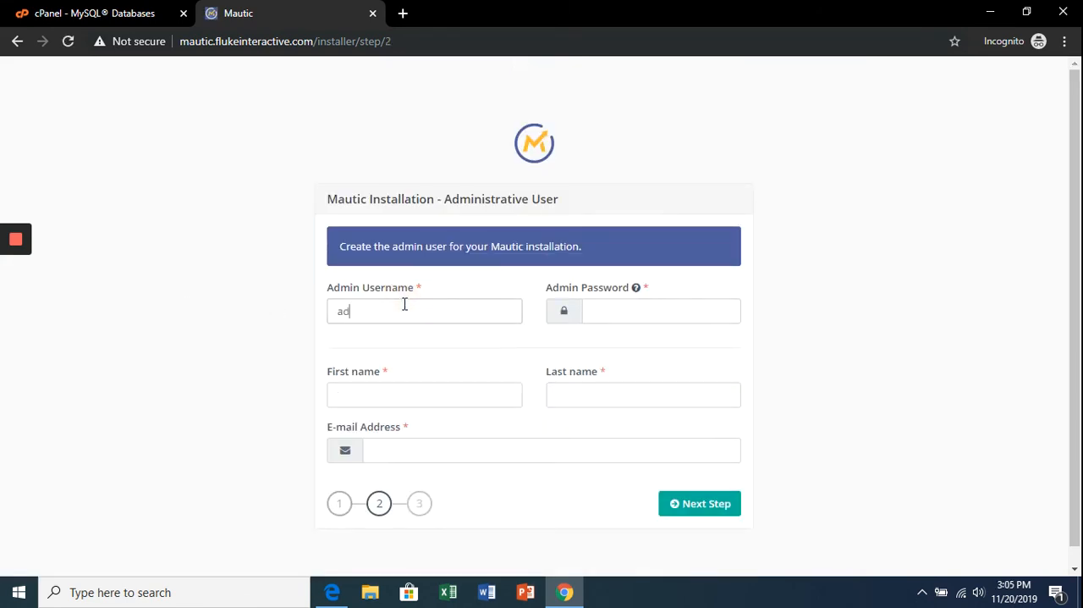
pyautogui.click(660, 312)
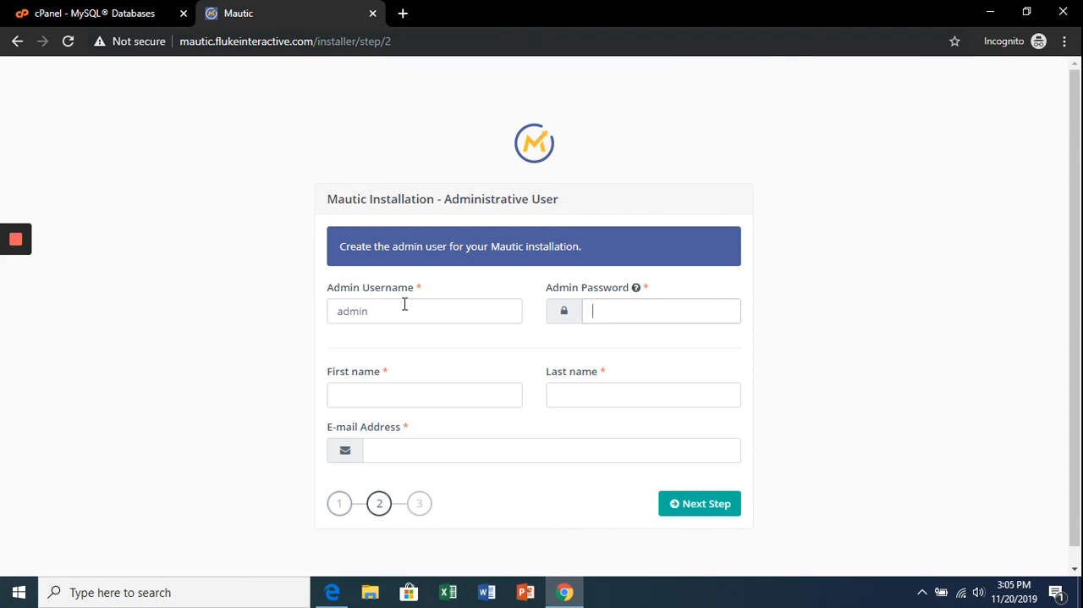
pyautogui.write('password')
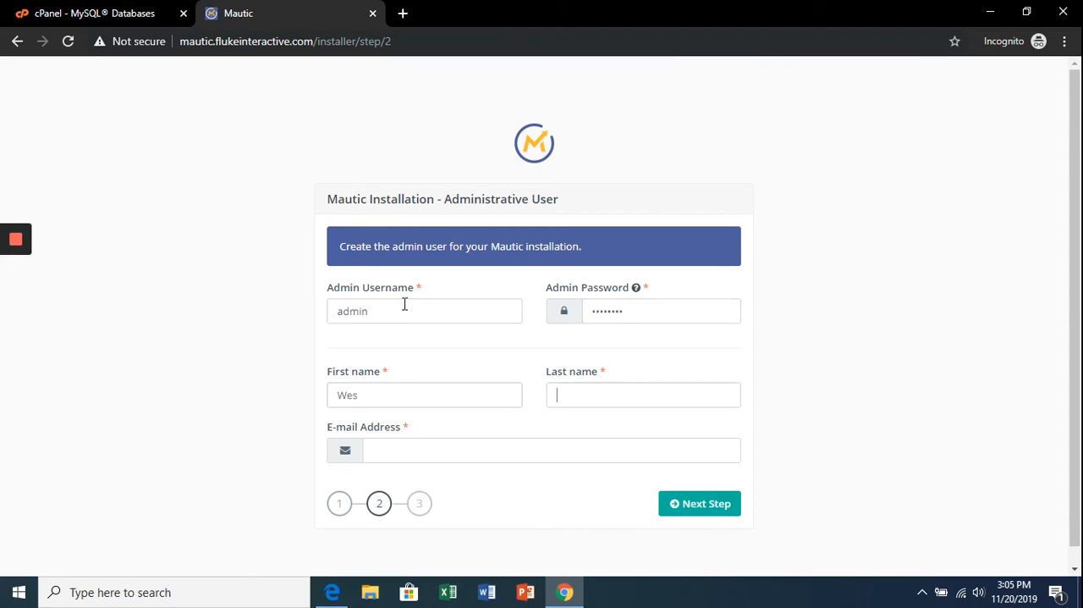
pyautogui.write('Frank')
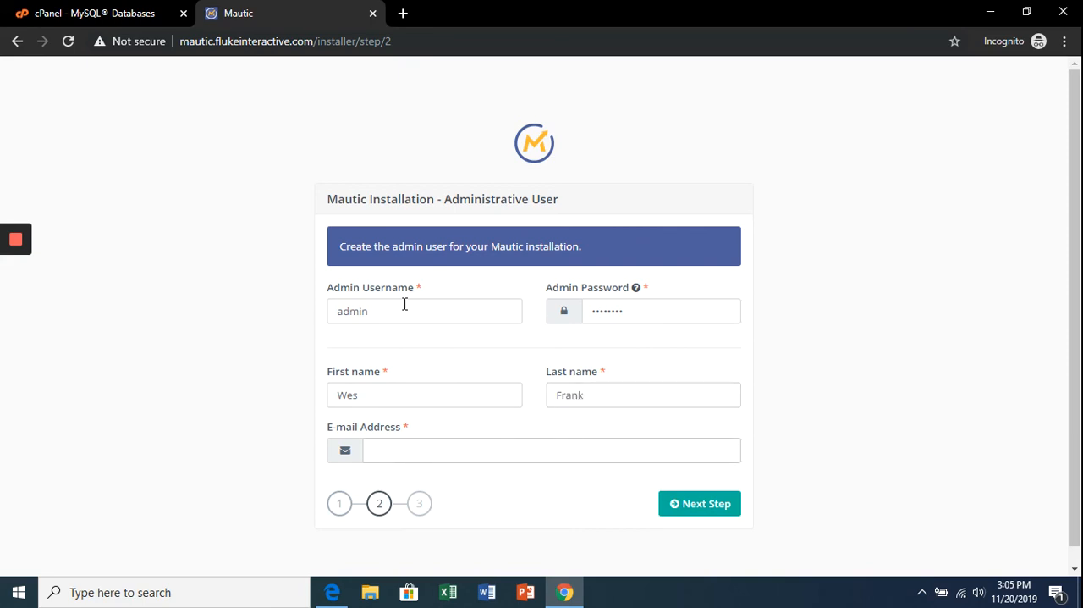
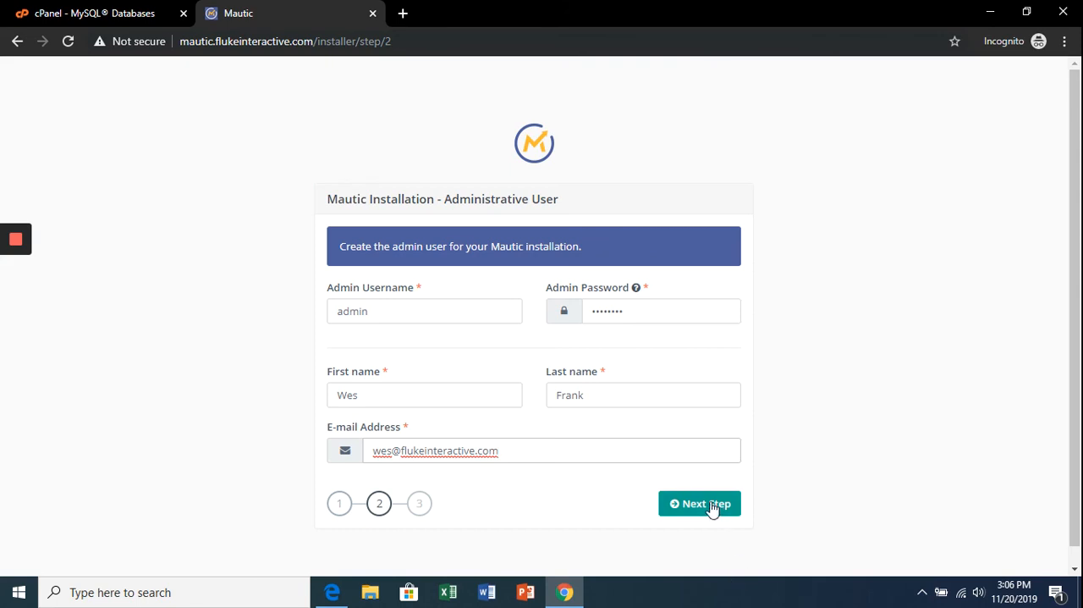
pyautogui.click(699, 502)
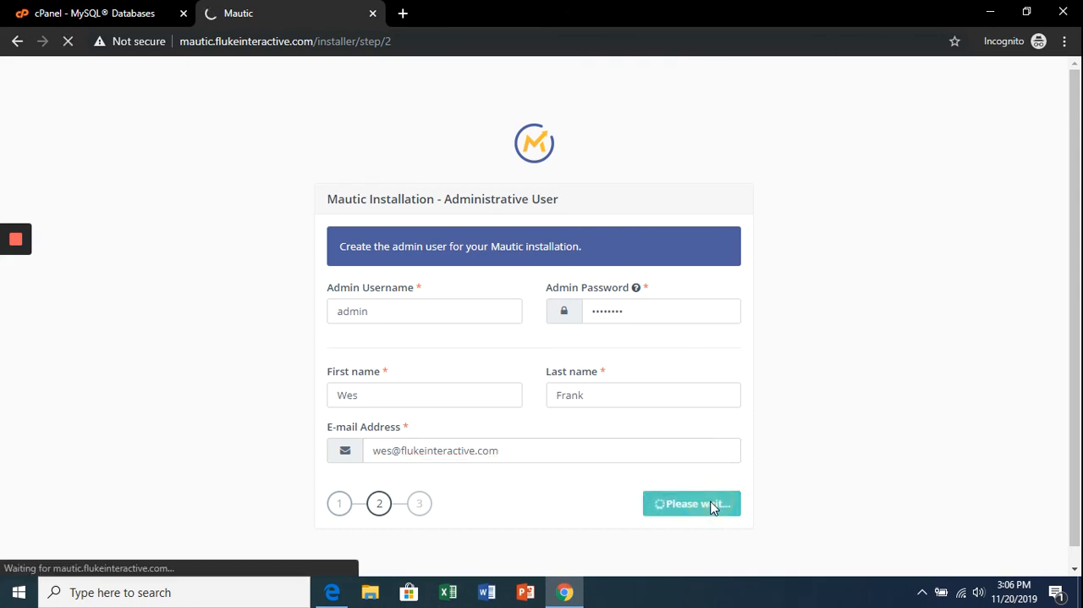
pyautogui.click(690, 503)
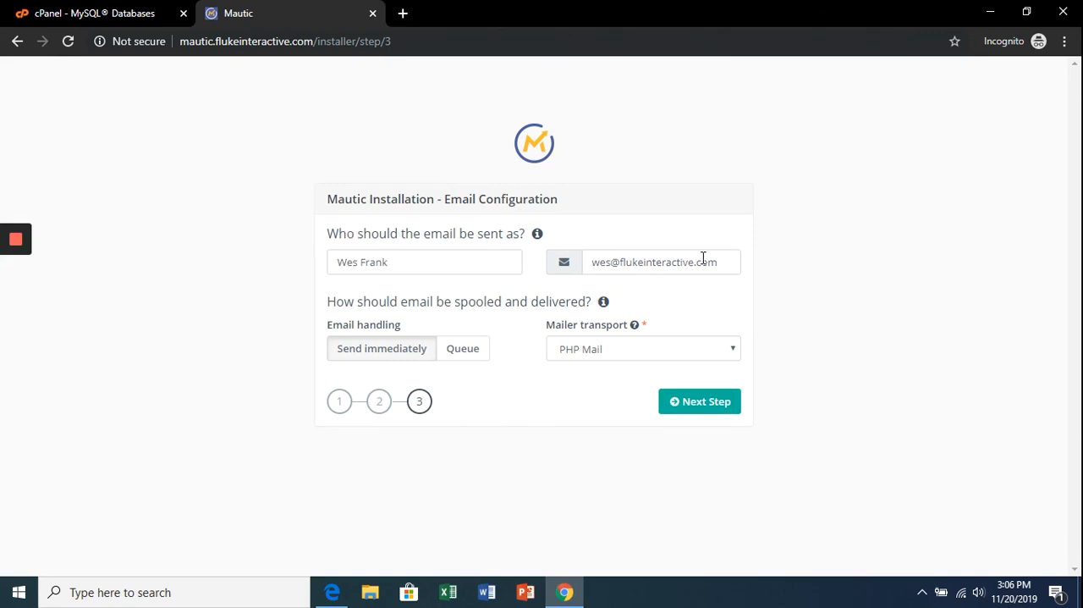
pyautogui.moveTo(393, 372)
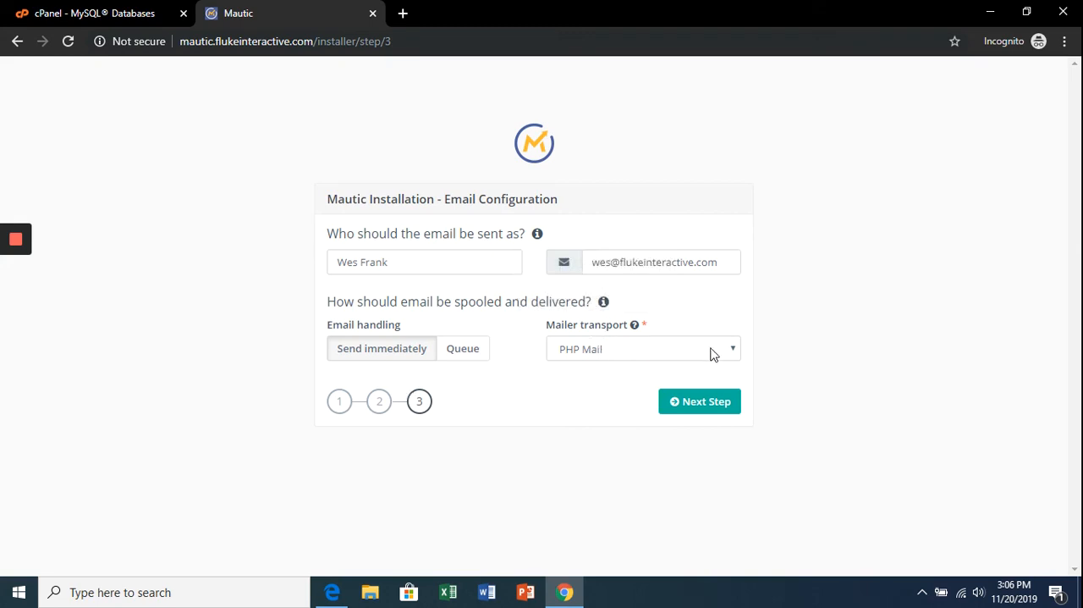
# Accept the default email configuration (Send immediately, PHP Mail) so the login page appears.
pyautogui.click(643, 348)
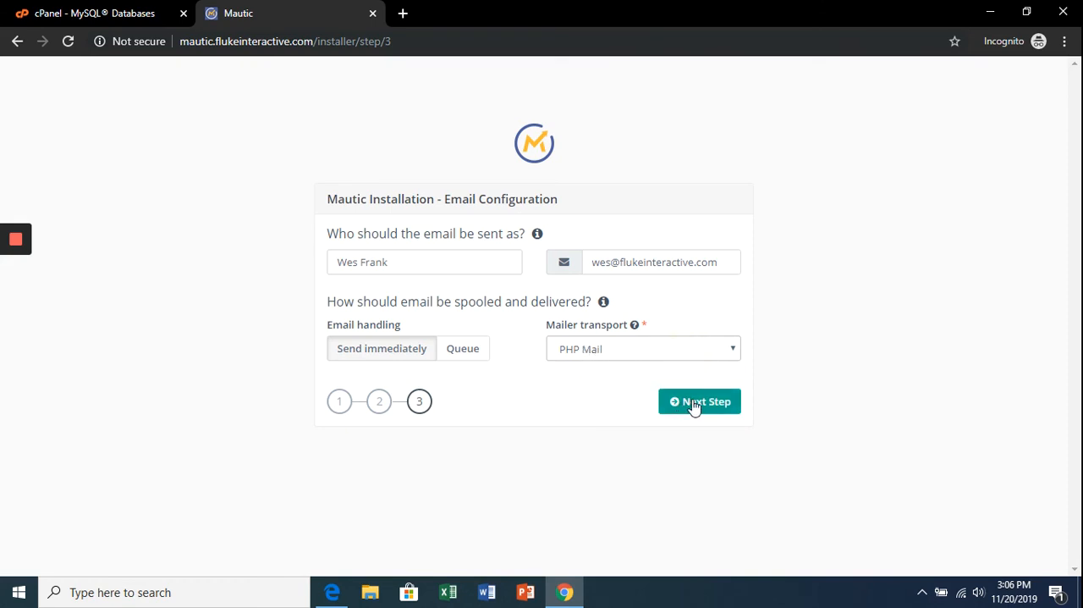
pyautogui.click(699, 401)
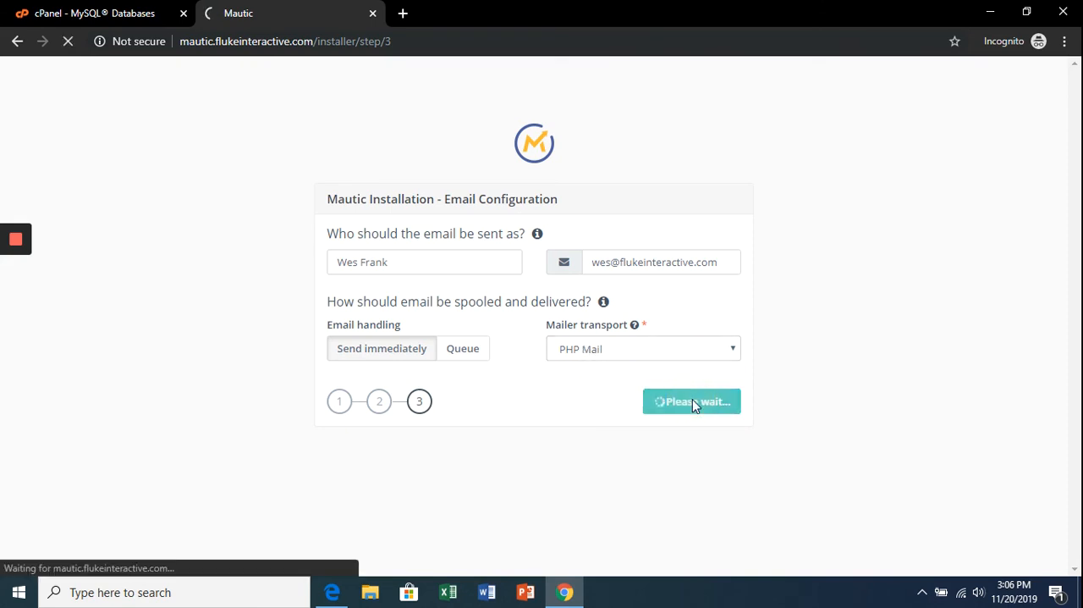
pyautogui.click(691, 401)
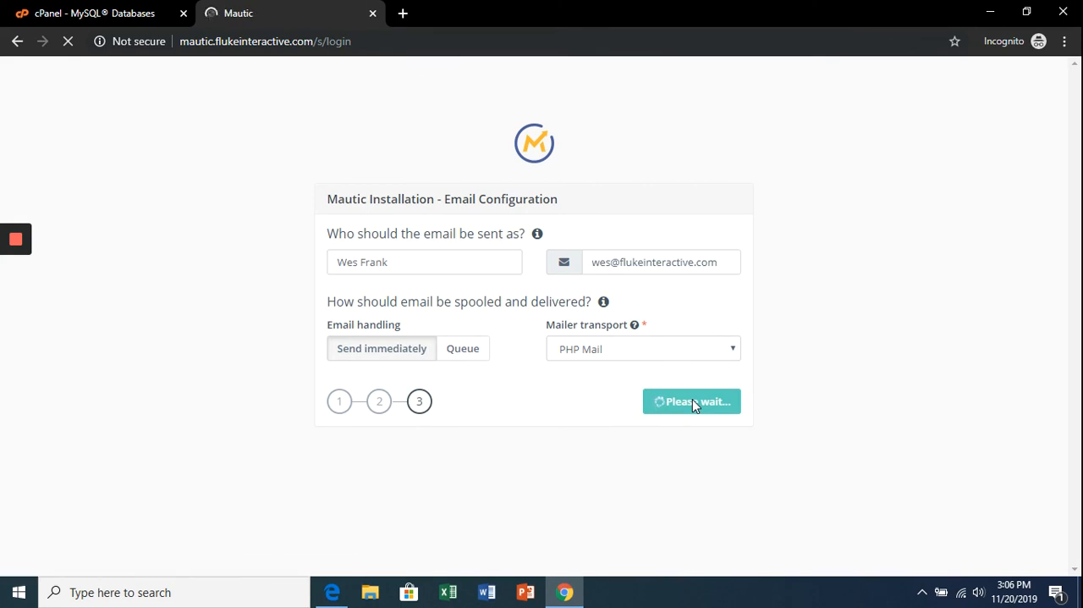
pyautogui.click(692, 401)
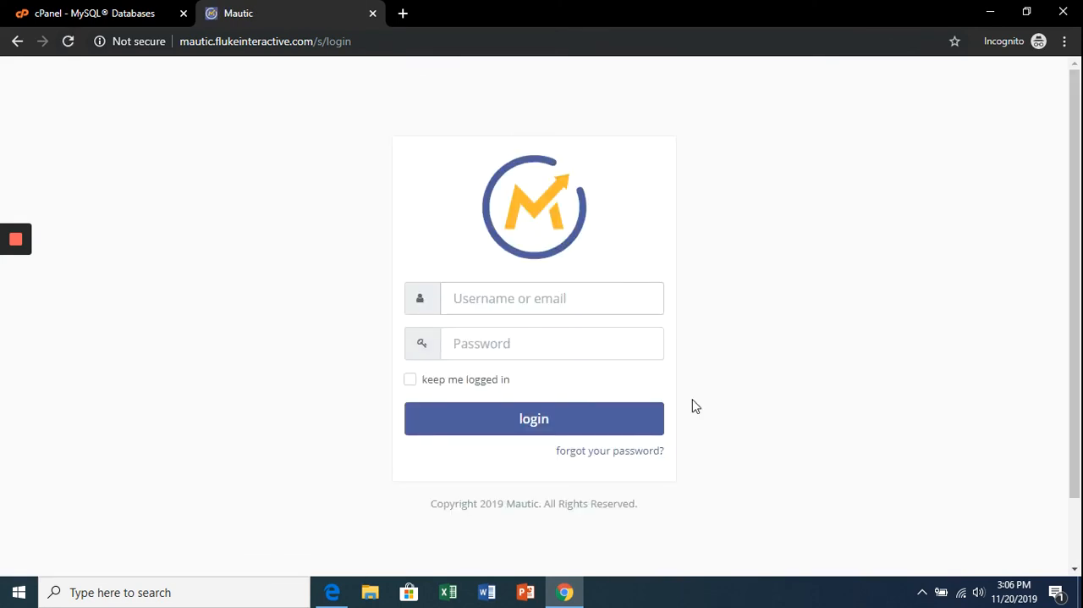
# Log in as admin with Keep me logged in ticked and reach the Mautic dashboard.
pyautogui.write('admin')
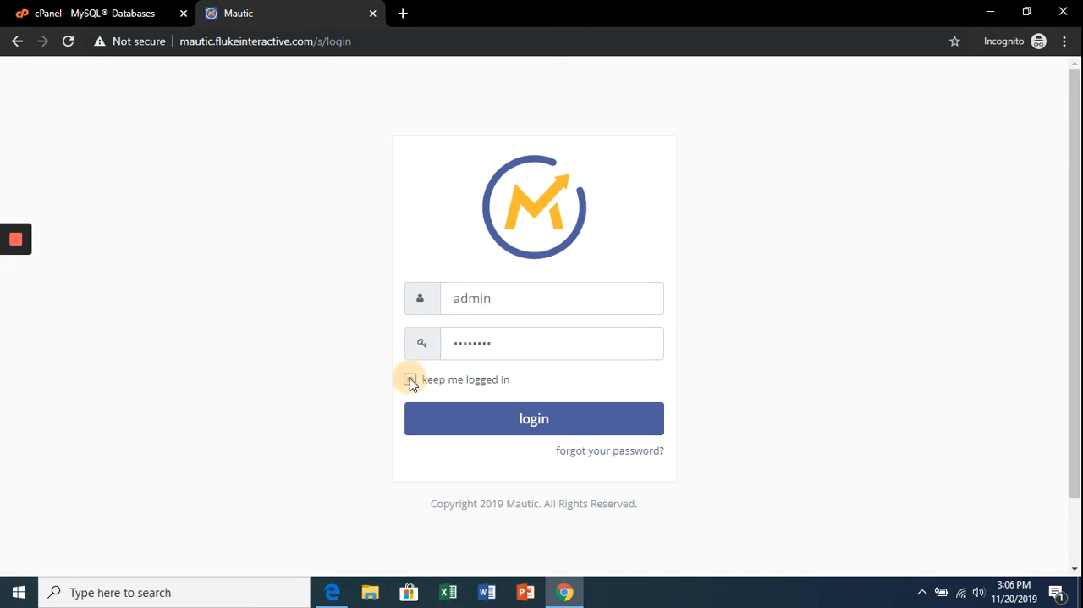
pyautogui.click(533, 418)
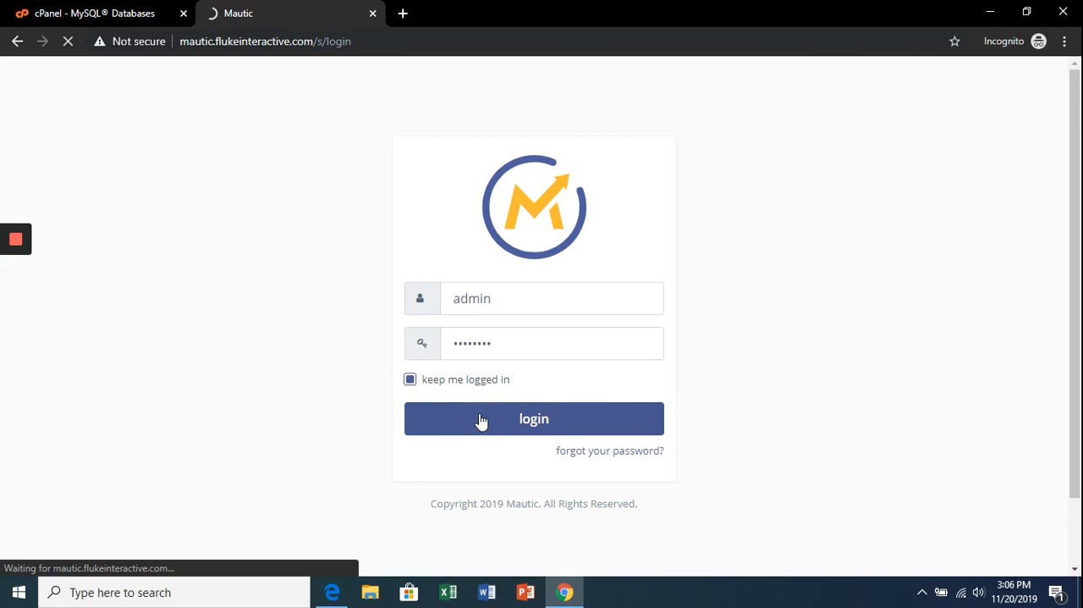
pyautogui.click(533, 418)
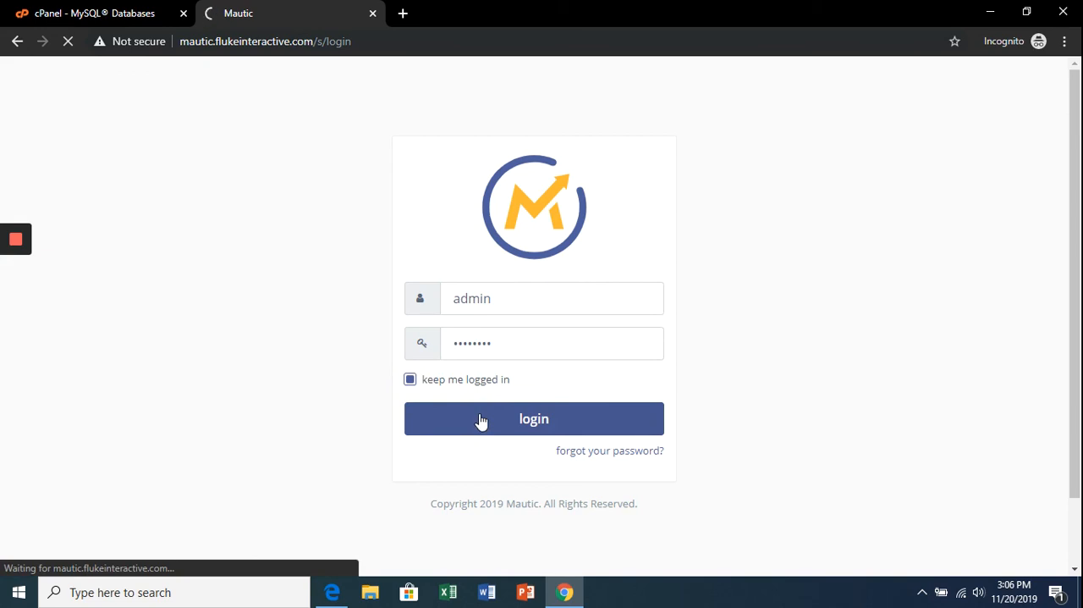
pyautogui.click(535, 418)
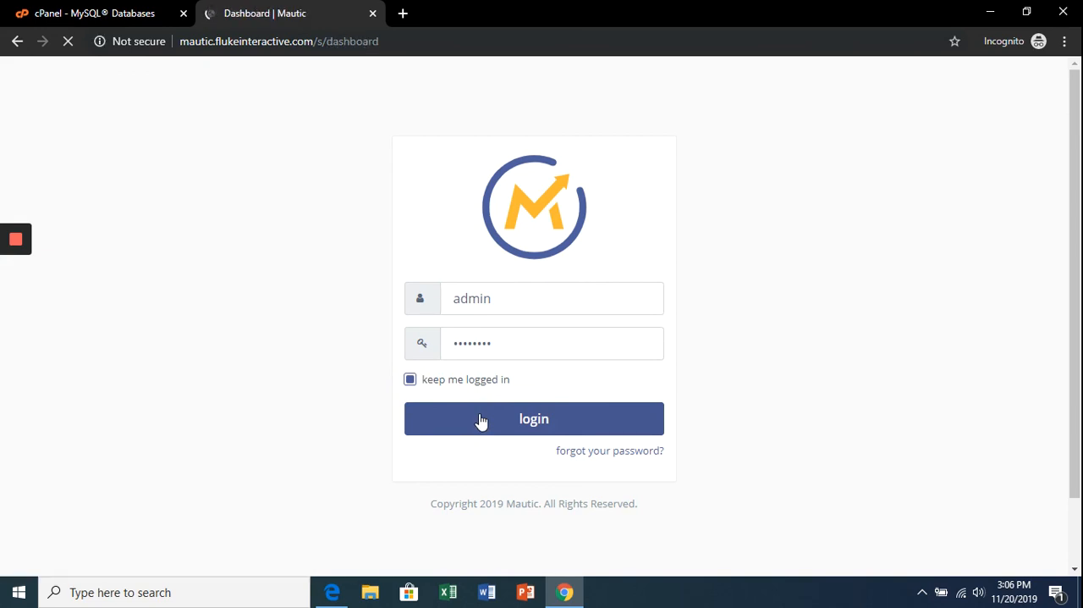
pyautogui.click(534, 418)
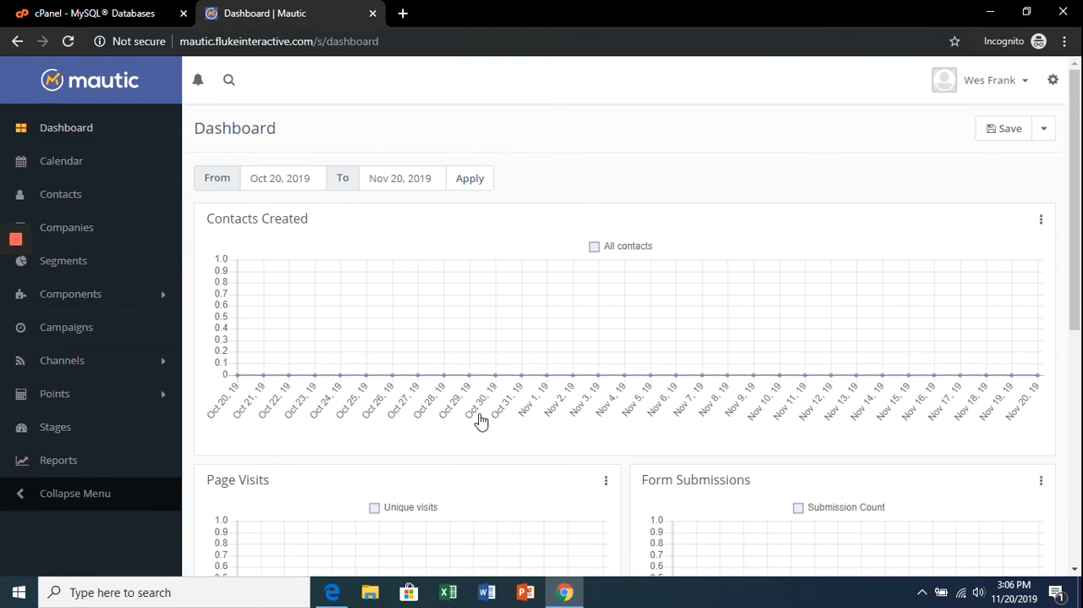